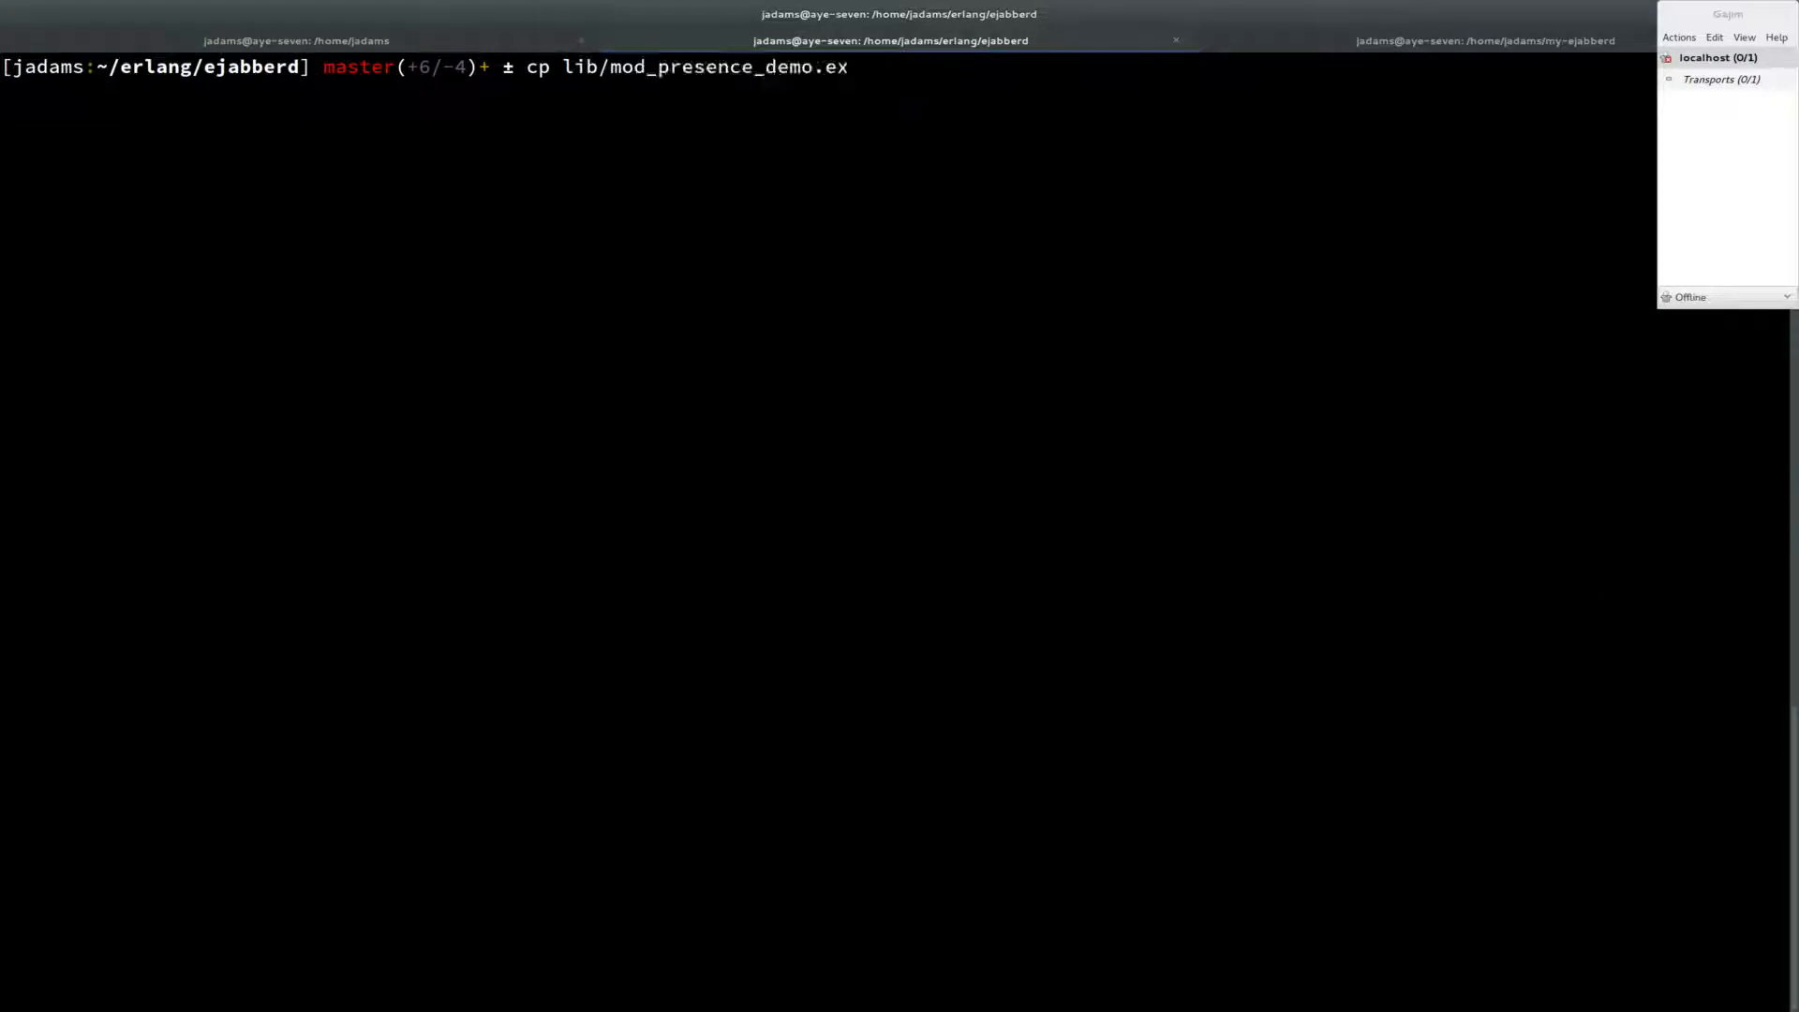
Step: Copy mod_presence_demo.ex to a new lib/filter_packet_demo.ex source file
type("lib/filter_")
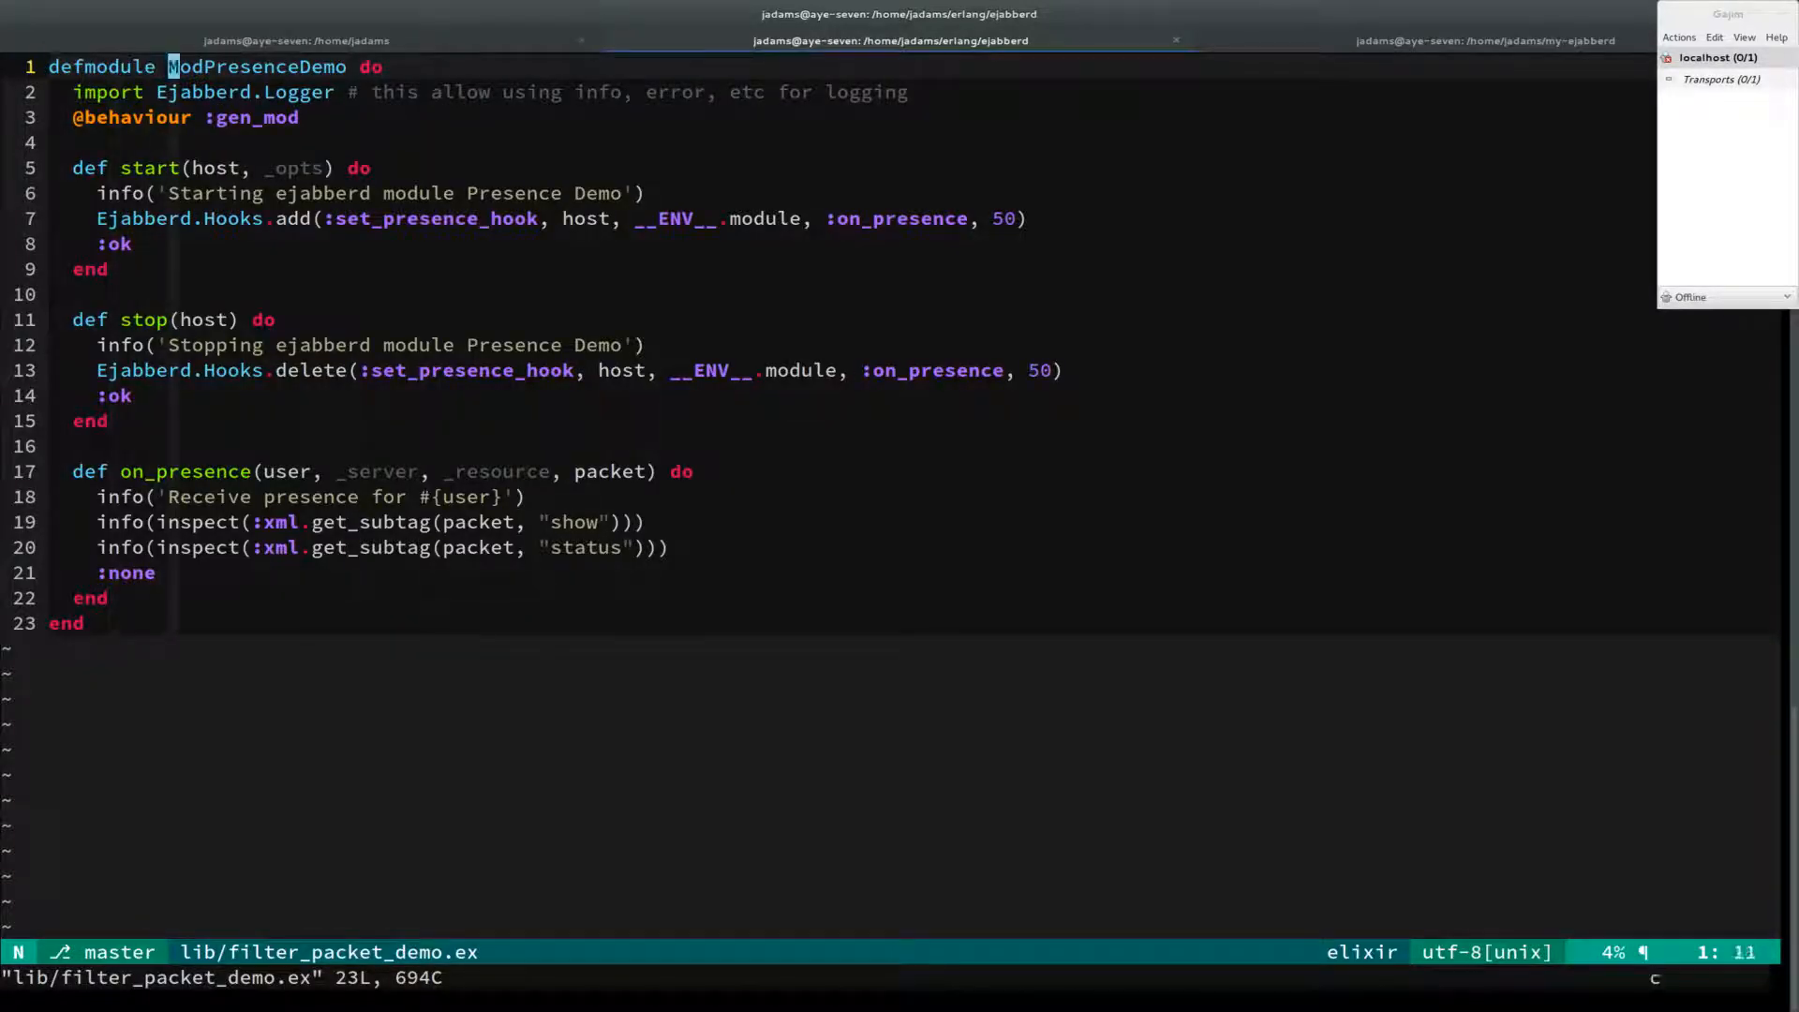
Step: Rename the module to FilterPacketDemo with an on_filter_packet(packet) handler returning the packet
type("FilterPacketDe")
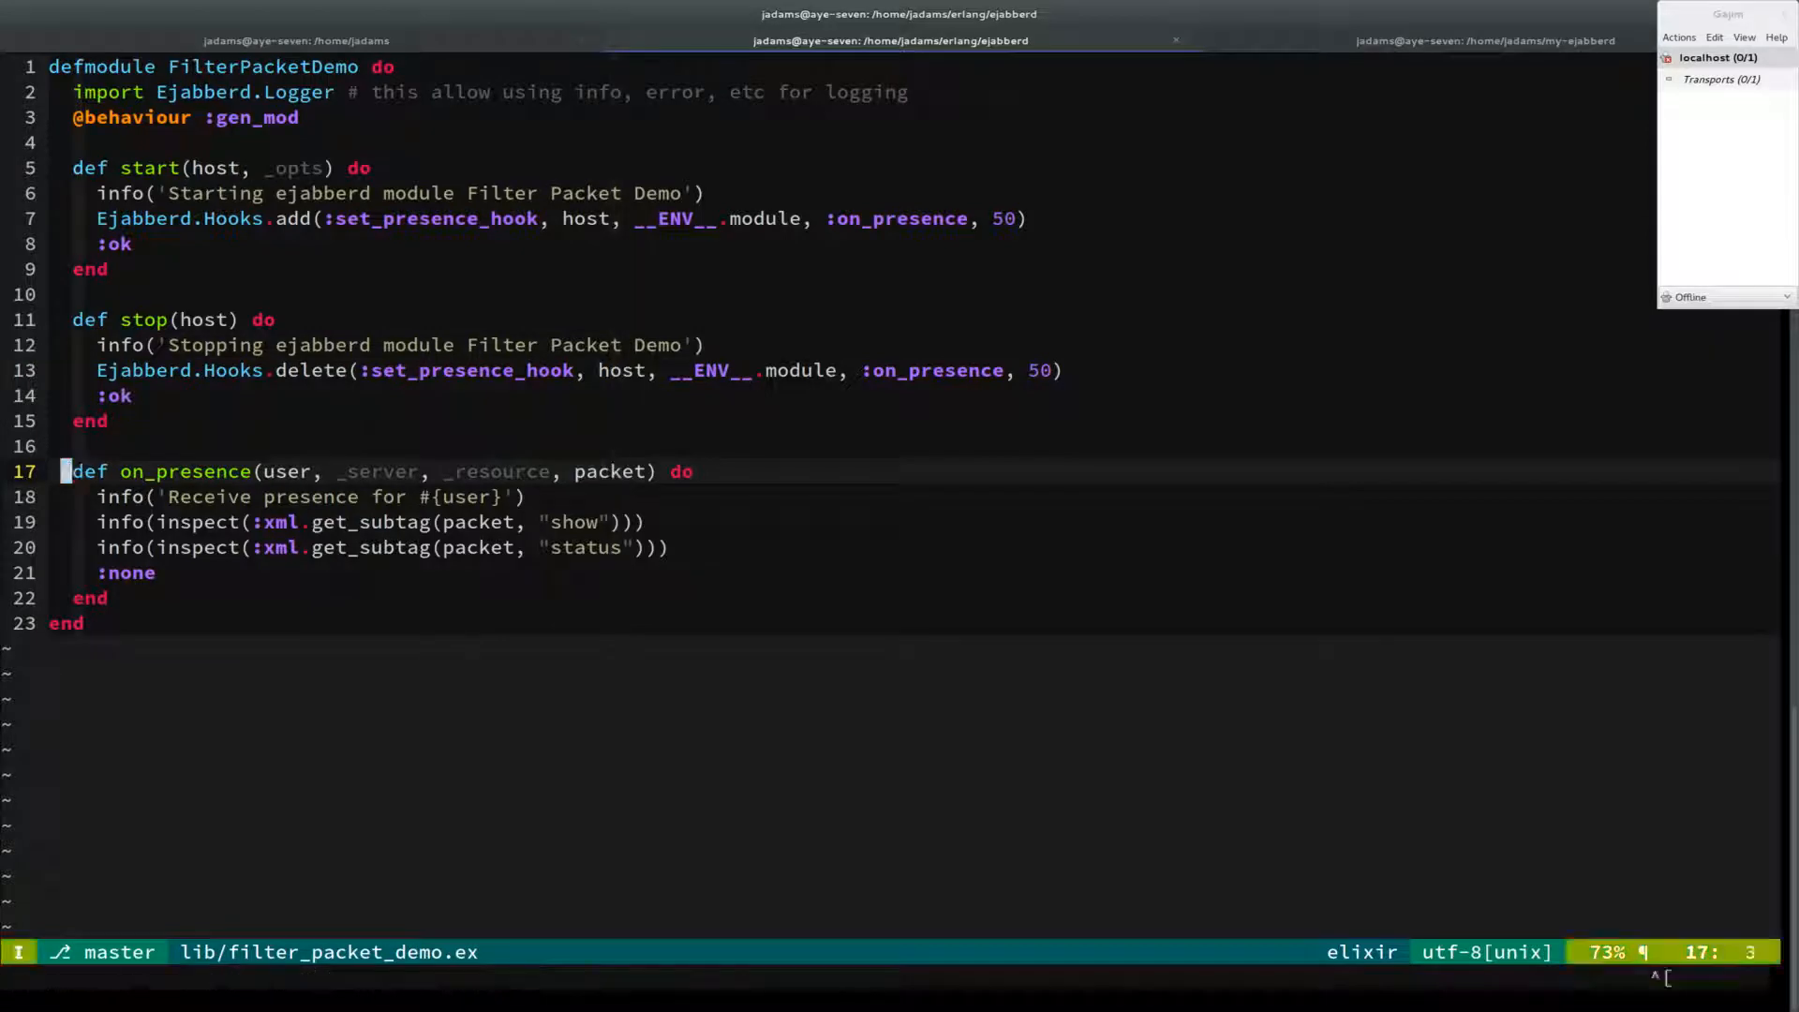
type("on_filter_packet() do")
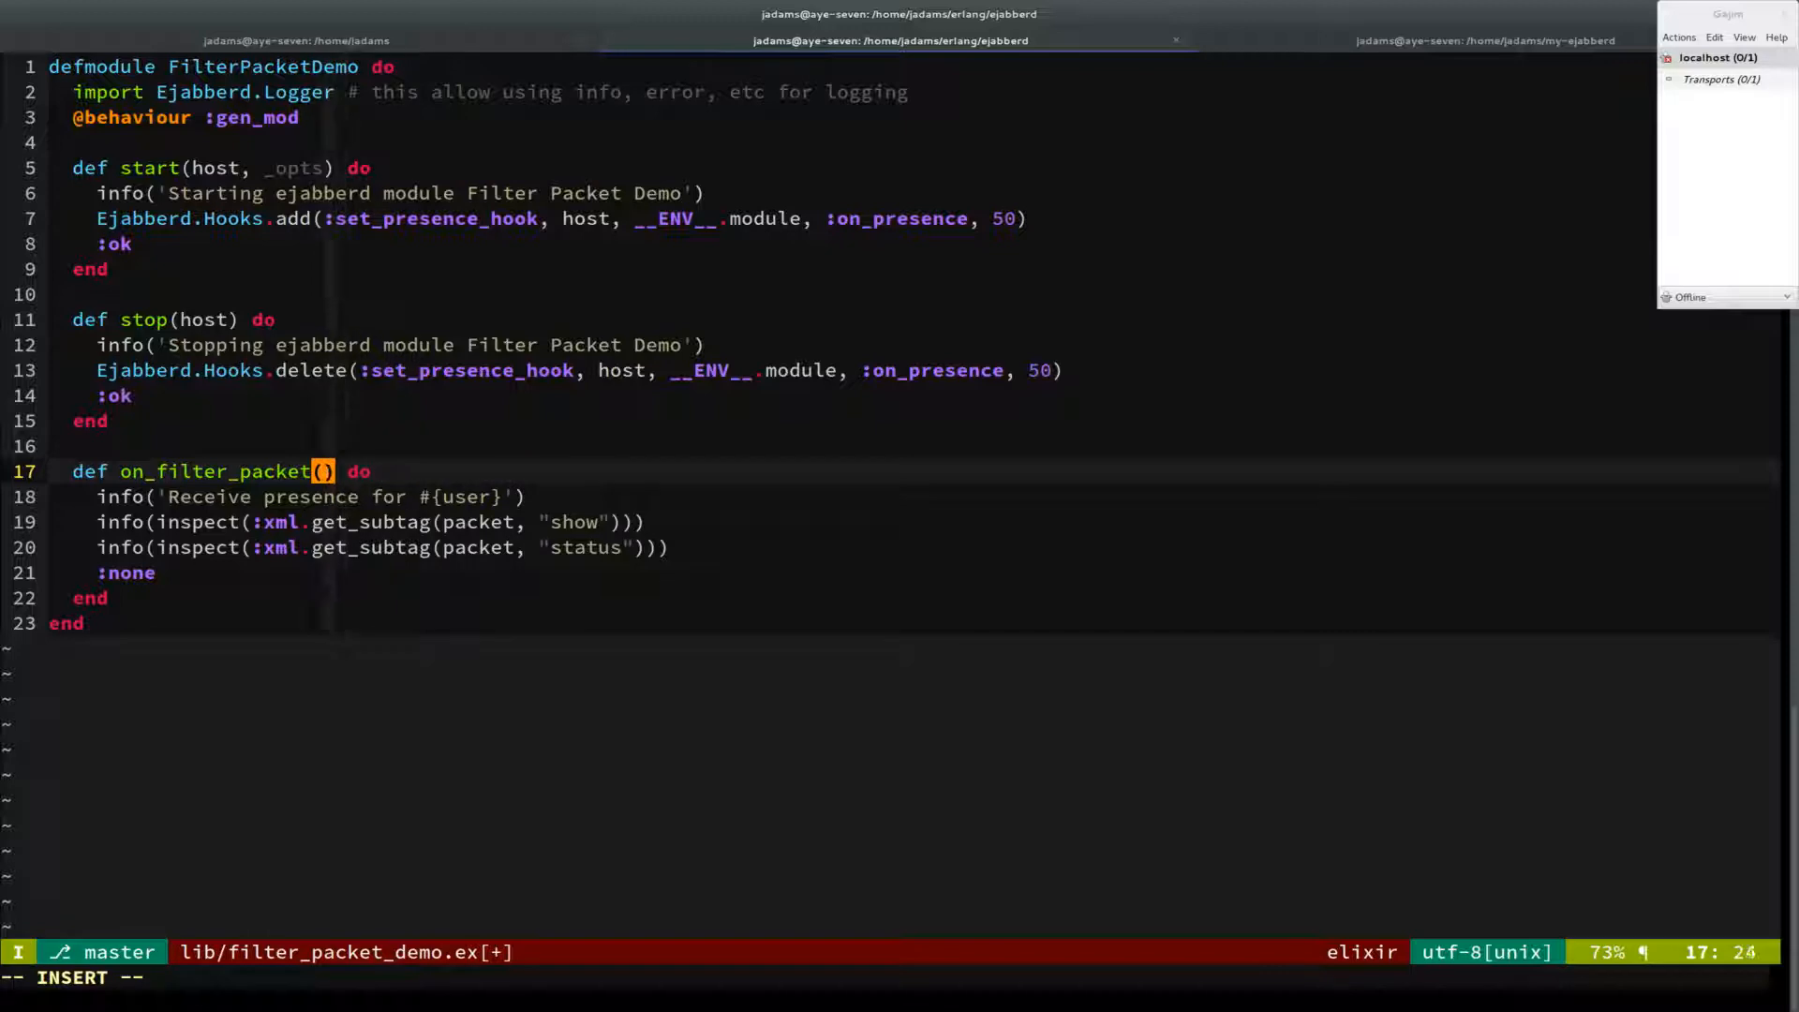
type("packet")
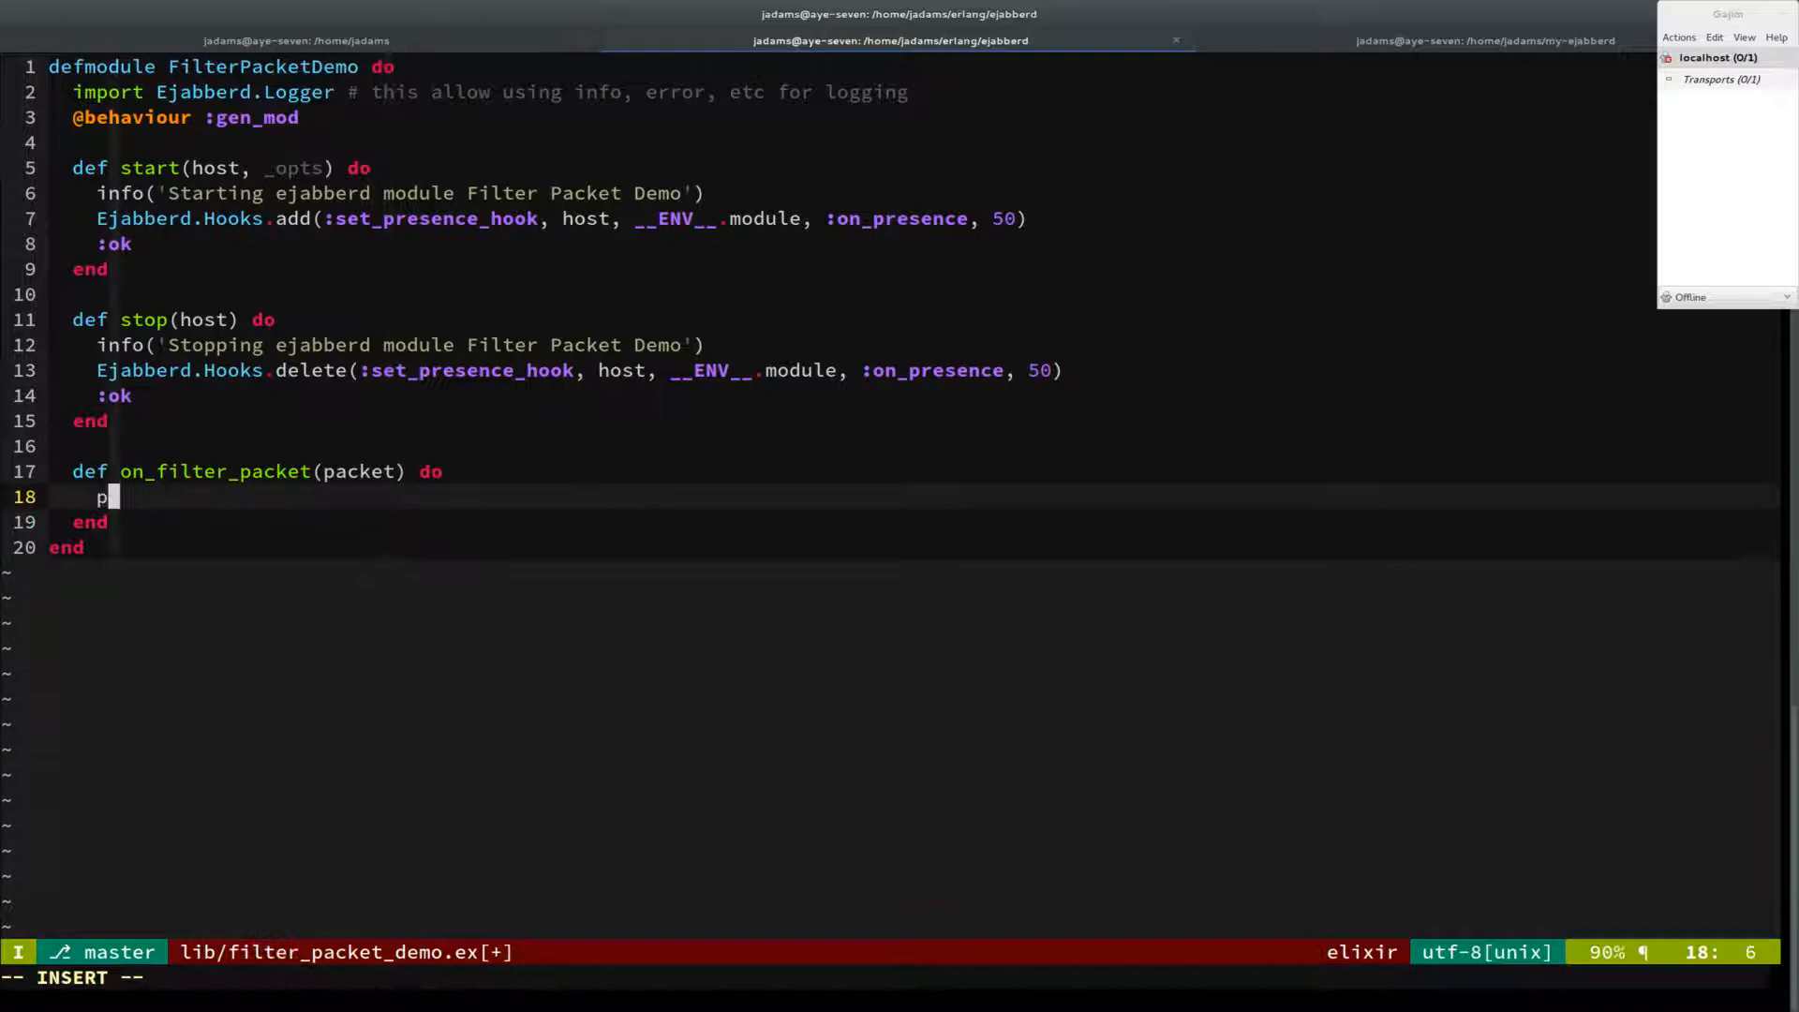
type("acket")
left_click(849, 217)
type("filter")
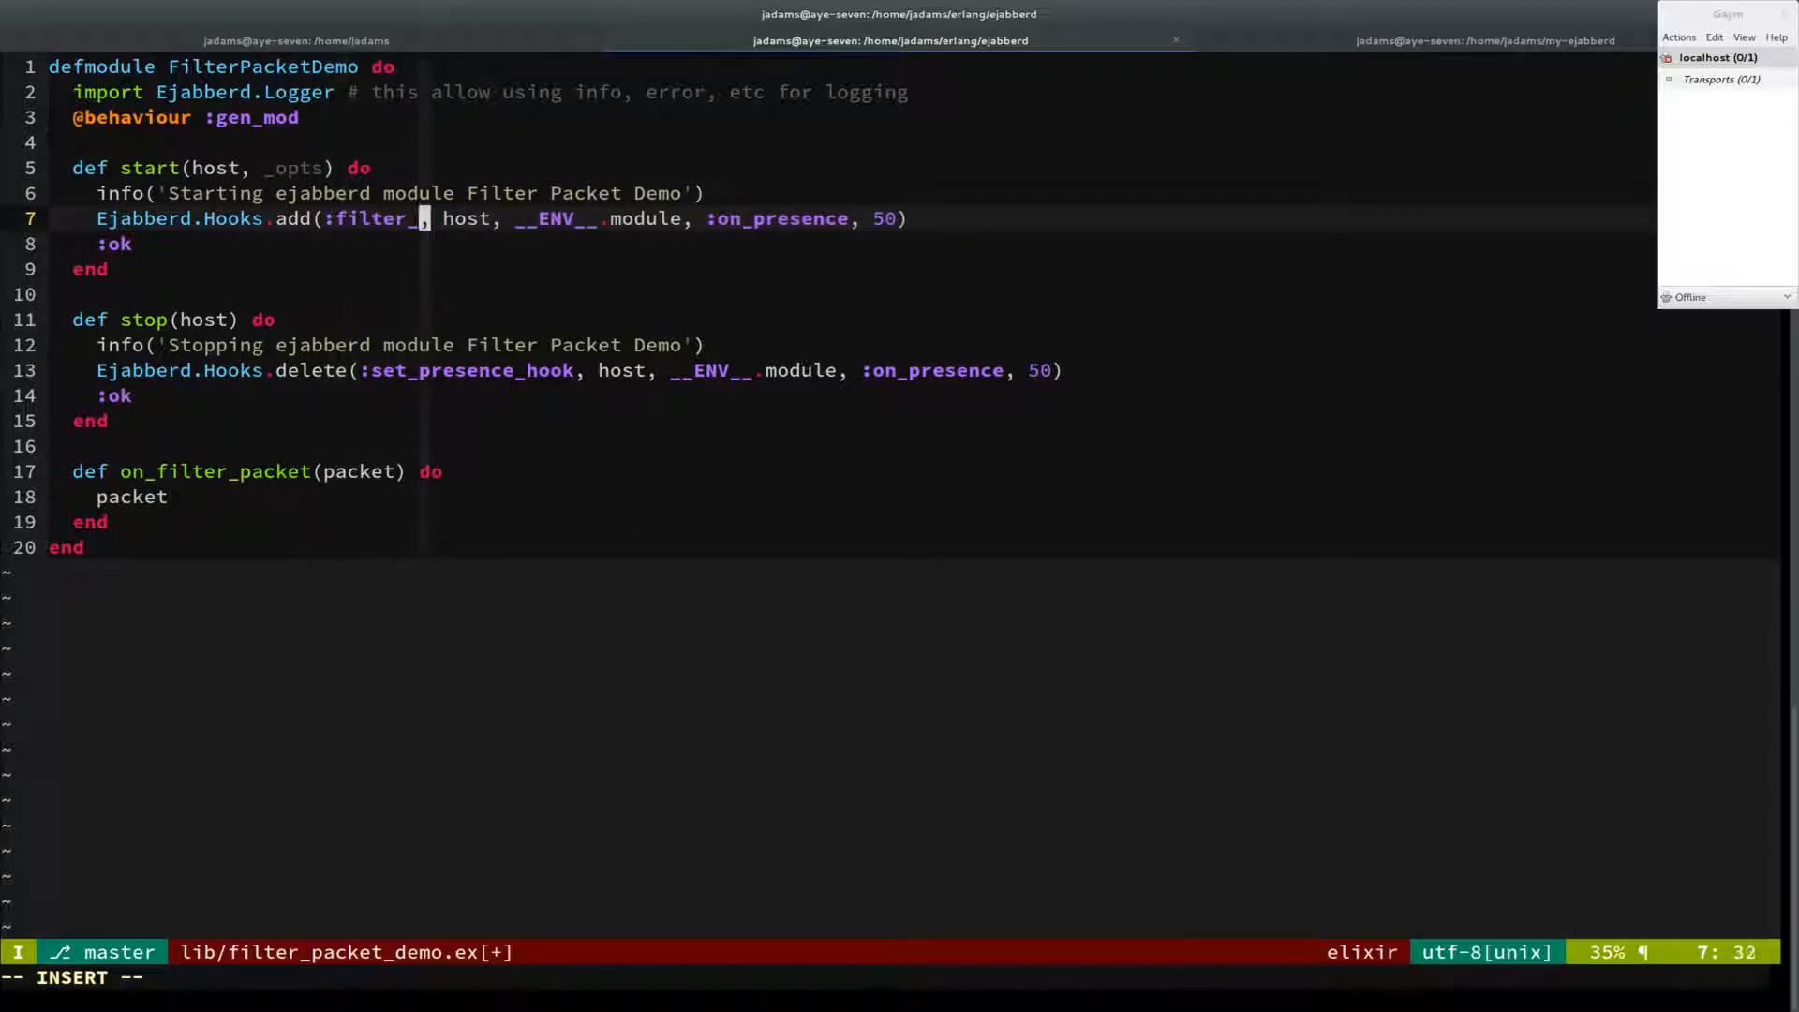
Step: Point Hooks.add/delete at :filter_packet, :global, :on_filter_packet and save
type("packet, :f")
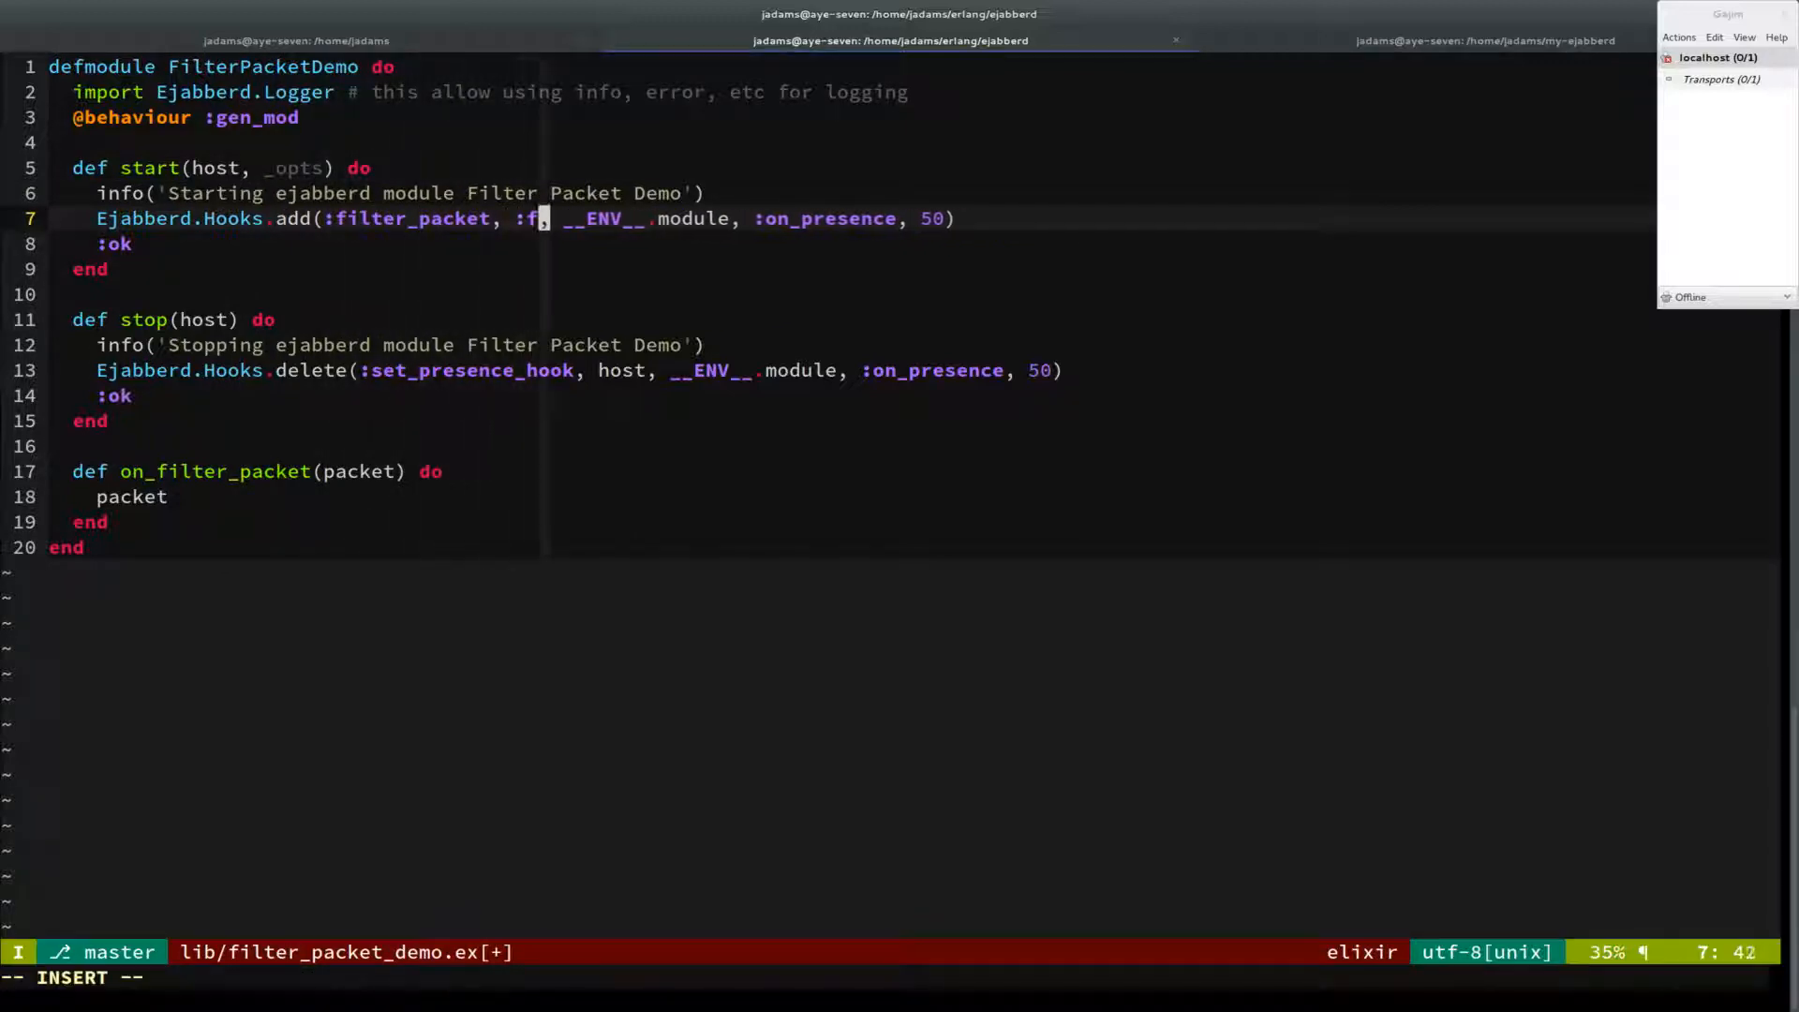
type("global")
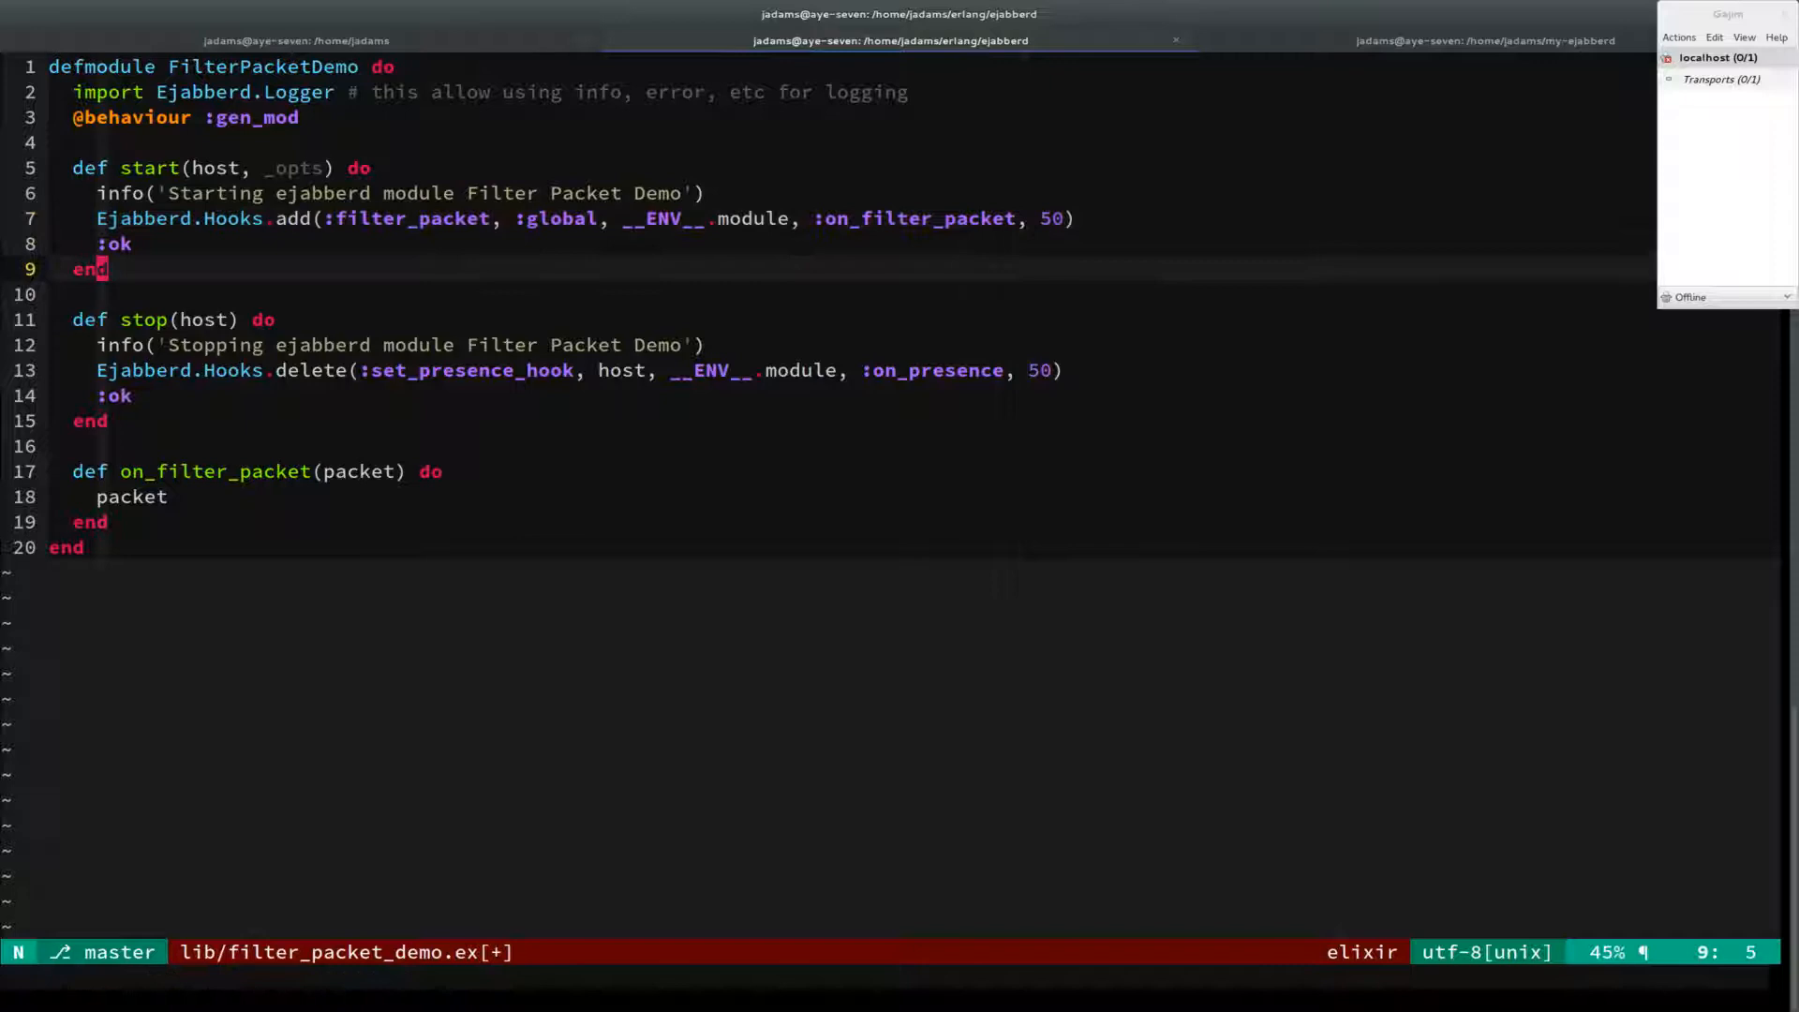
type("filter_packet")
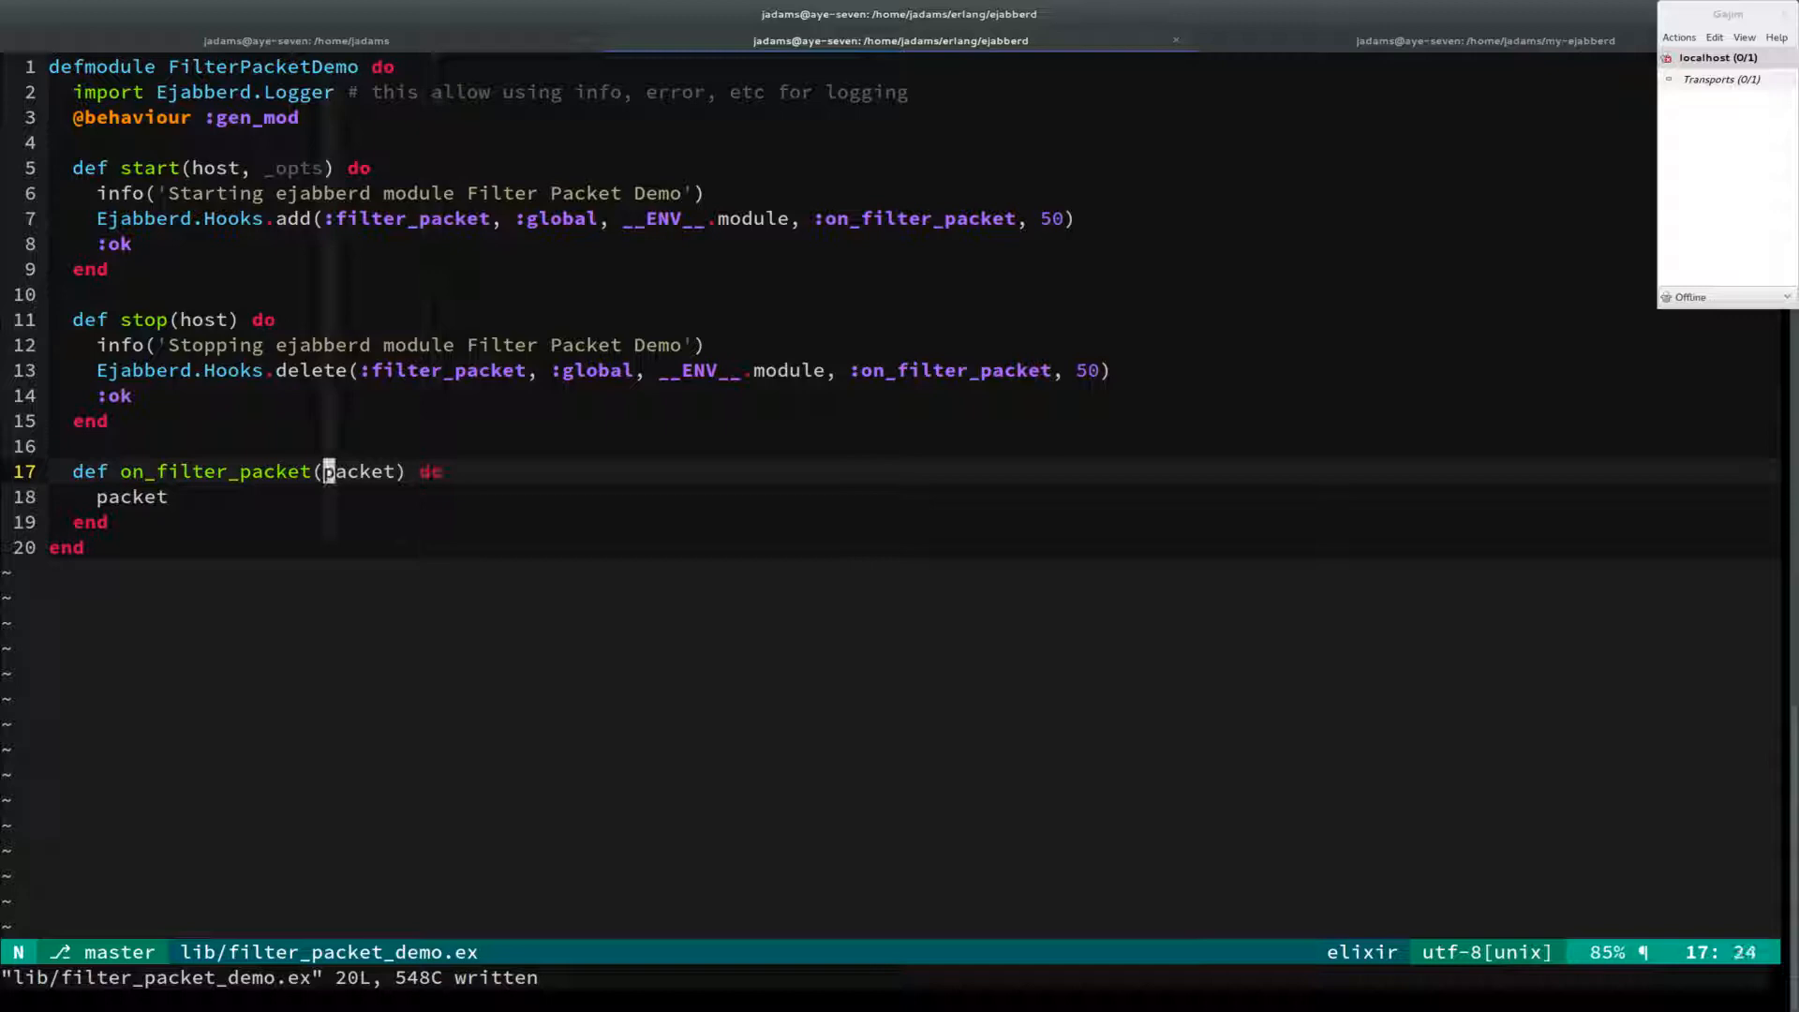
Step: Match {from, to, xml} = packet and log "Filtering packet: #{inspect ...}" before returning it
type("{from,")
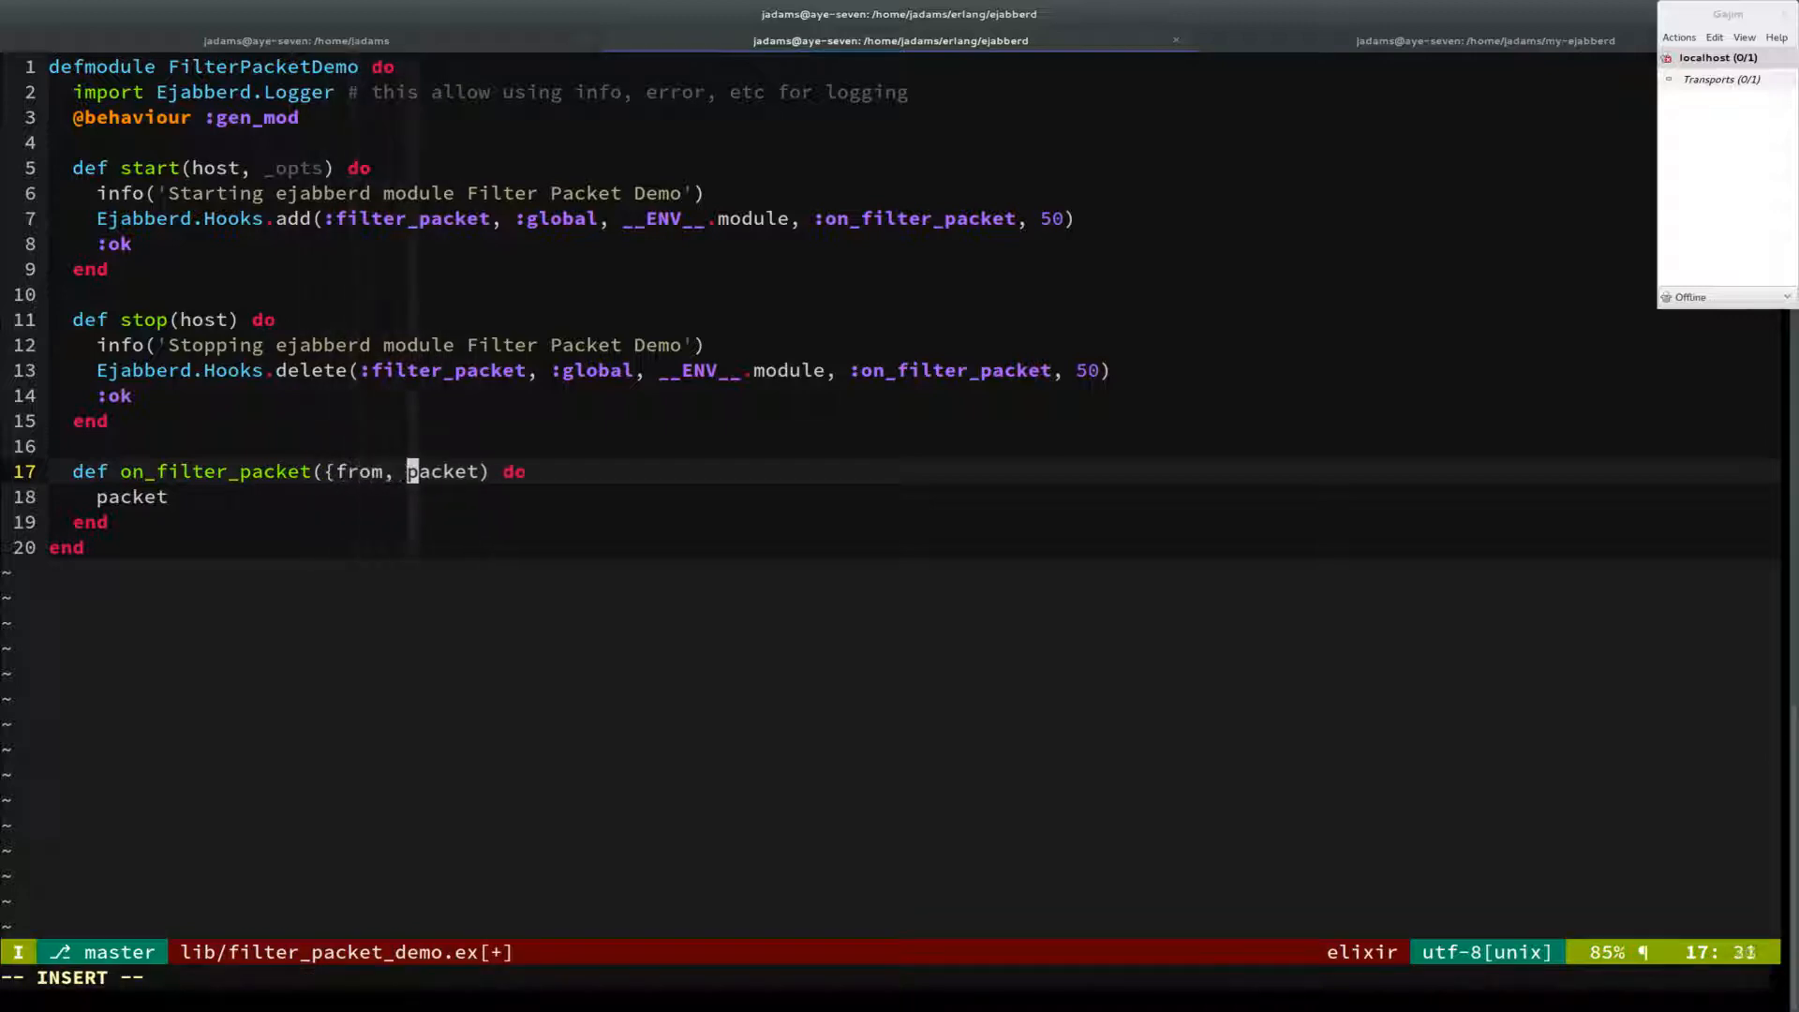
type(", to, xml} =")
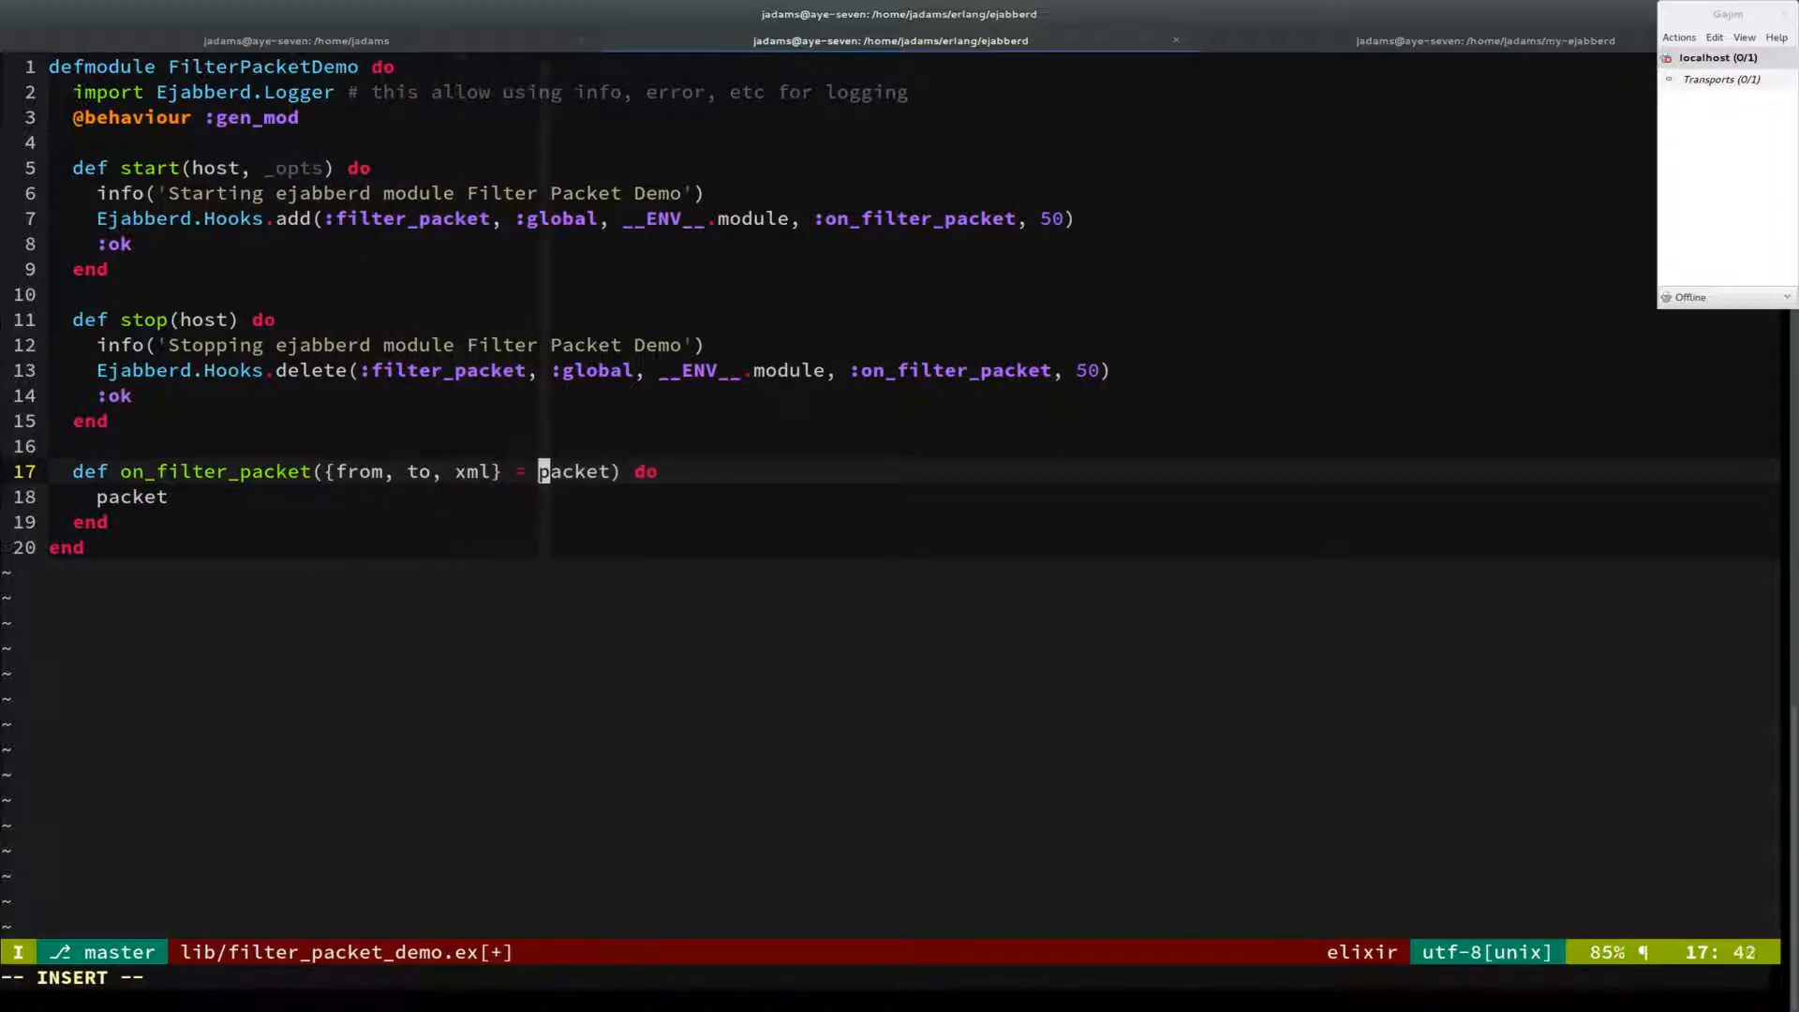
type("info")
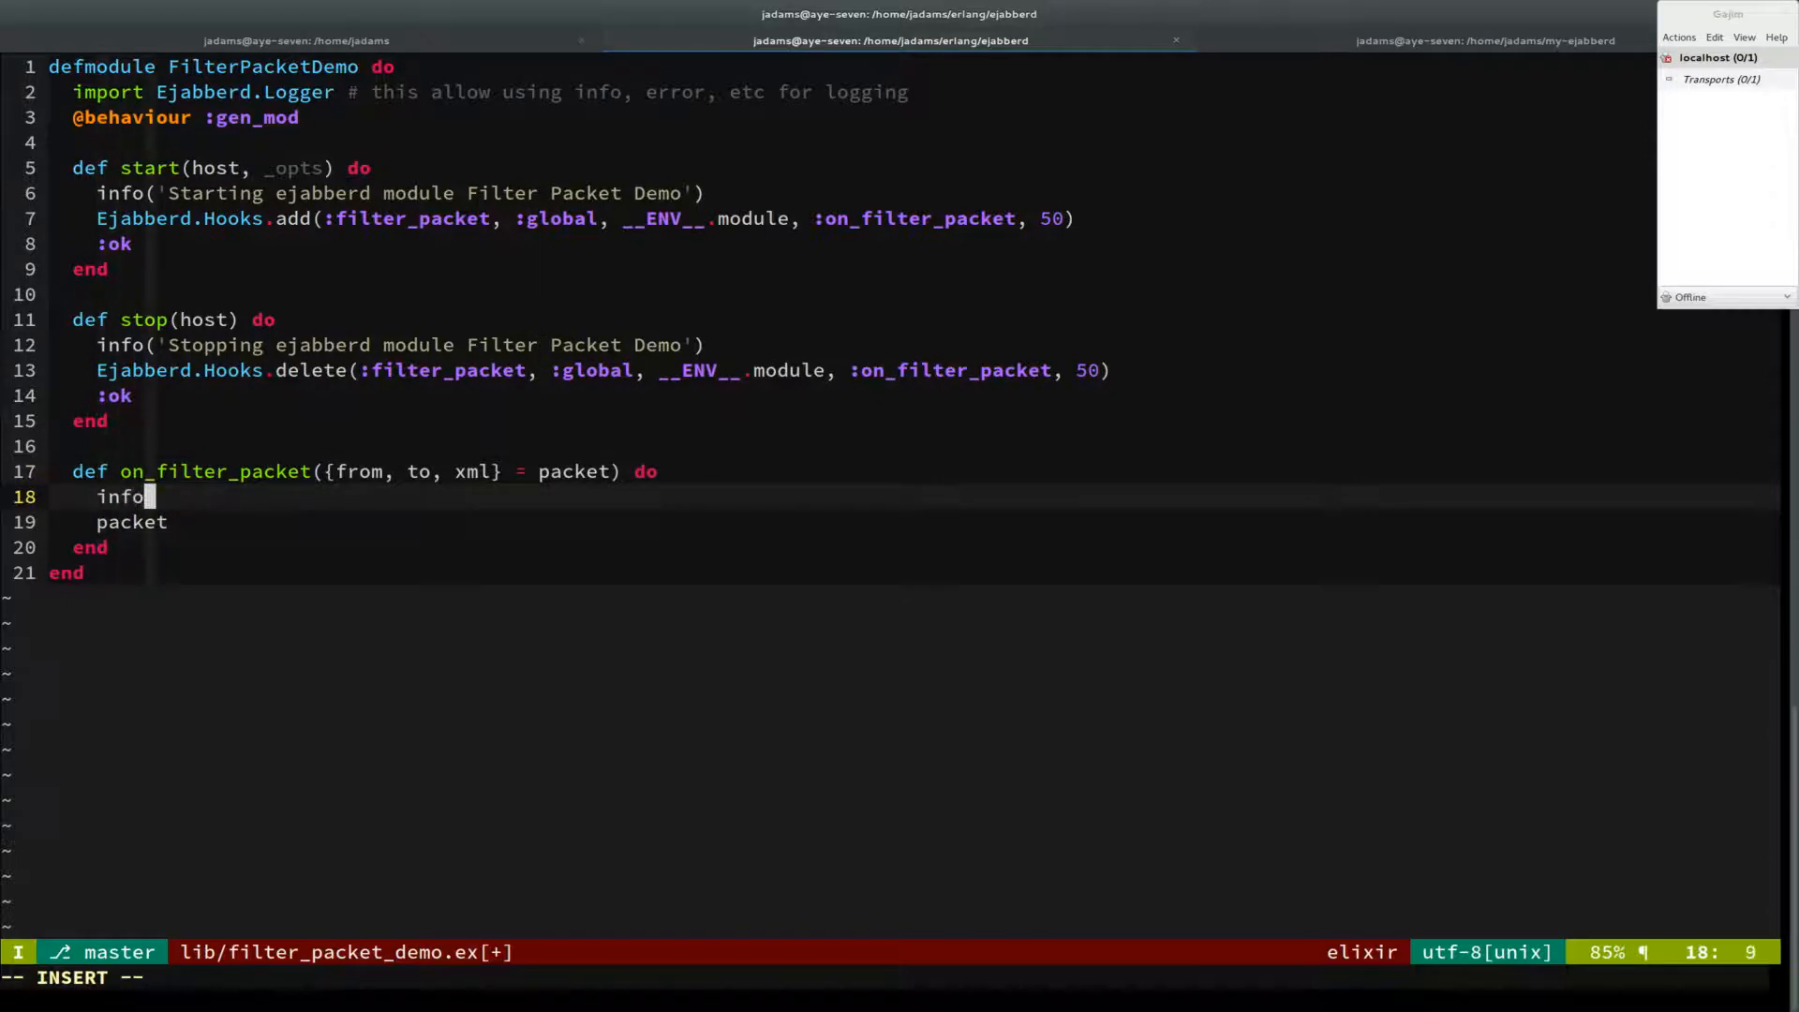
type("(\"Filtering p")
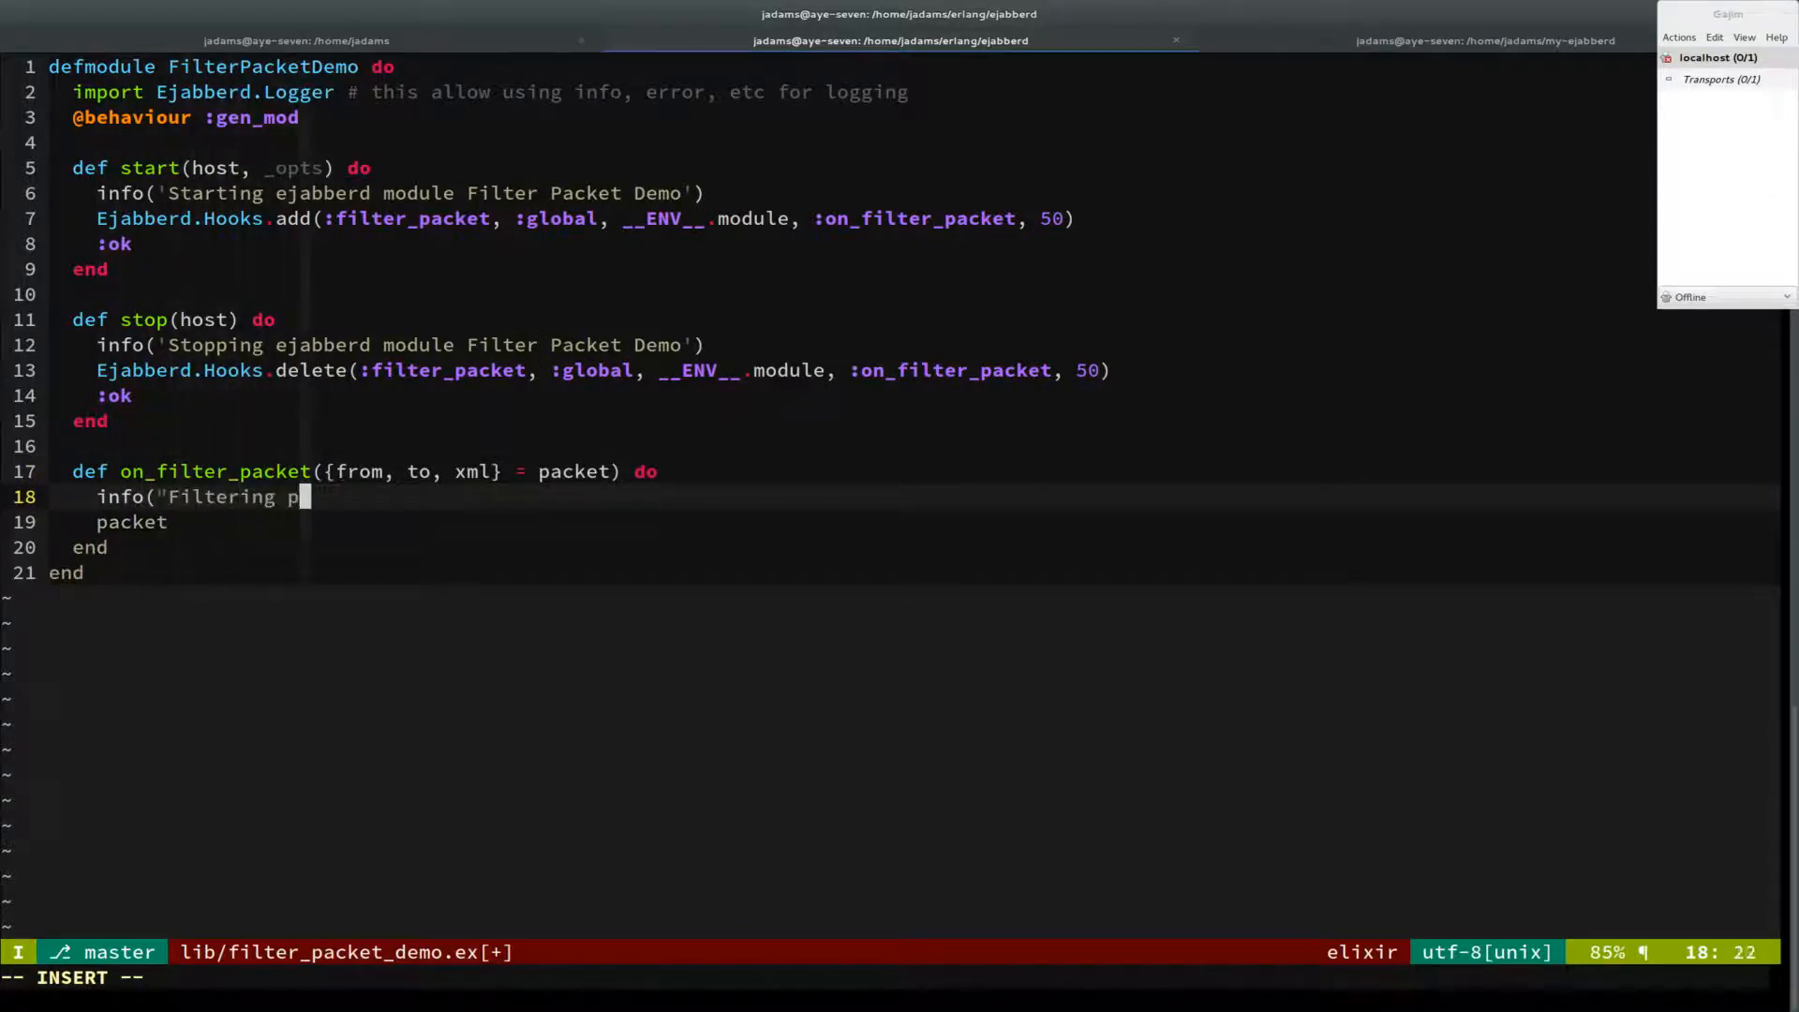
type("acket: #{inspec")
type("./")
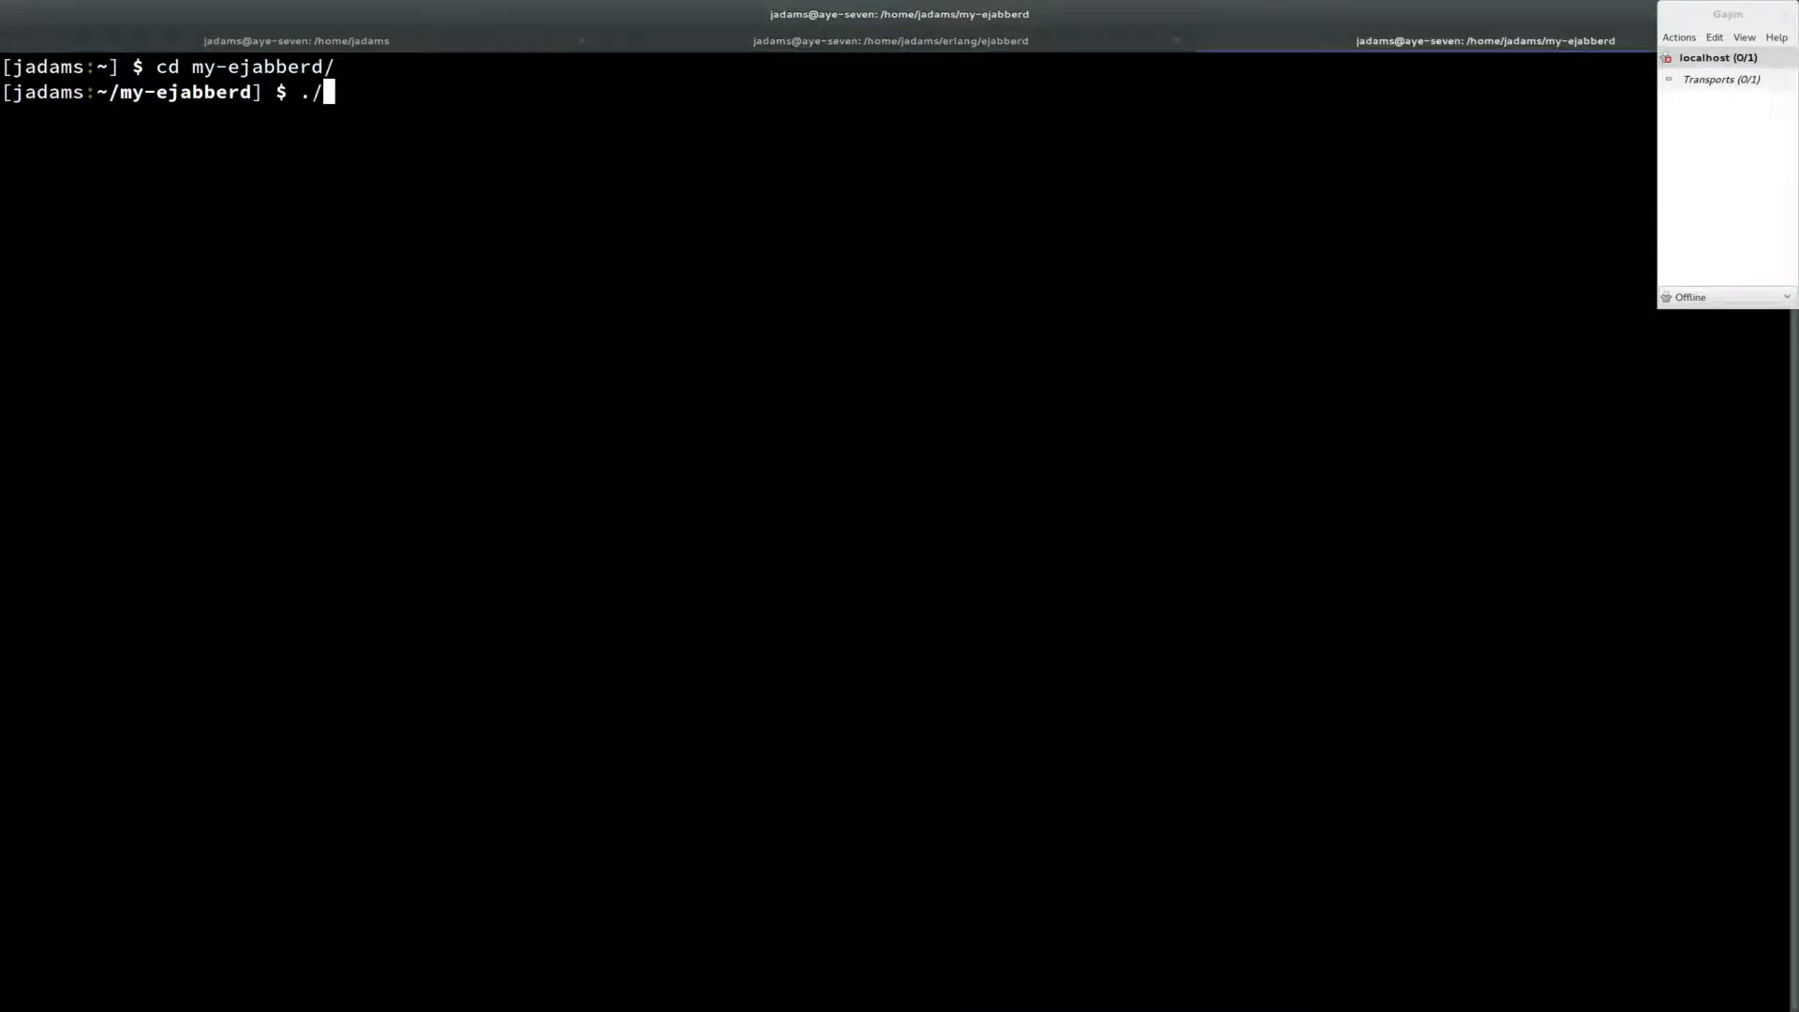
Step: Launch the server with ./sbin/ejabberdctl iexlive
type("sbin/ejabberdctl iexli")
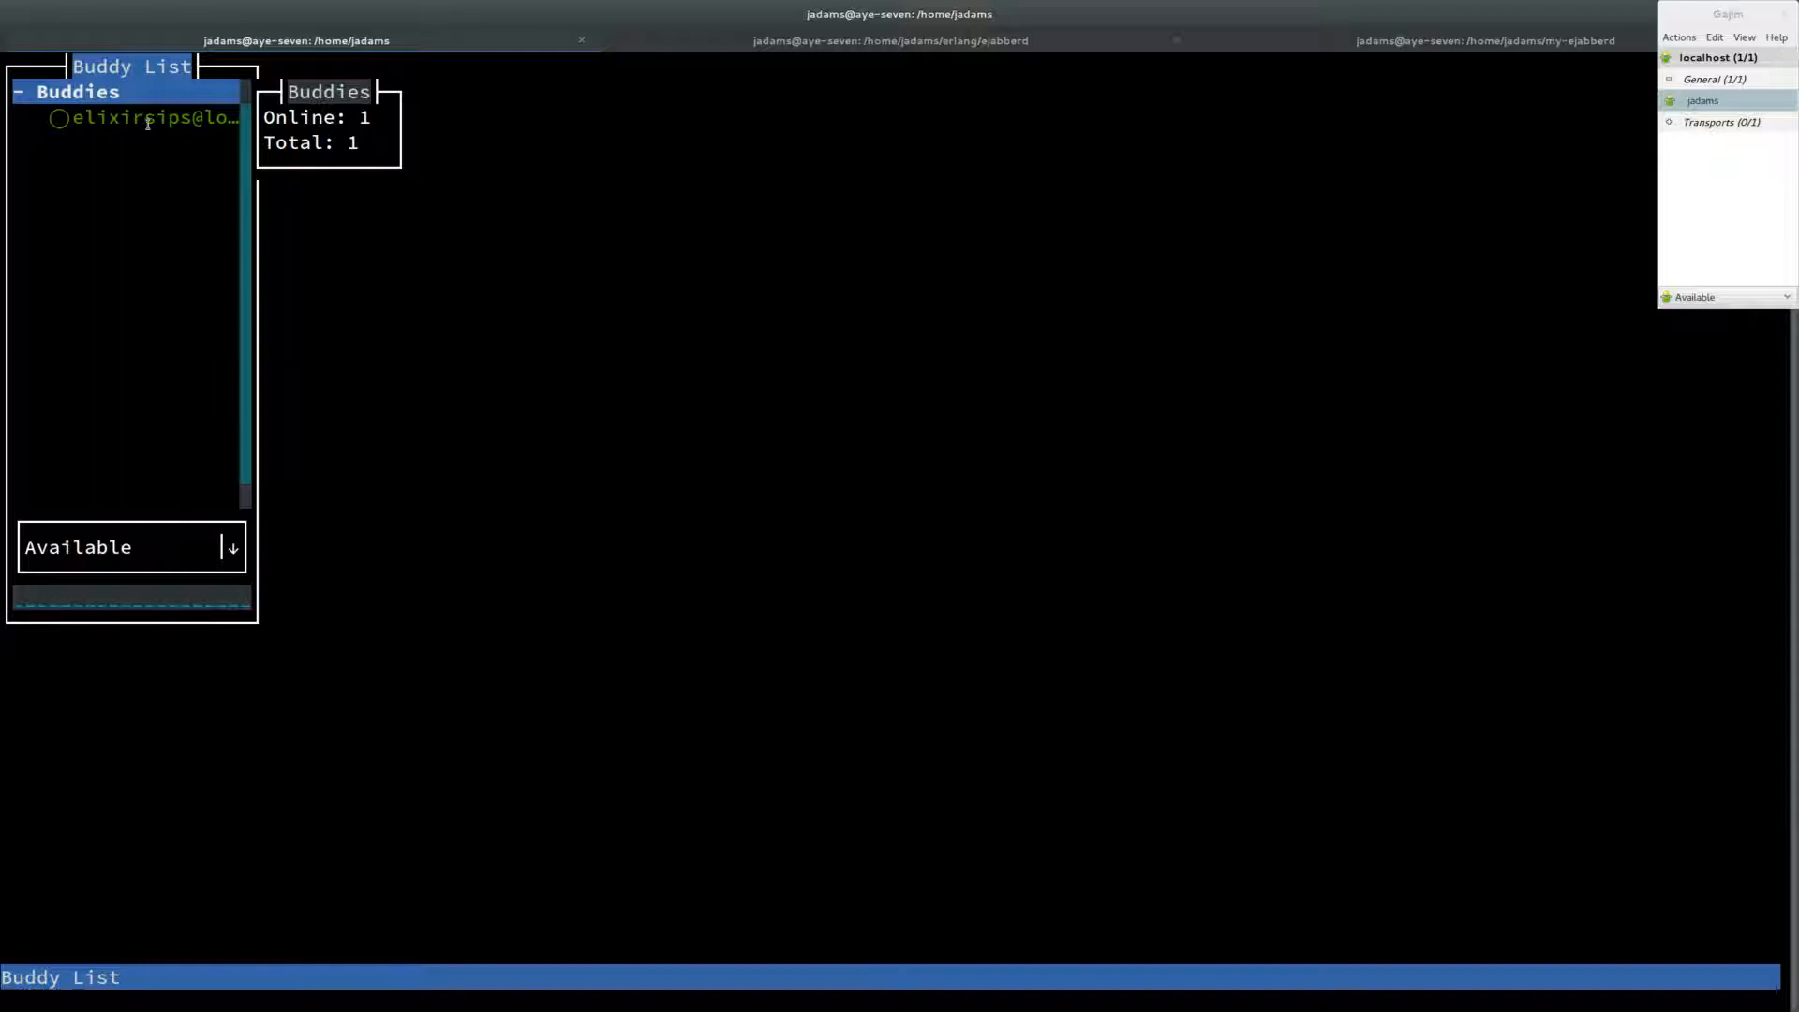
Step: Open the buddy's conversation in both chat clients and reply 'how goes'
left_click(150, 116)
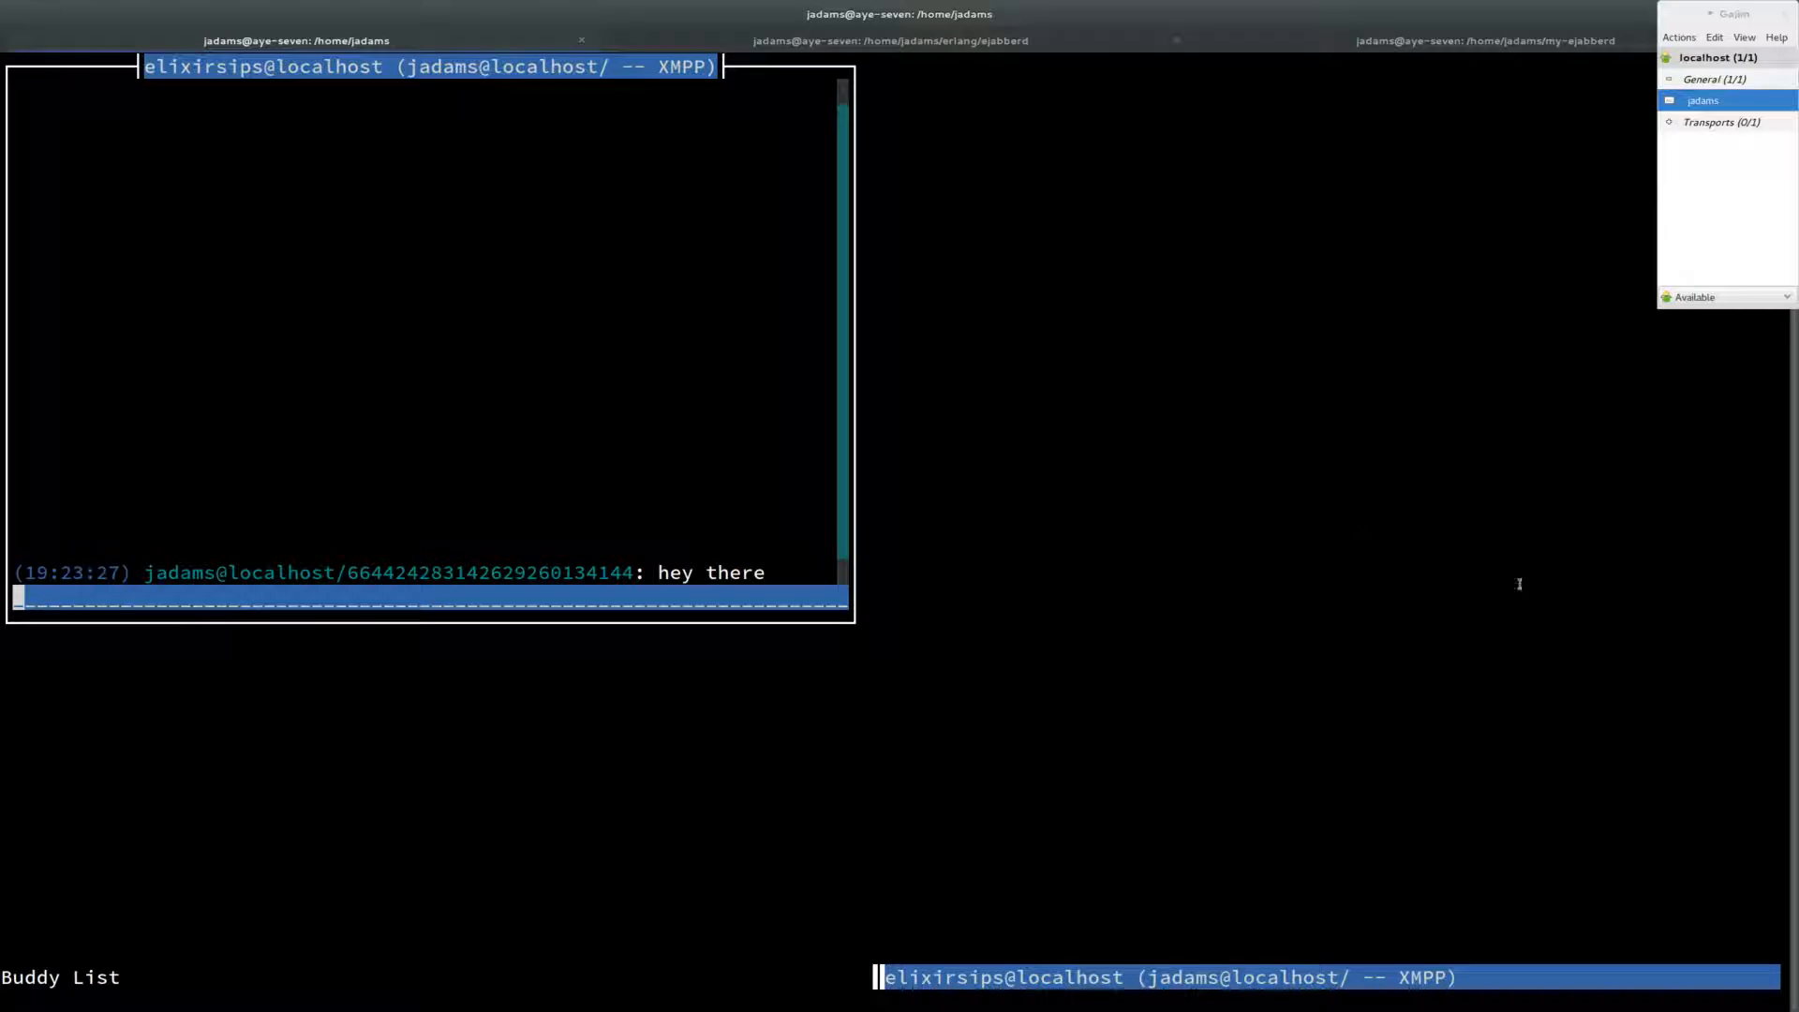
left_click(1703, 99)
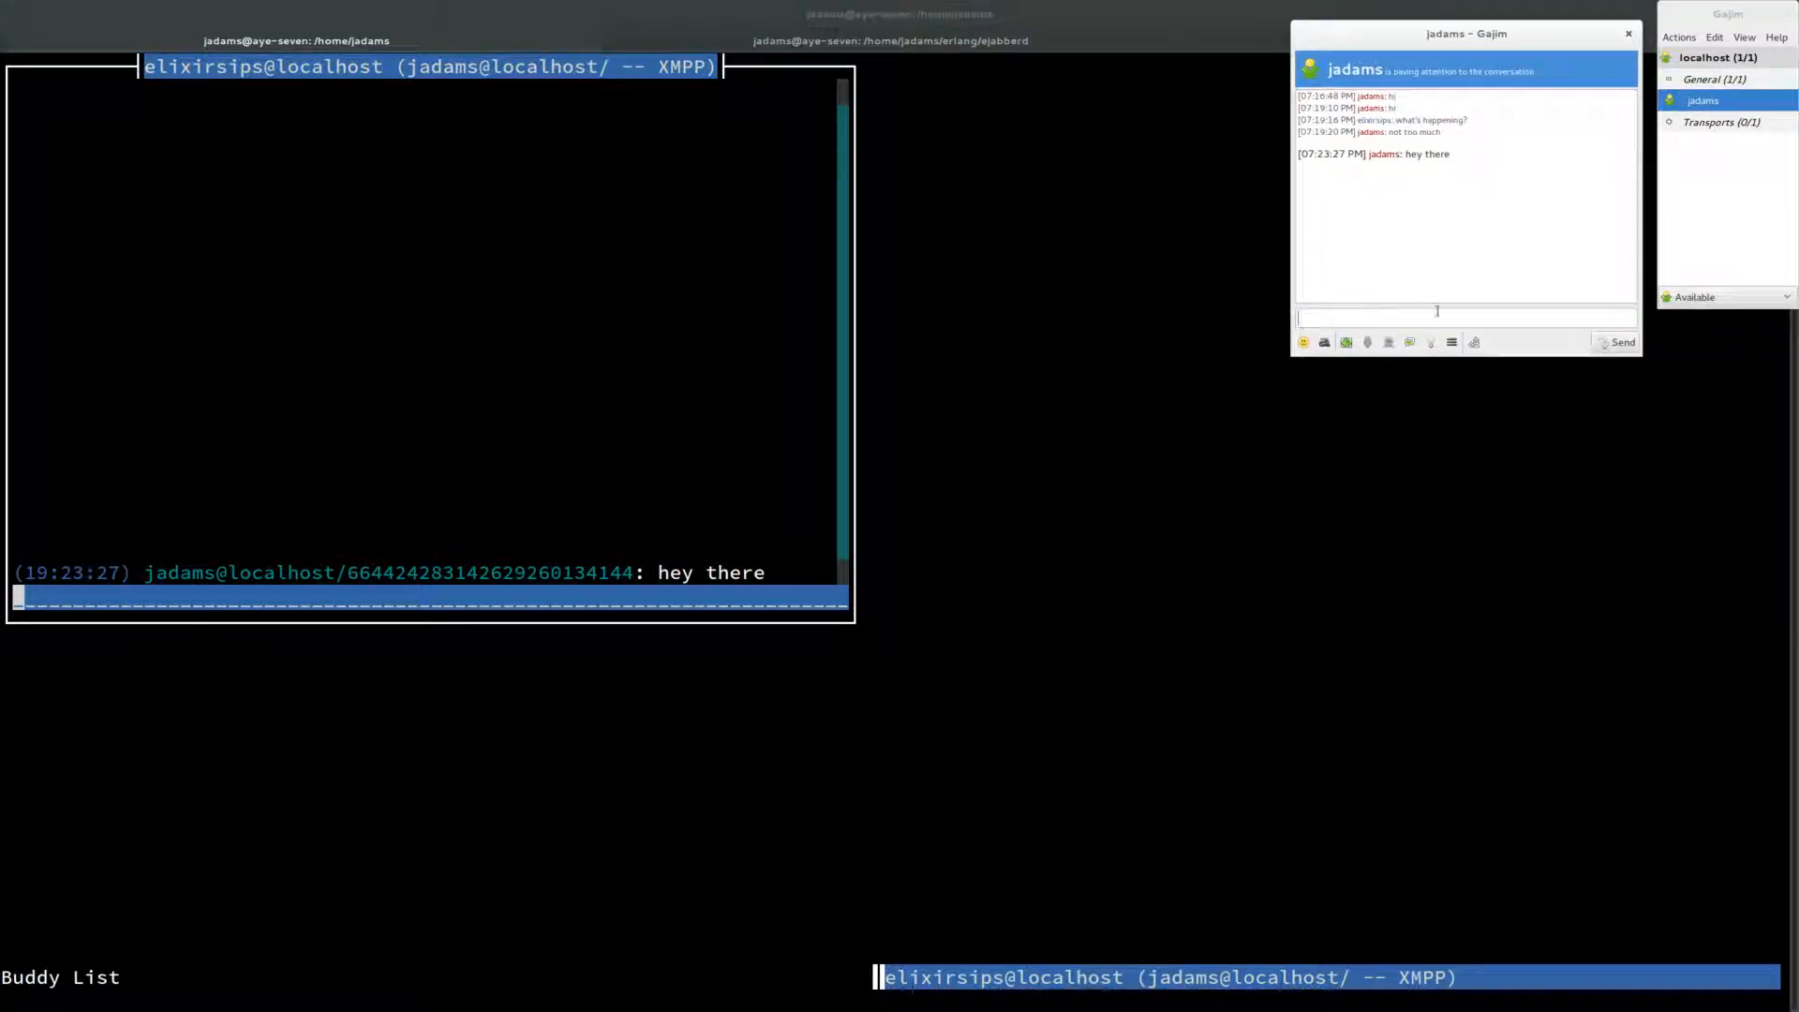
type("how goes")
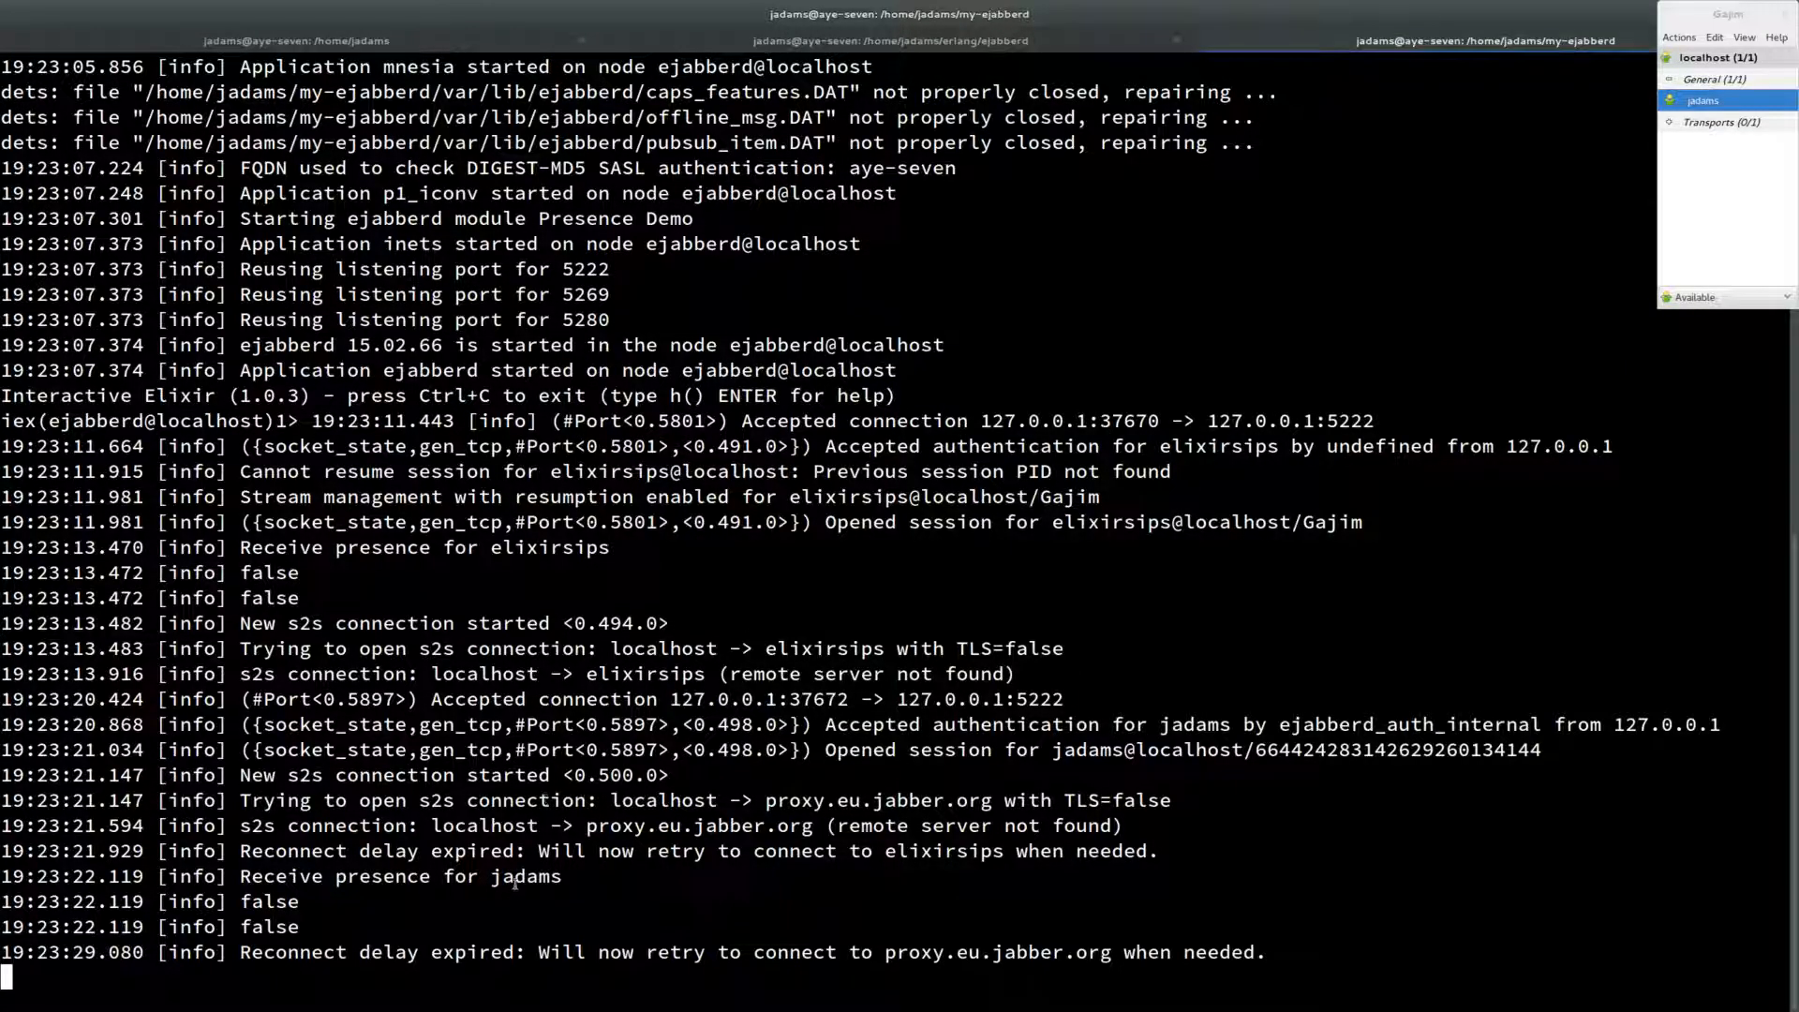
Step: Interrupt iexlive with Ctrl+C and edit etc/ejabberd/ejabberd.yml
key("ctrl+c")
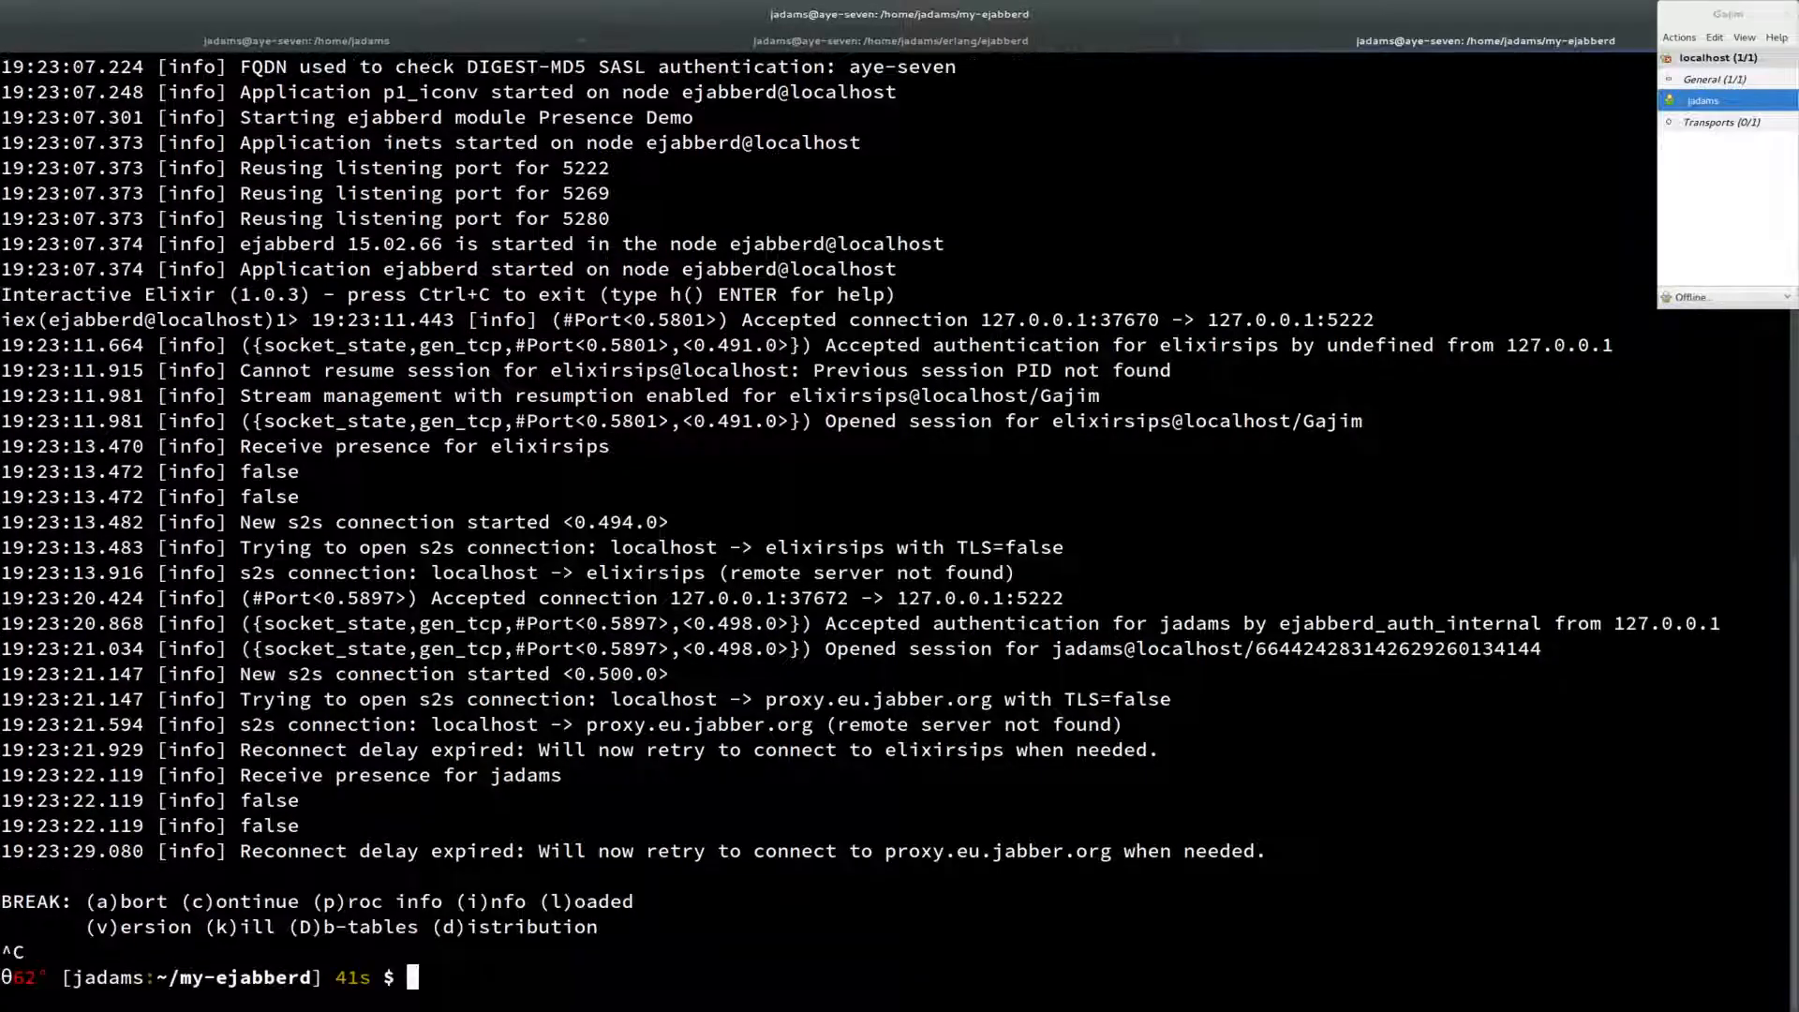
type("vim etc/ejabberd/")
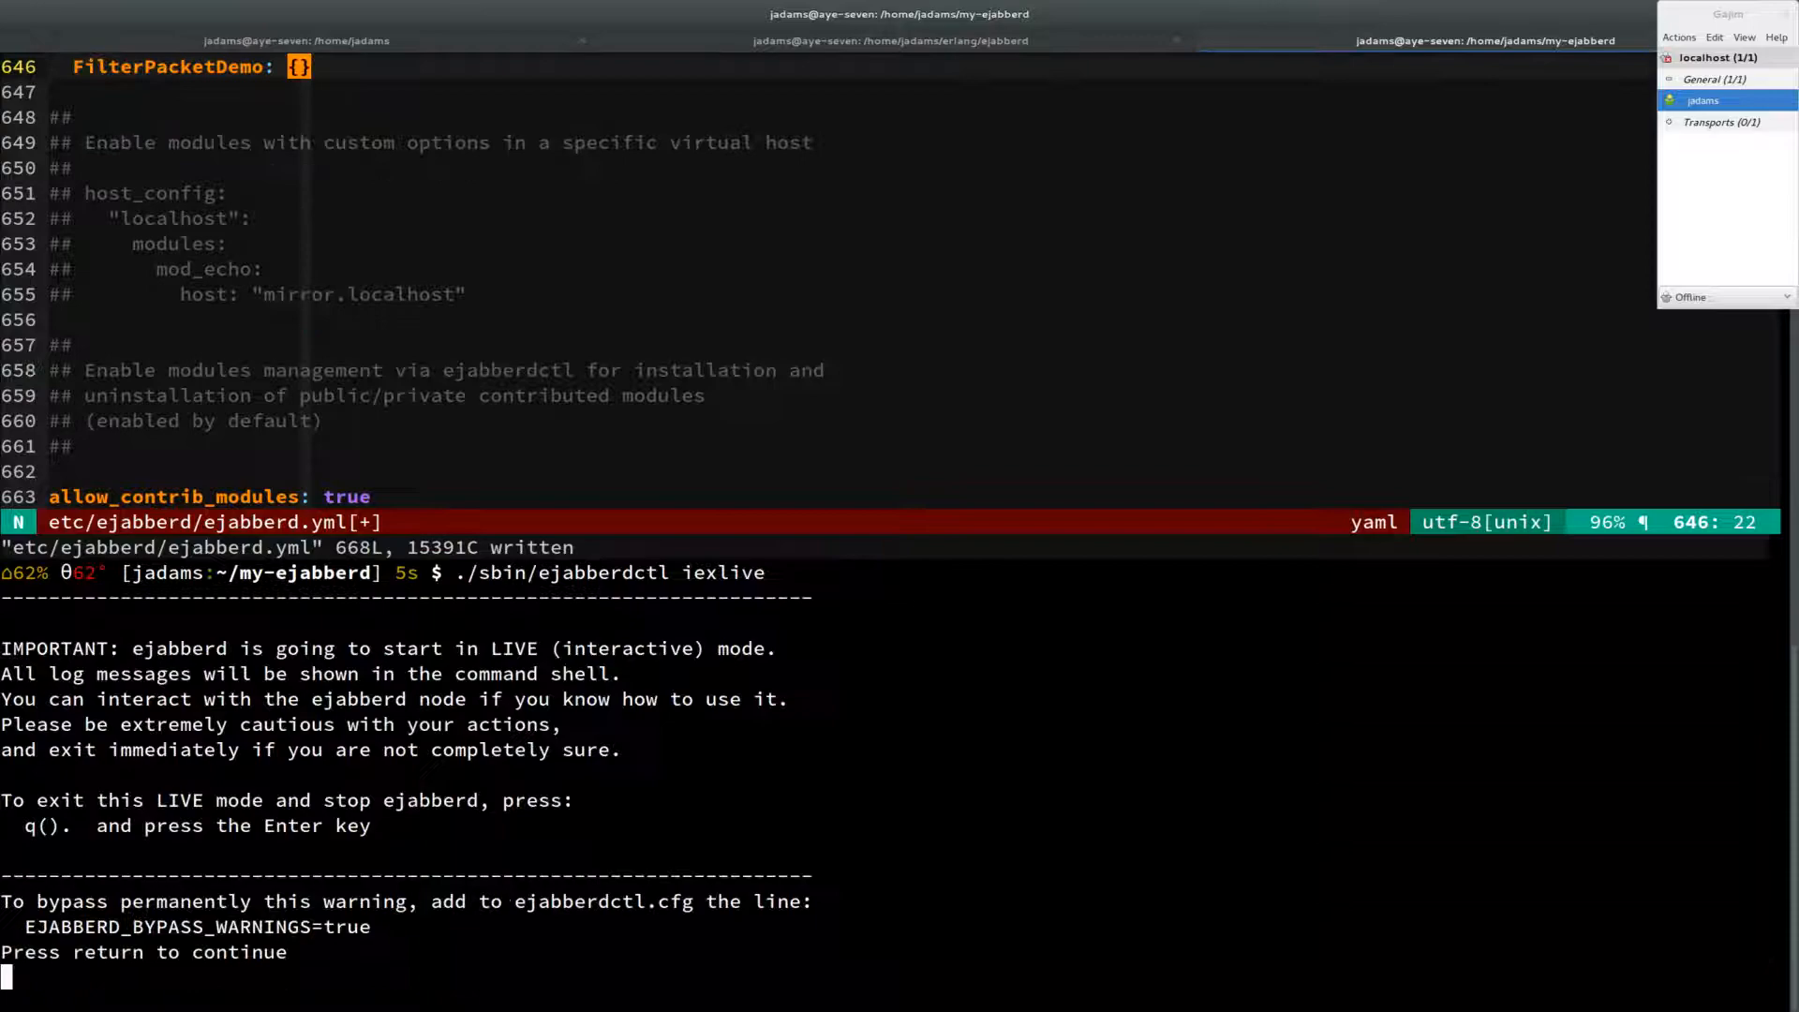
Step: Confirm the live-mode warning, return to the chat and quit Finch so it can reconnect
key("Return")
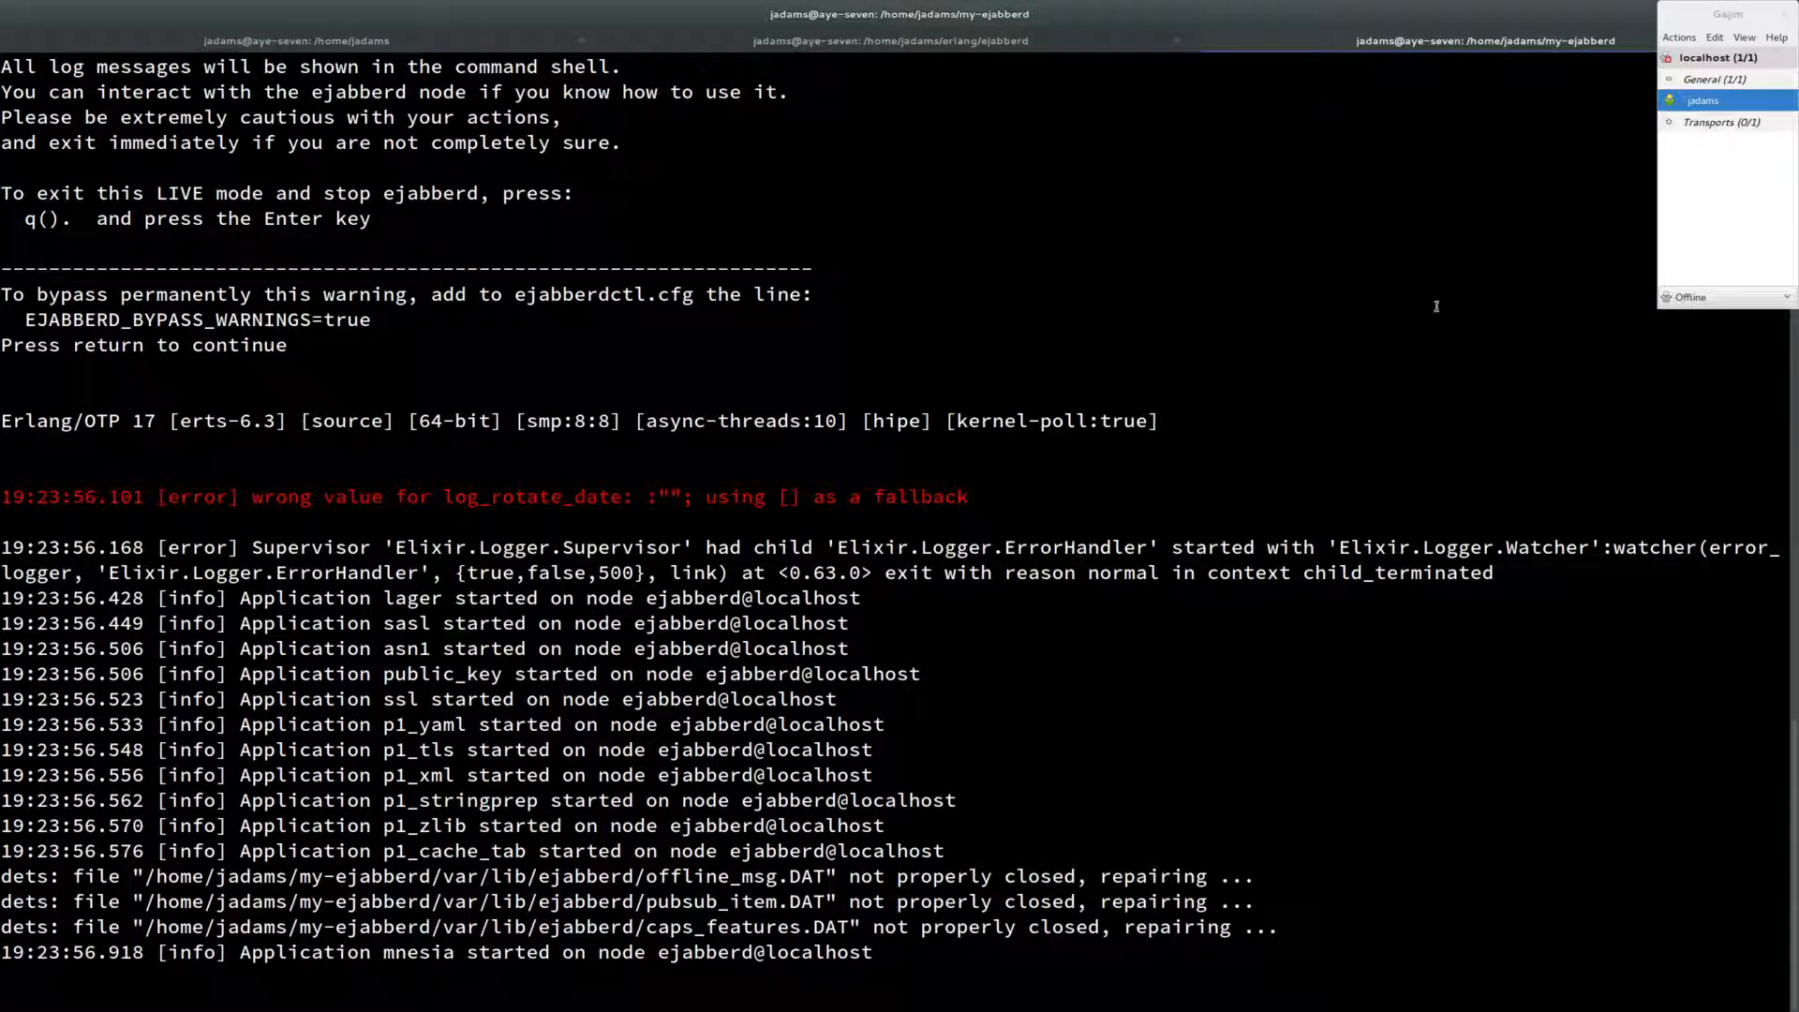
key("Return")
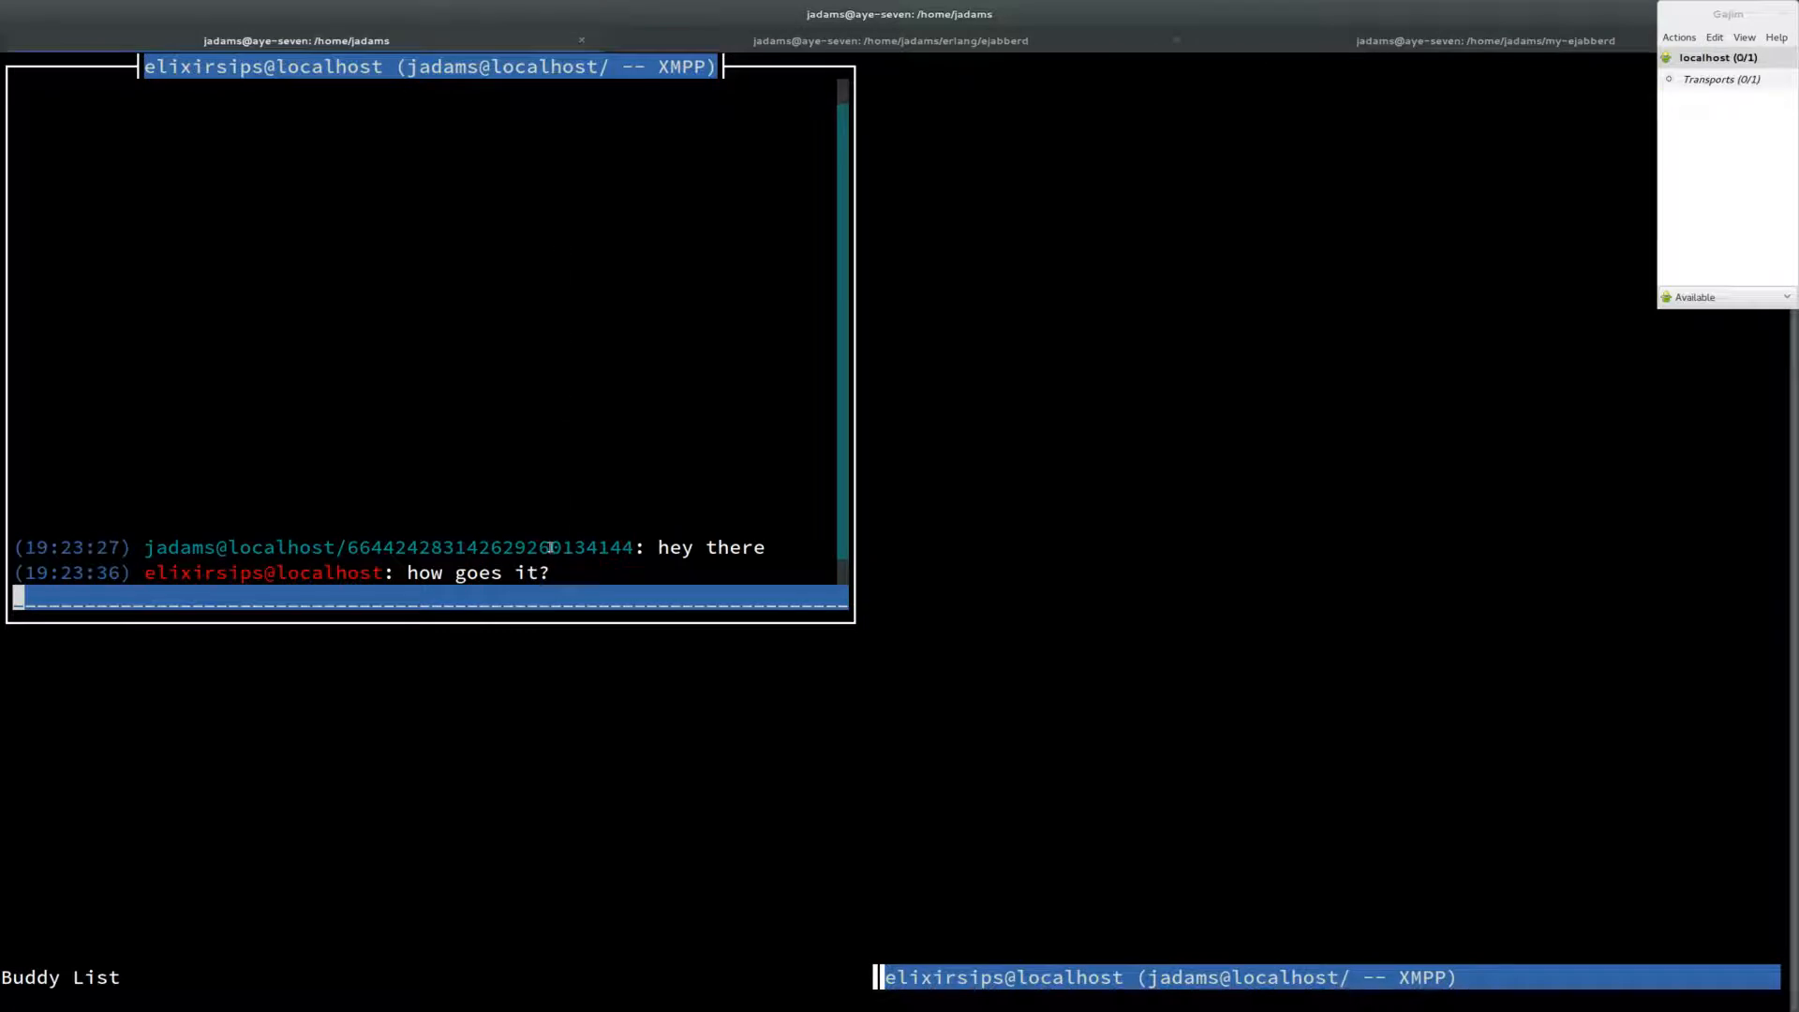
key("Return")
type("finch")
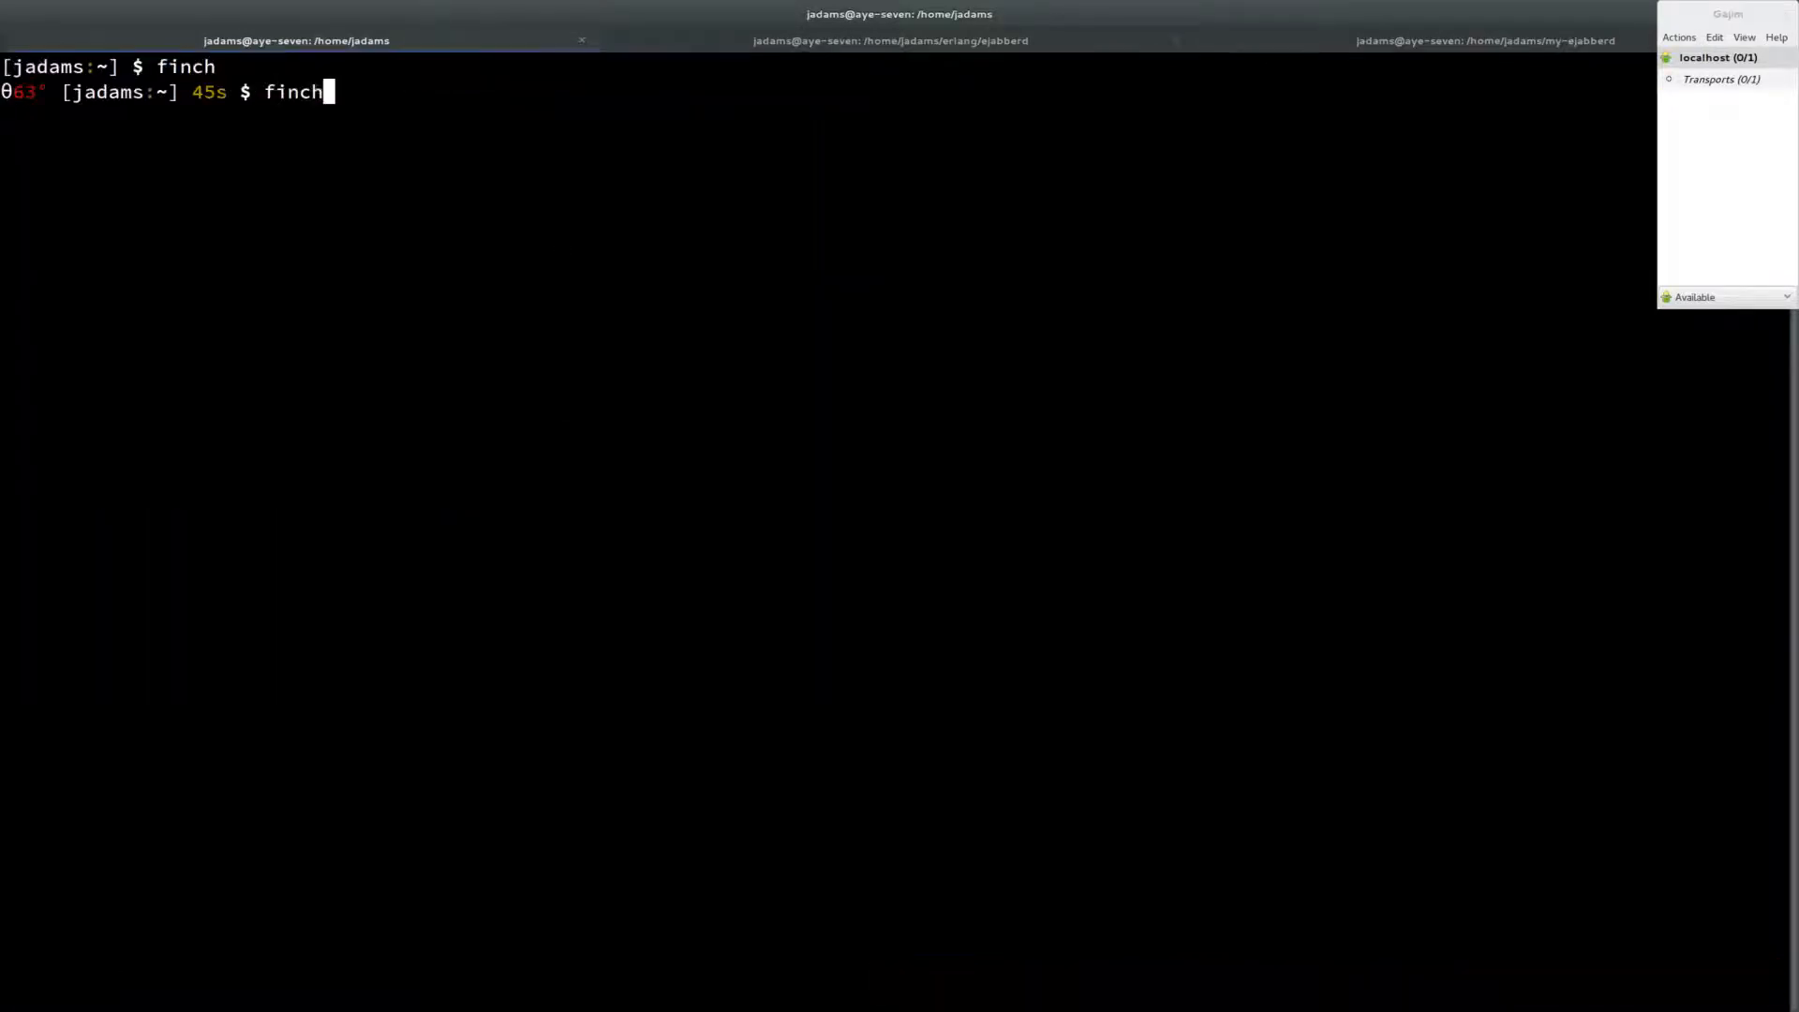
Step: Open the elixirsips chat and send 'hey'
key("Return")
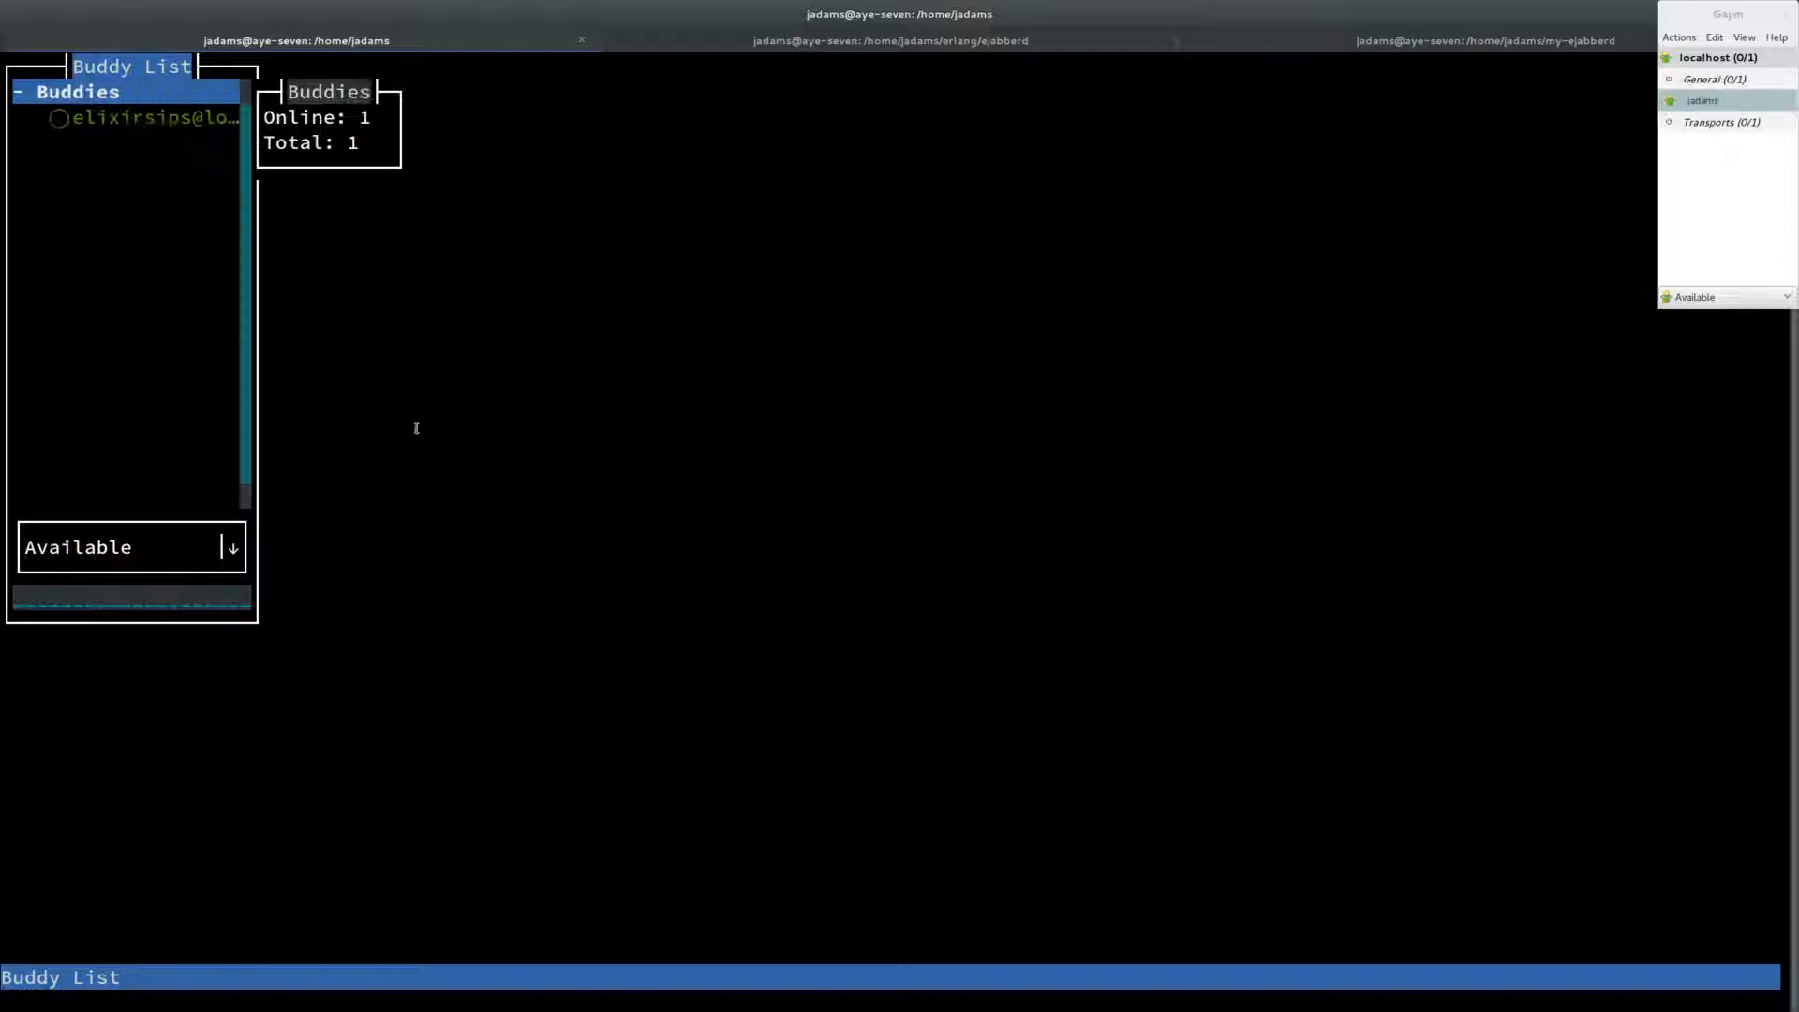
type("hey")
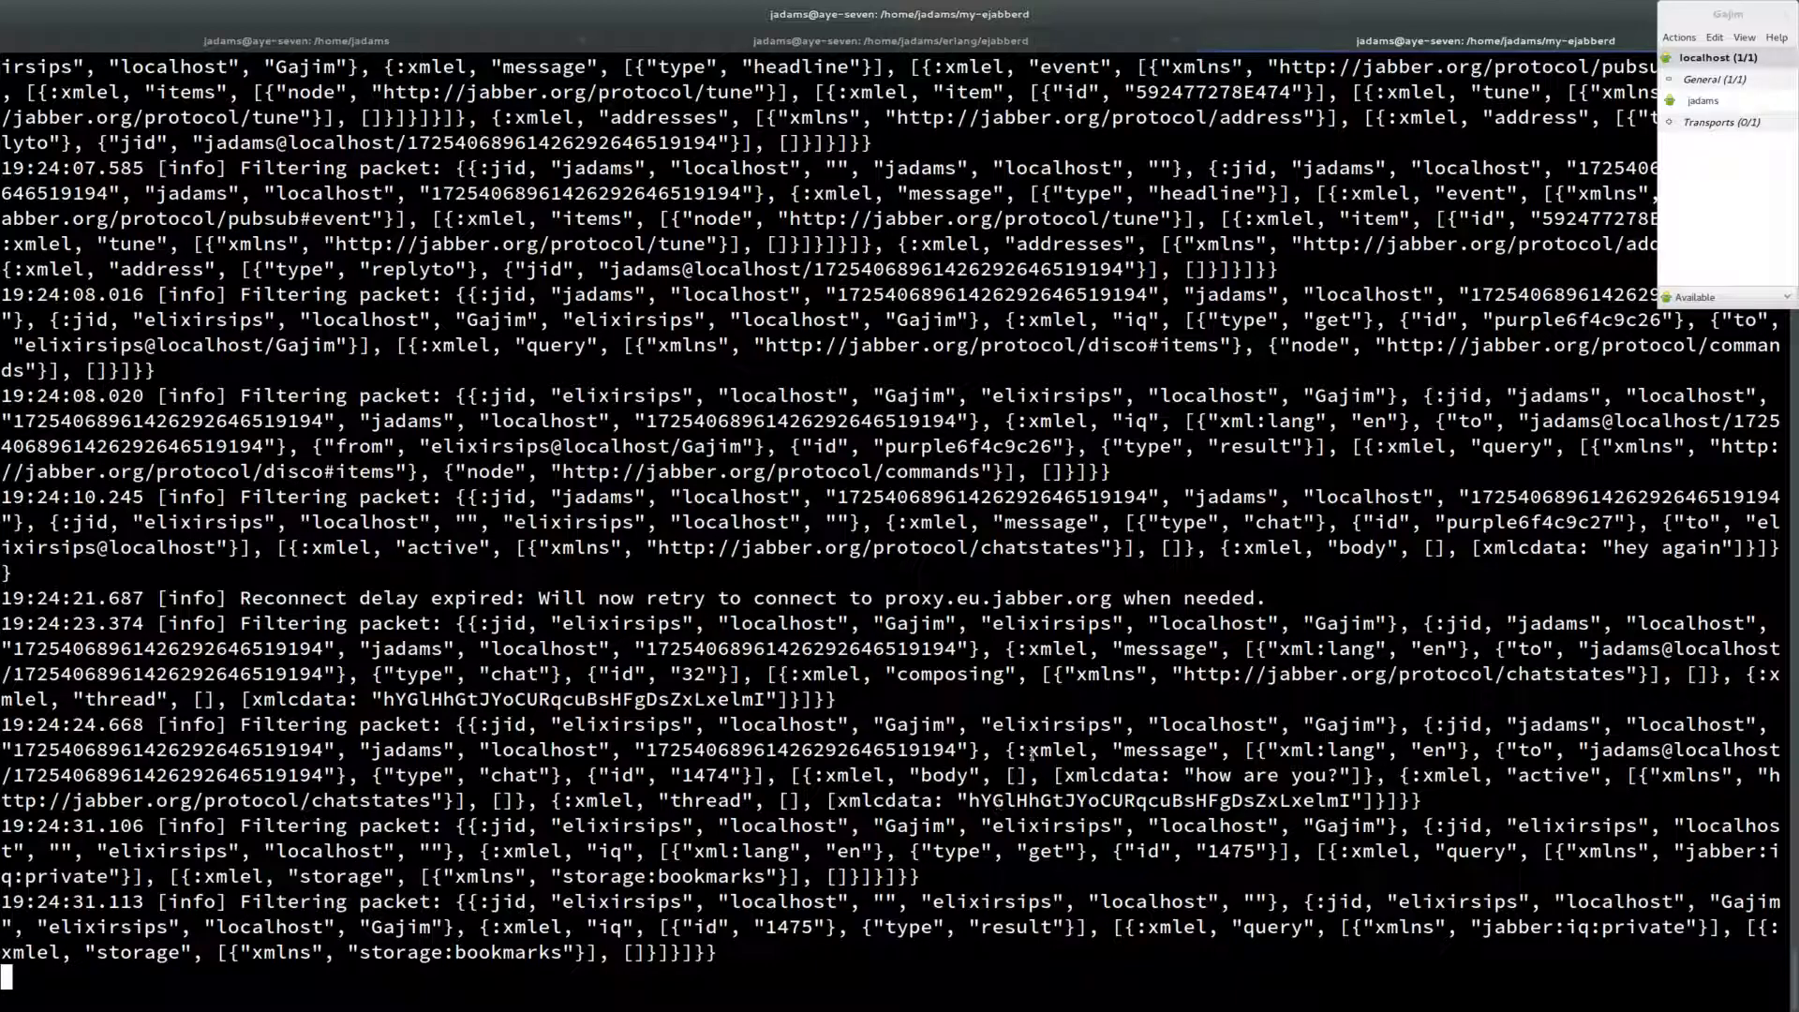
Step: Inspect the 'Filtering packet' info lines in the ejabberd server output
double_click(1119, 749)
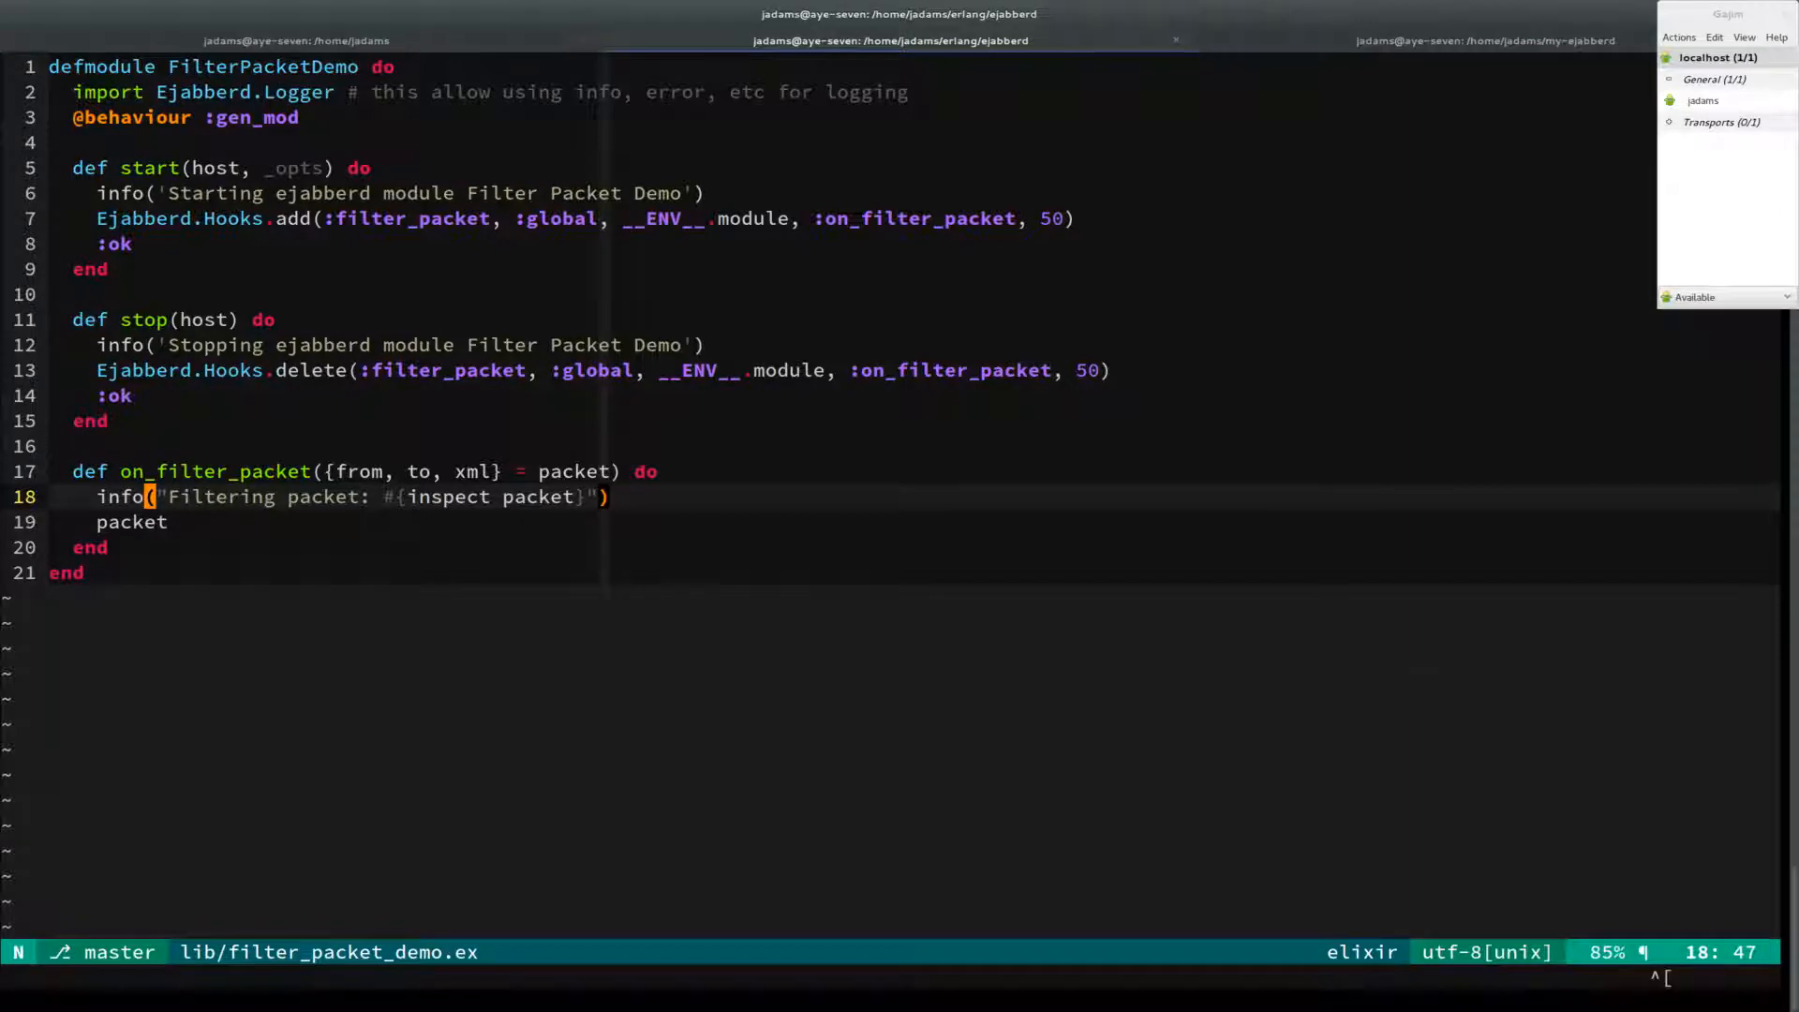
Step: Match {:xmlel, "message", attributes, children} and add a catch-all on_filter_packet(packet) clause
type("def")
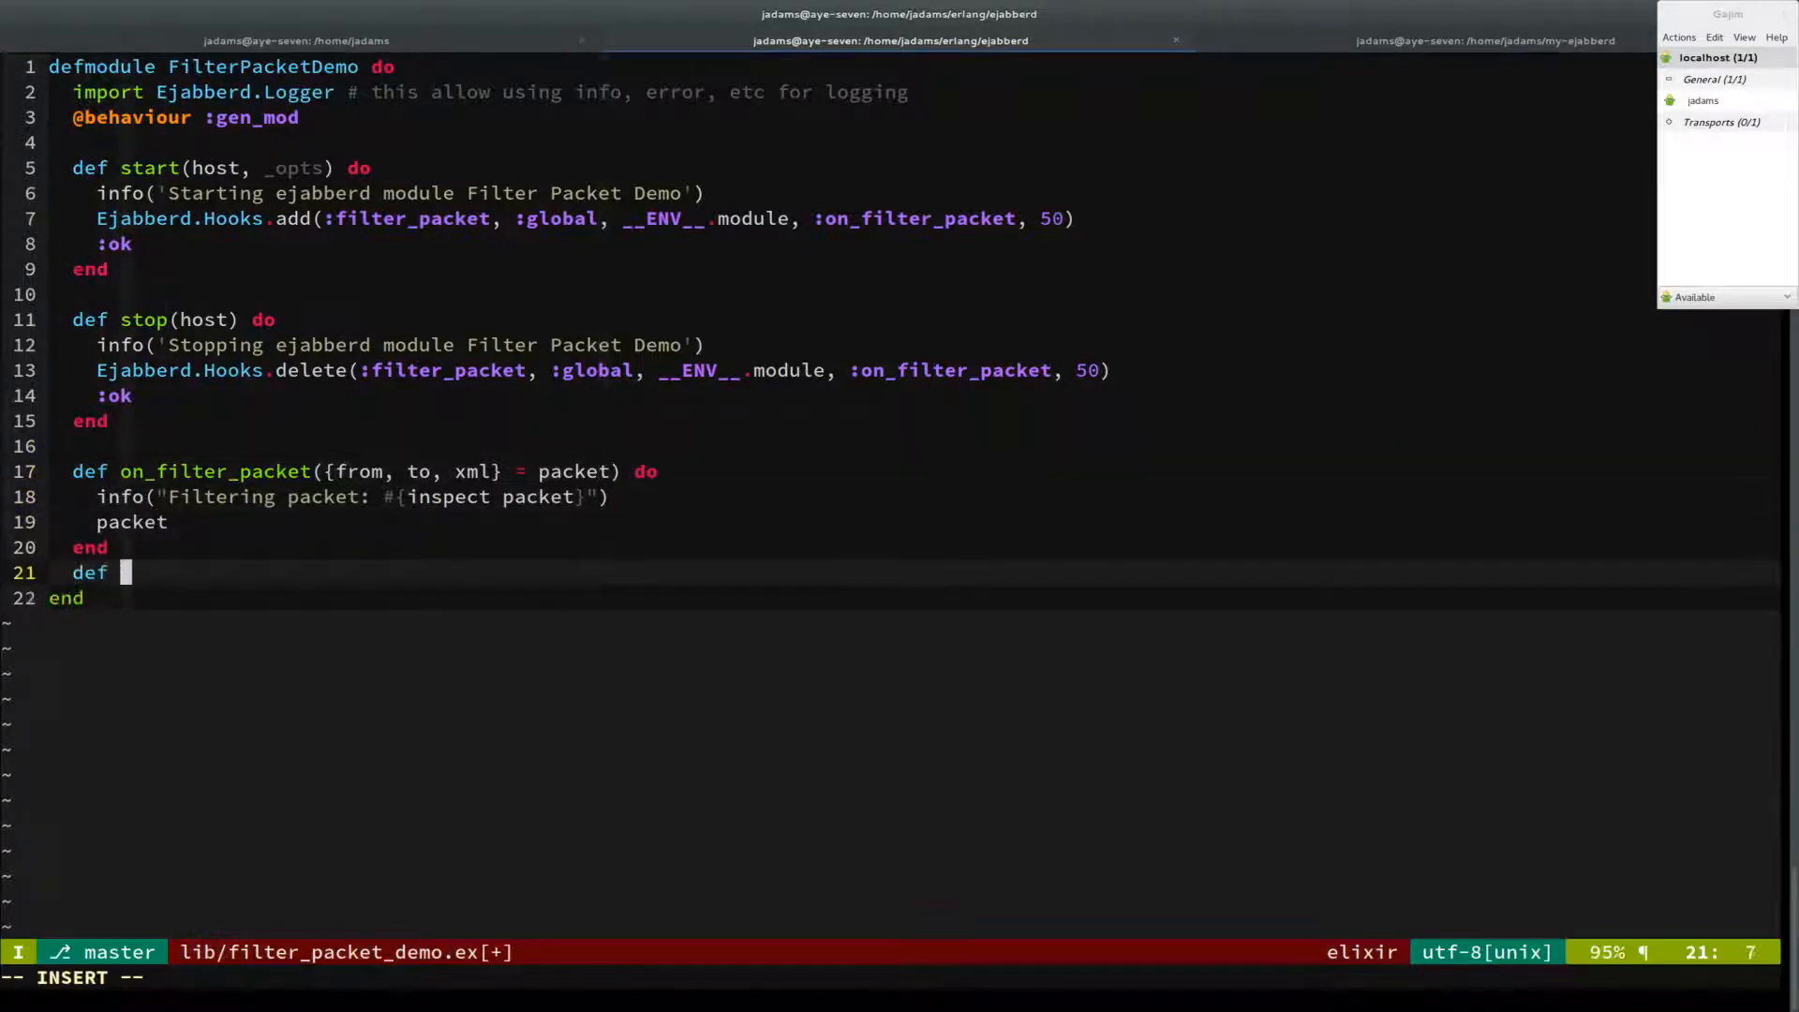
type("on_filter_packet(packet), do: packet")
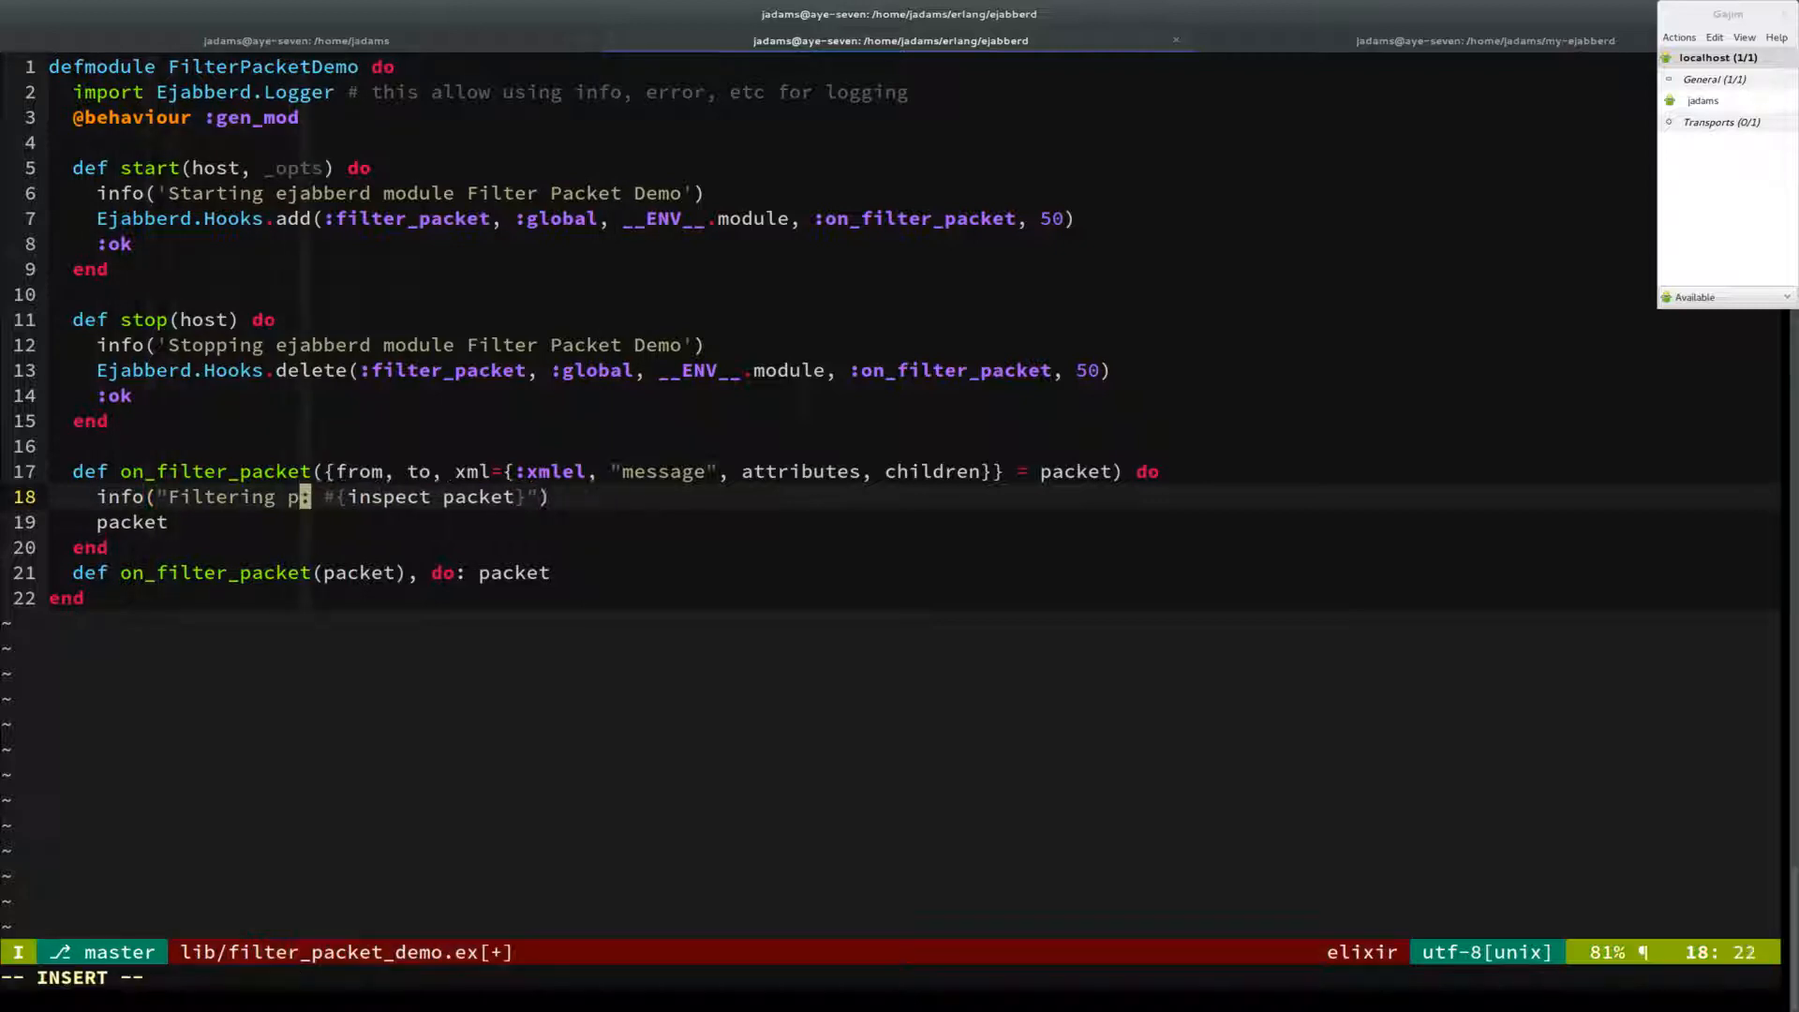
type("essage")
type("body =")
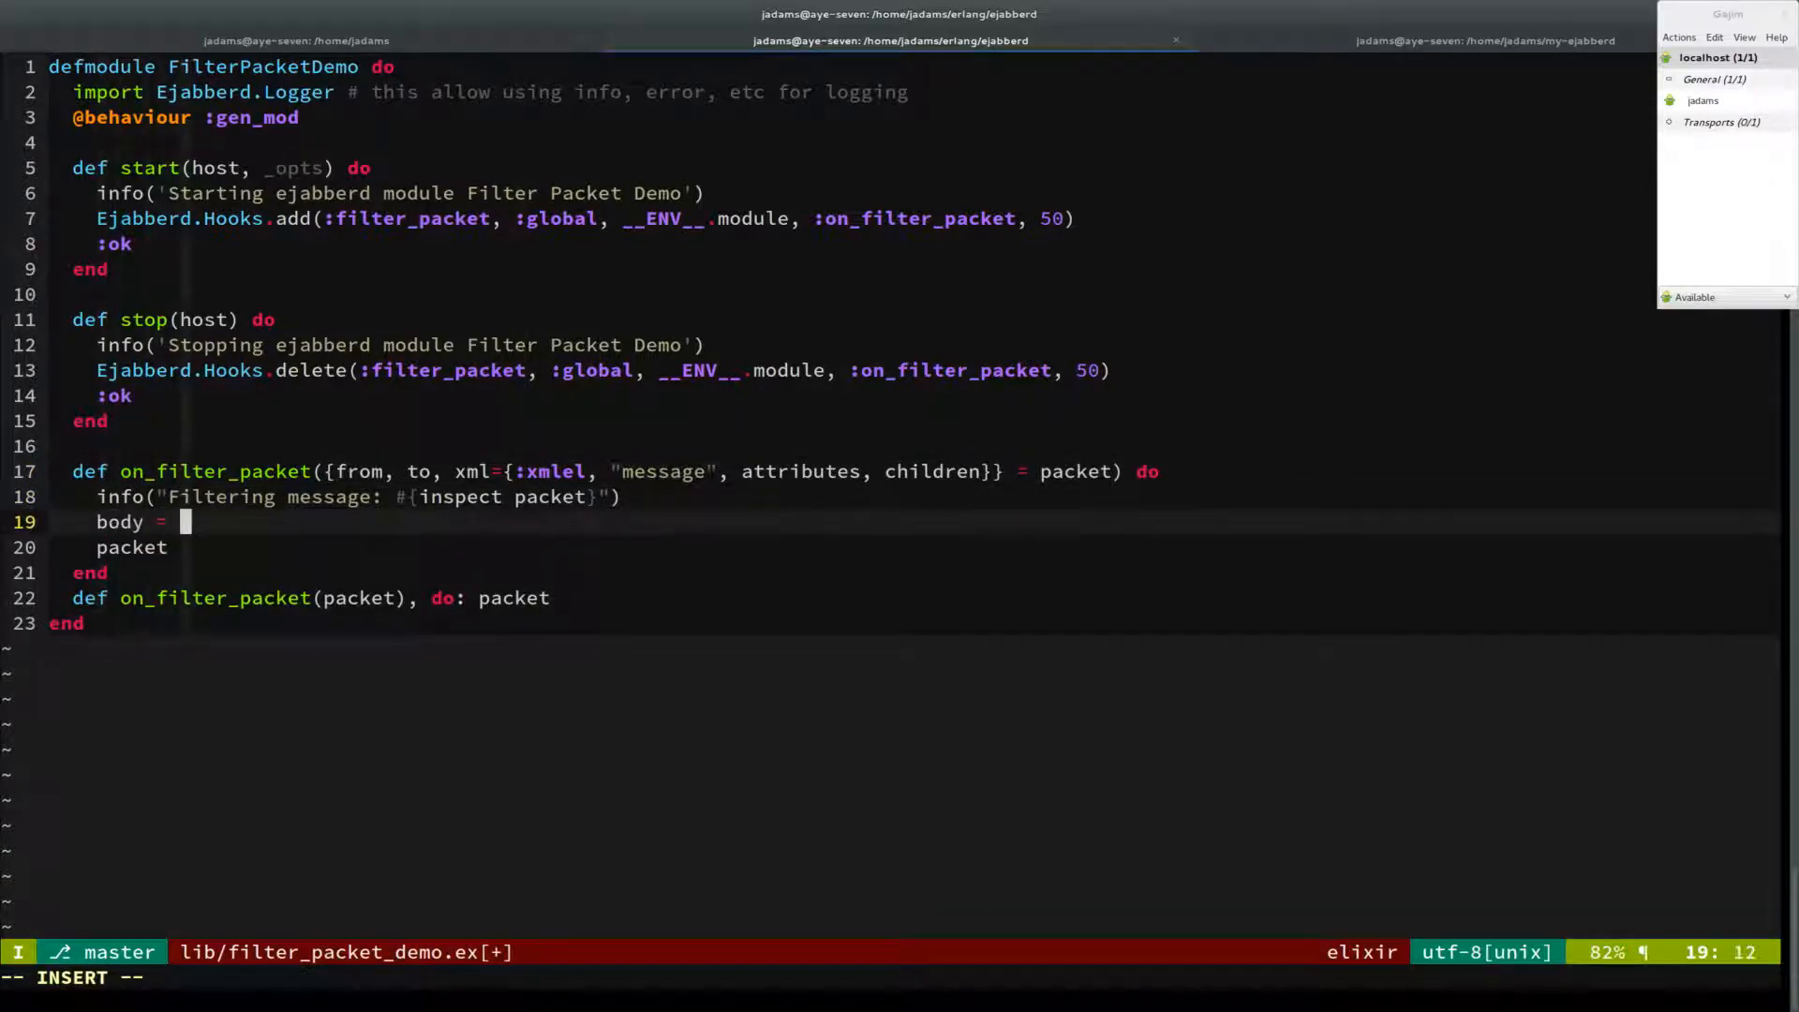
Step: Bind body to :xml.get_subtag(xml, "body") and log it with info(inspect body)
type(":xml")
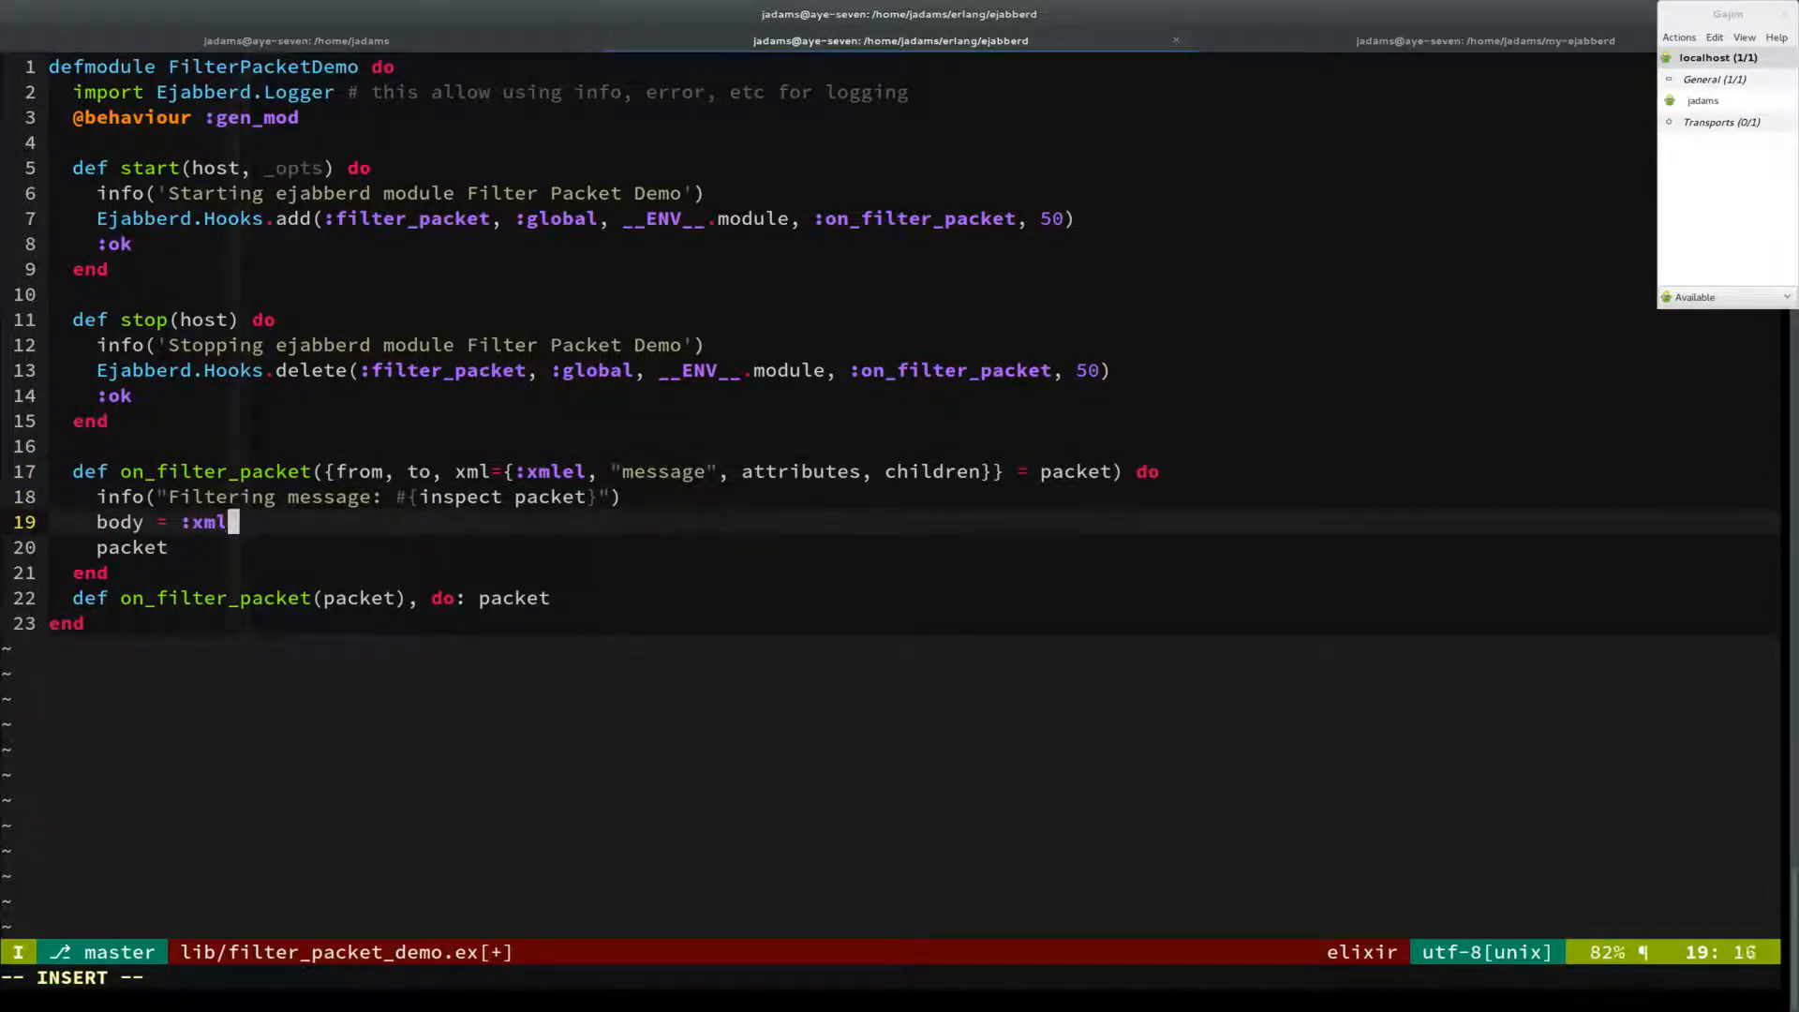
type(".get_subtag")
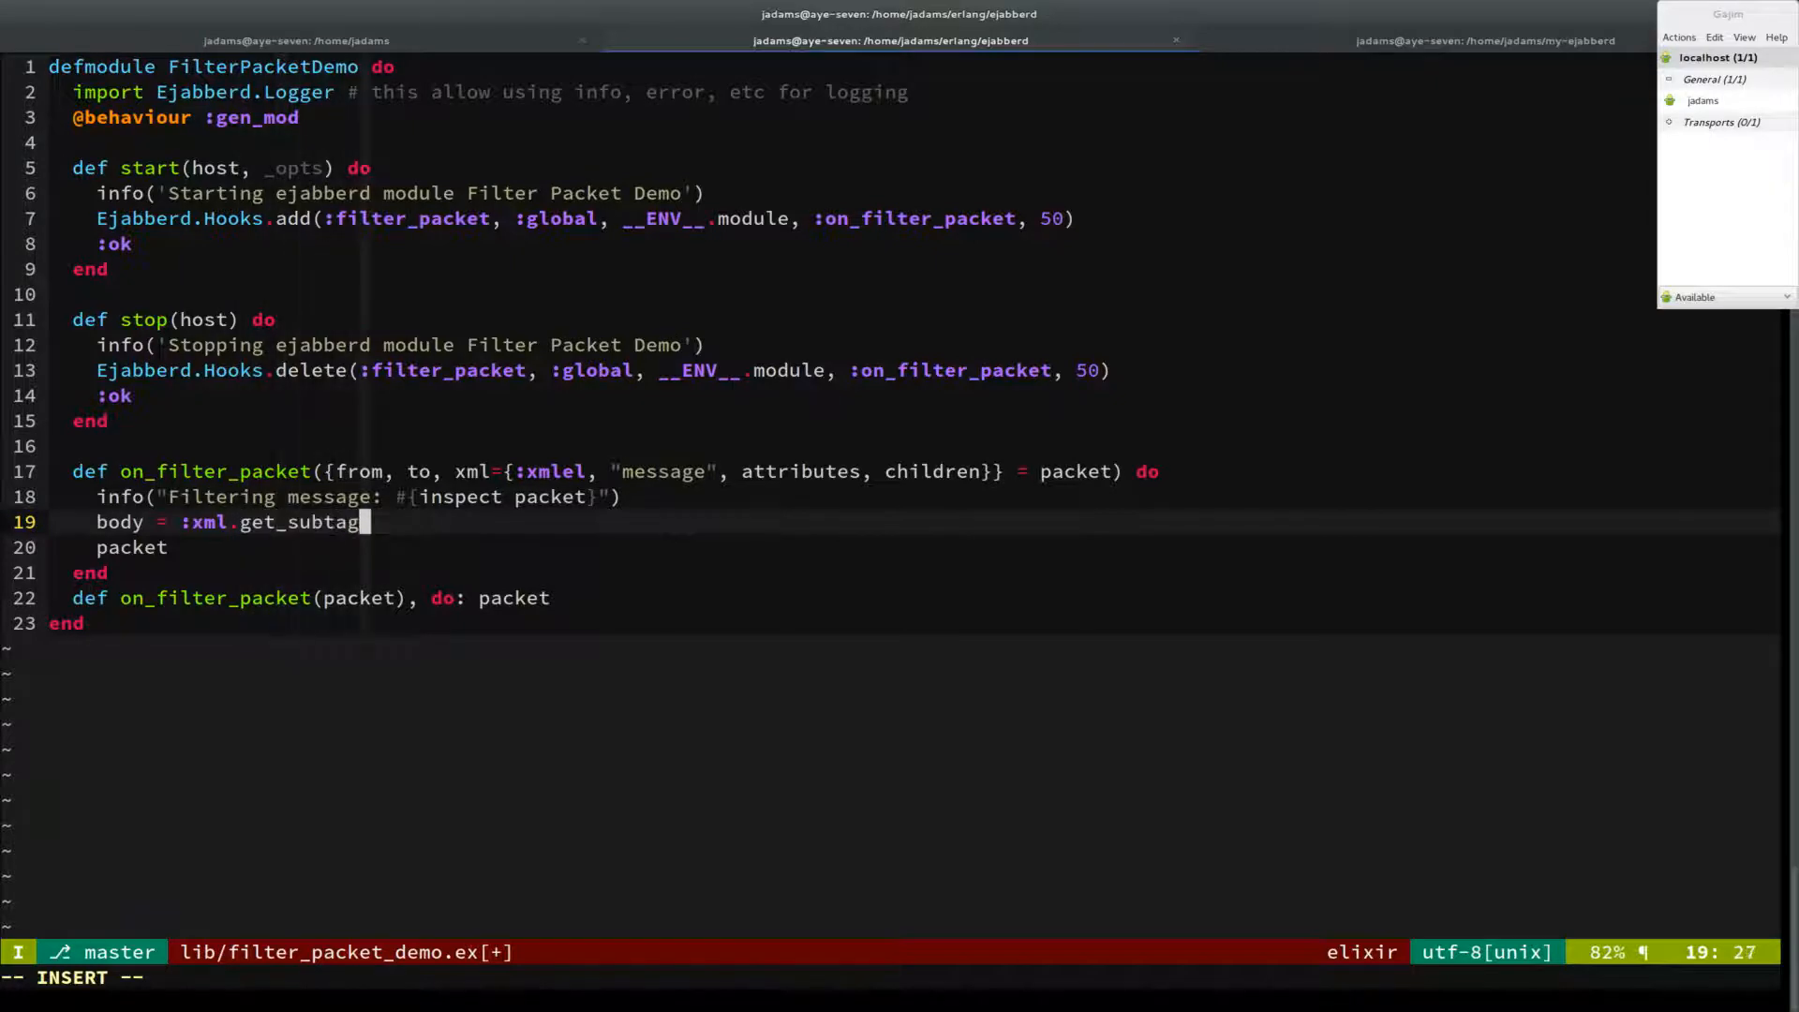
type("(xml")
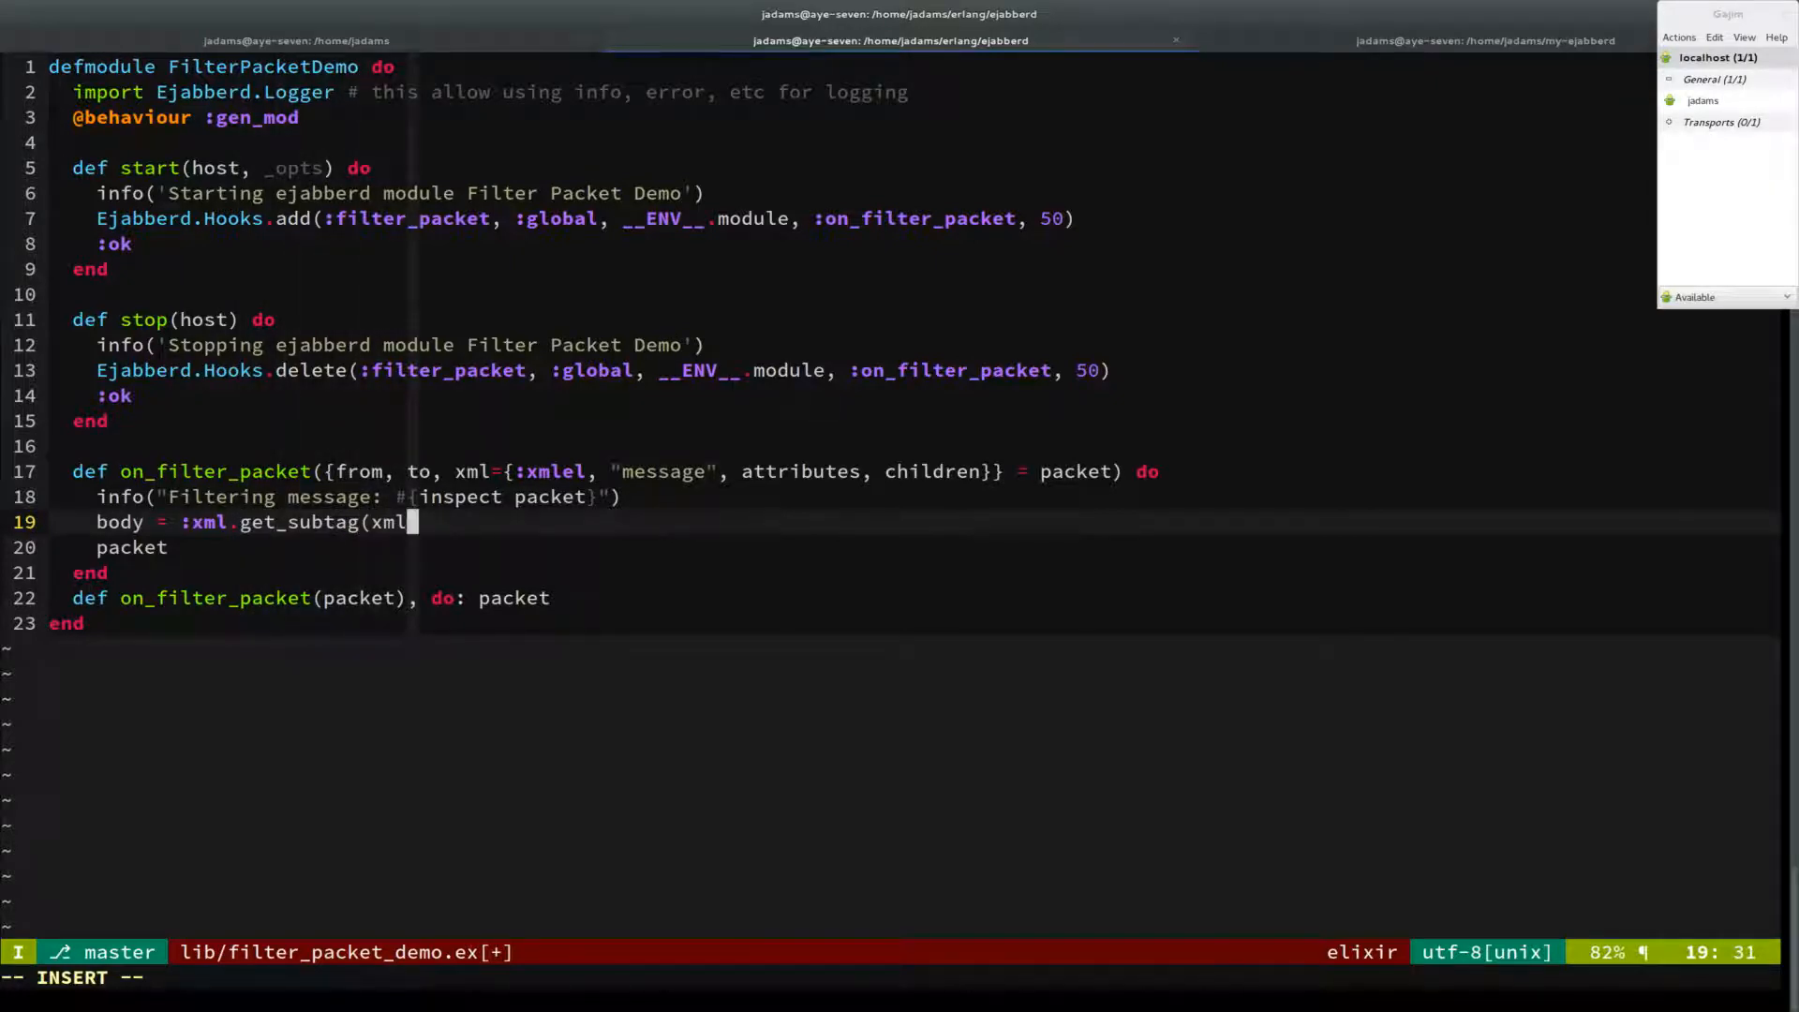
type(", l")
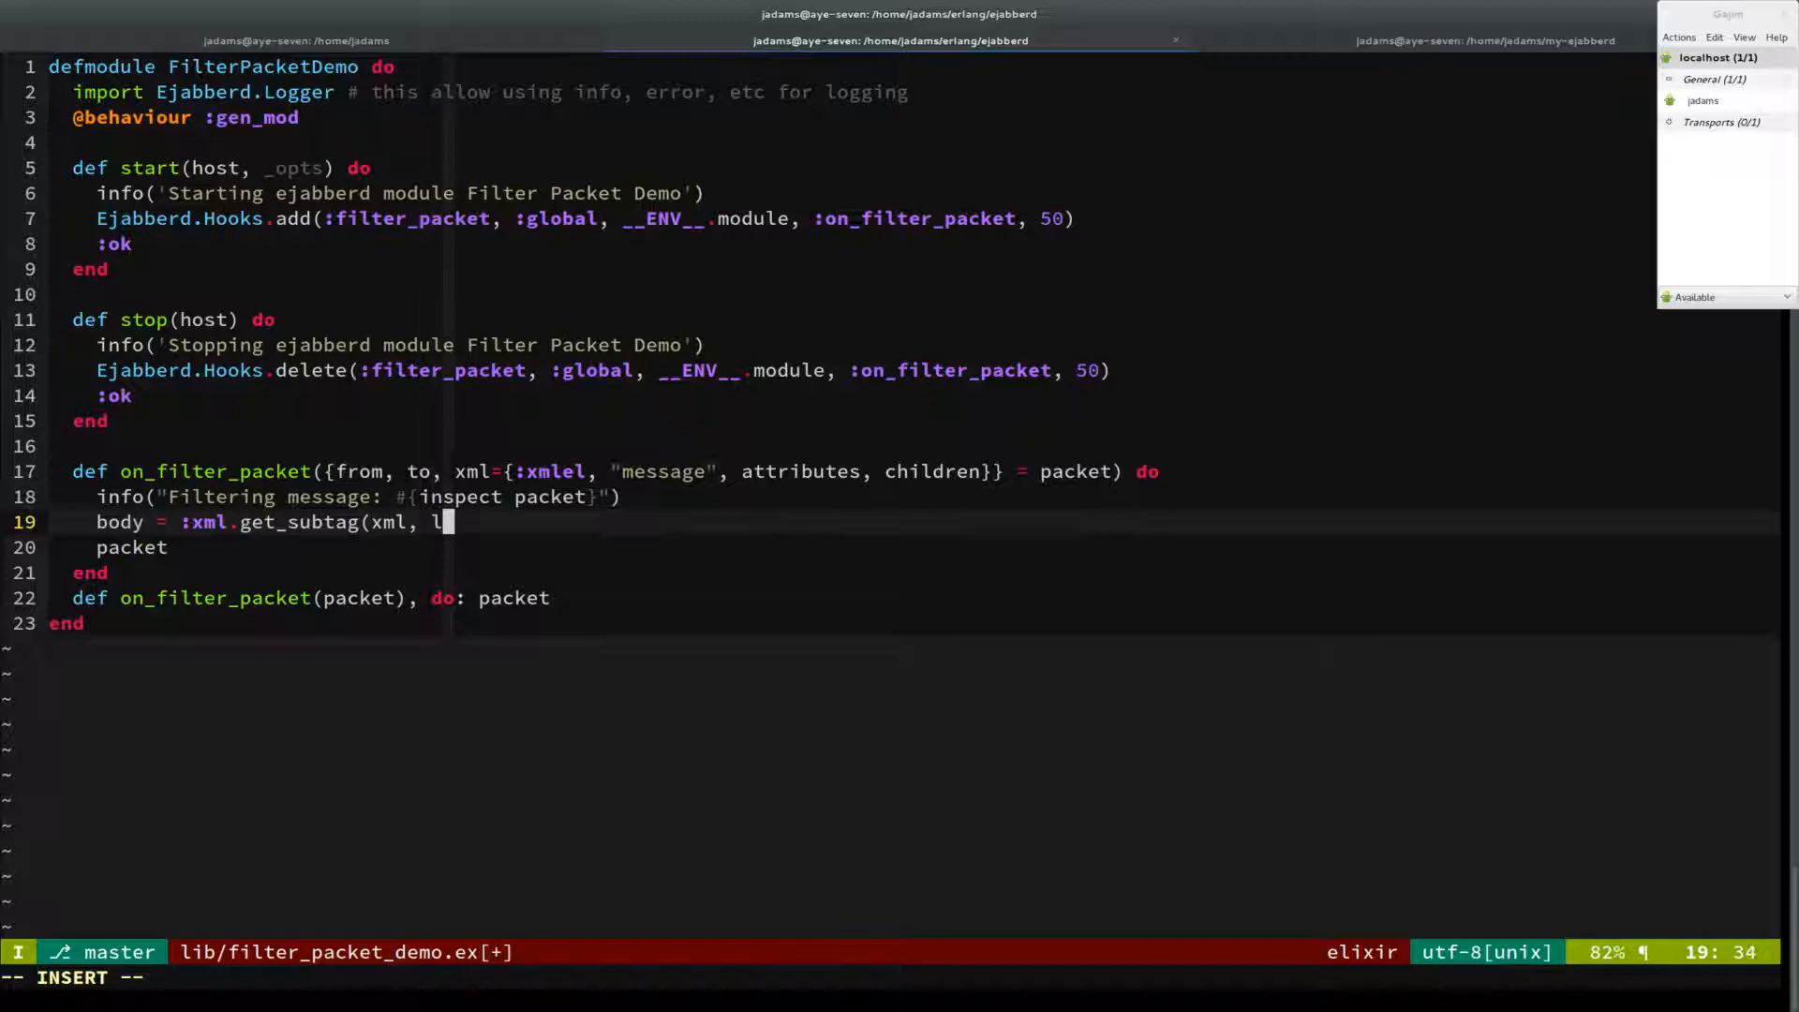
type("\"body\")")
type("info(")
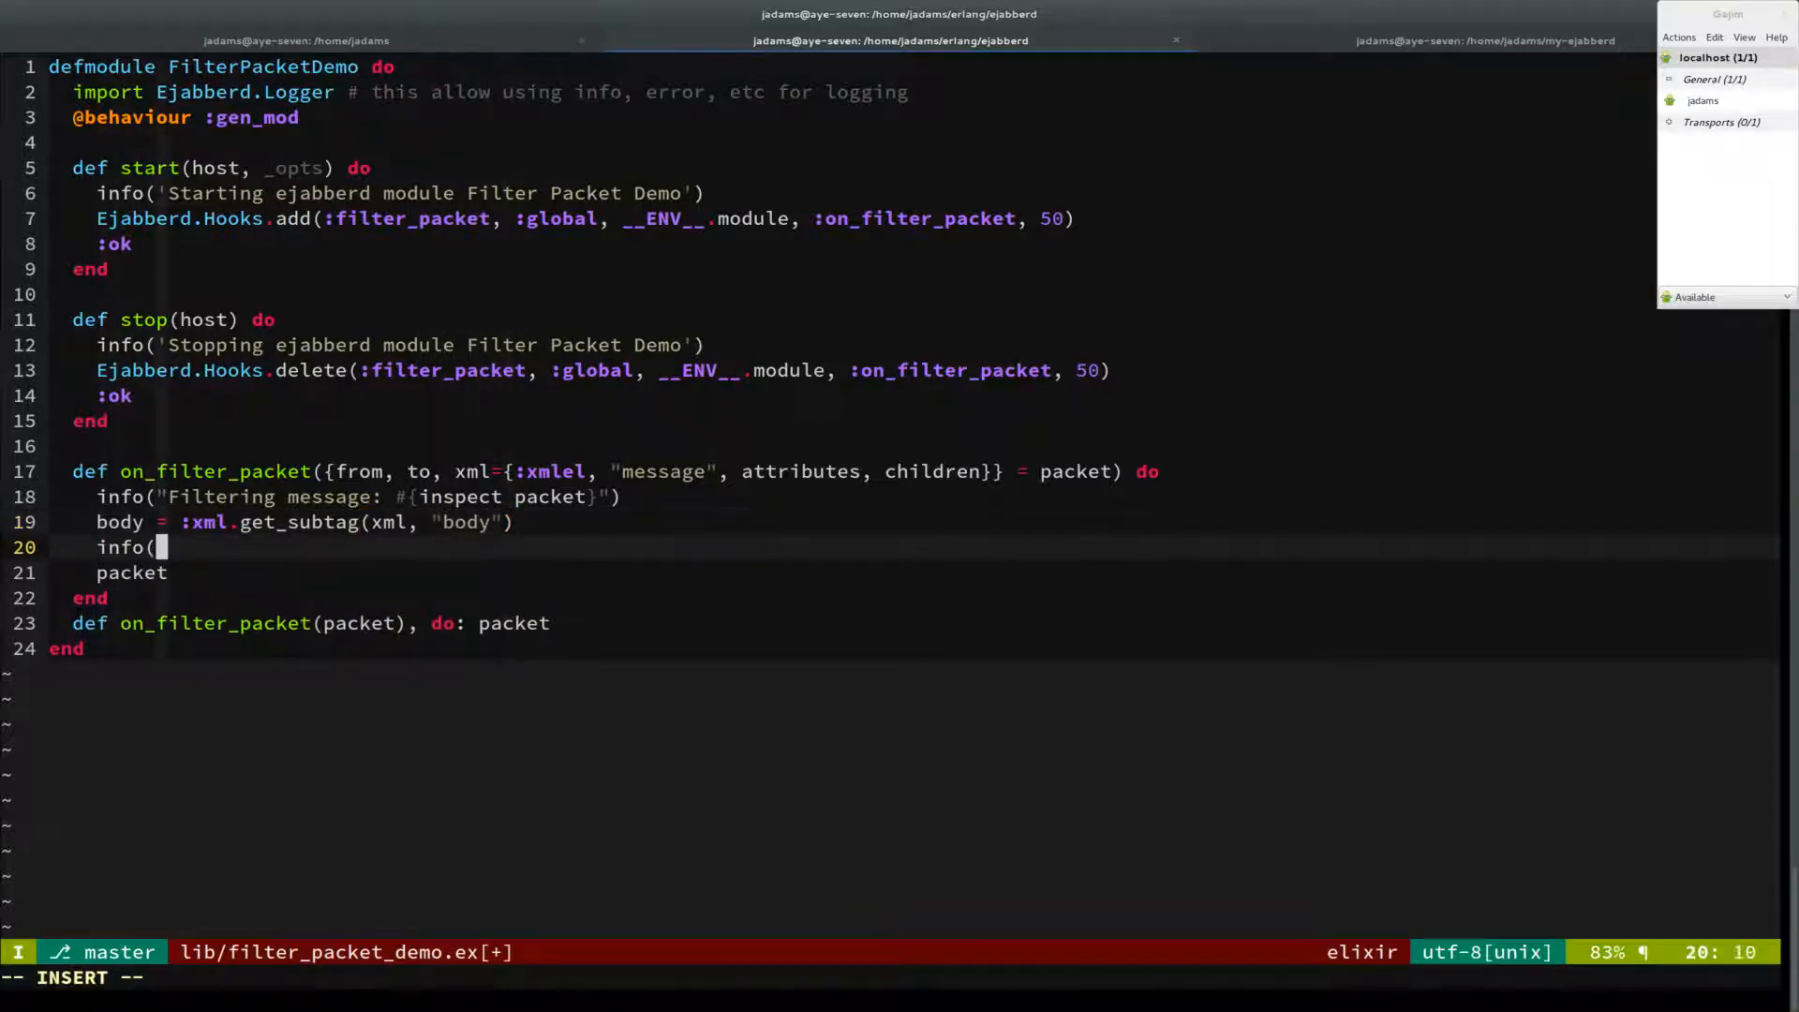
type("inspect body")
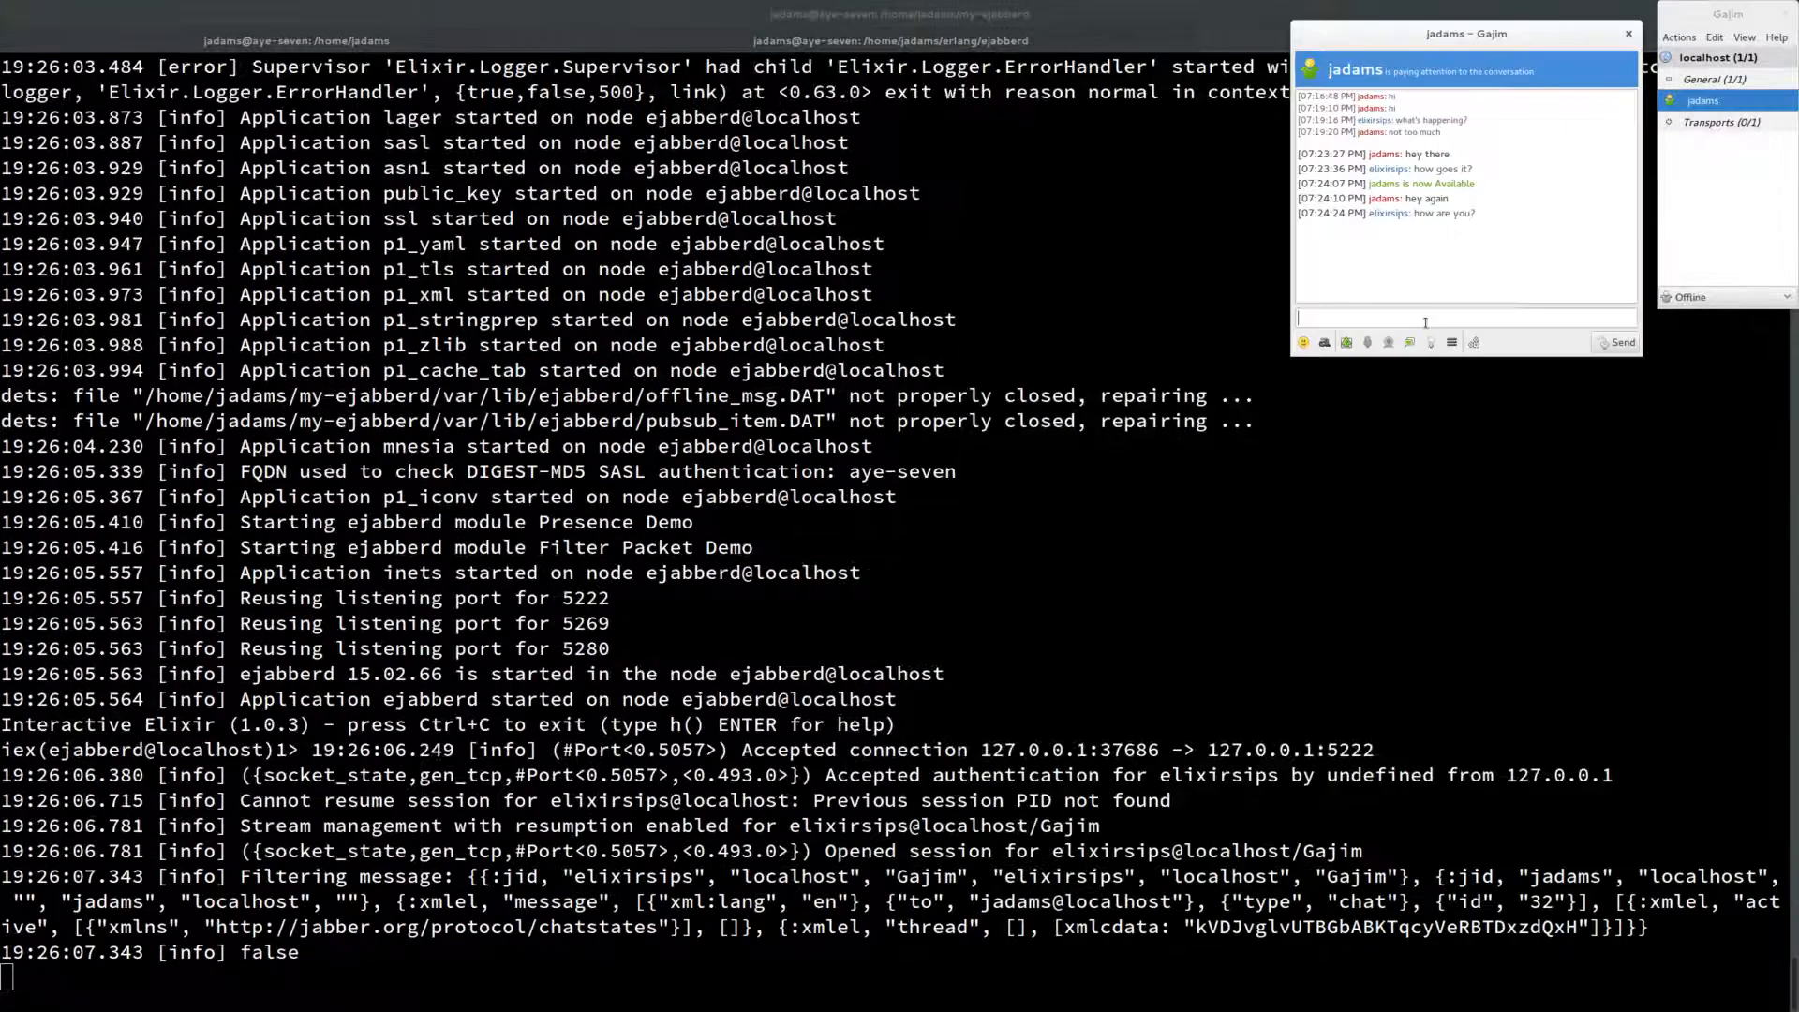
Step: Send 'how is it now?' from Gajim so the restarted filter logs it
type("how")
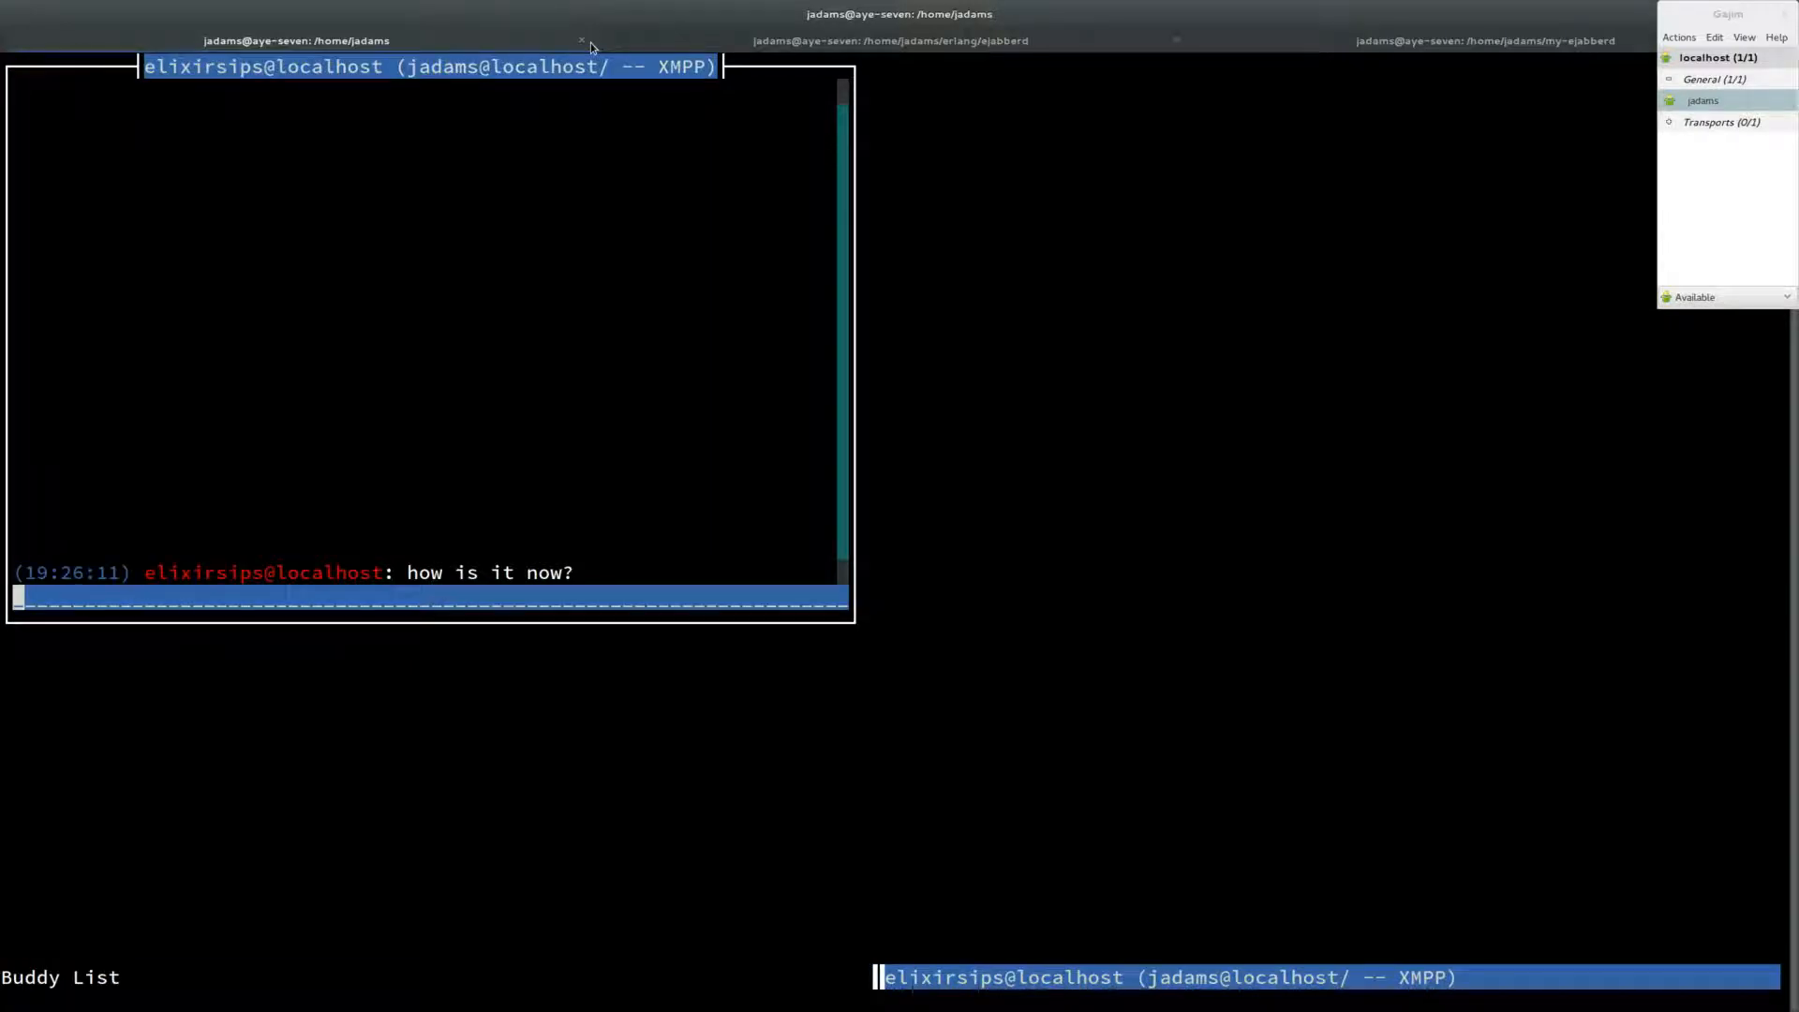
type("pretty good")
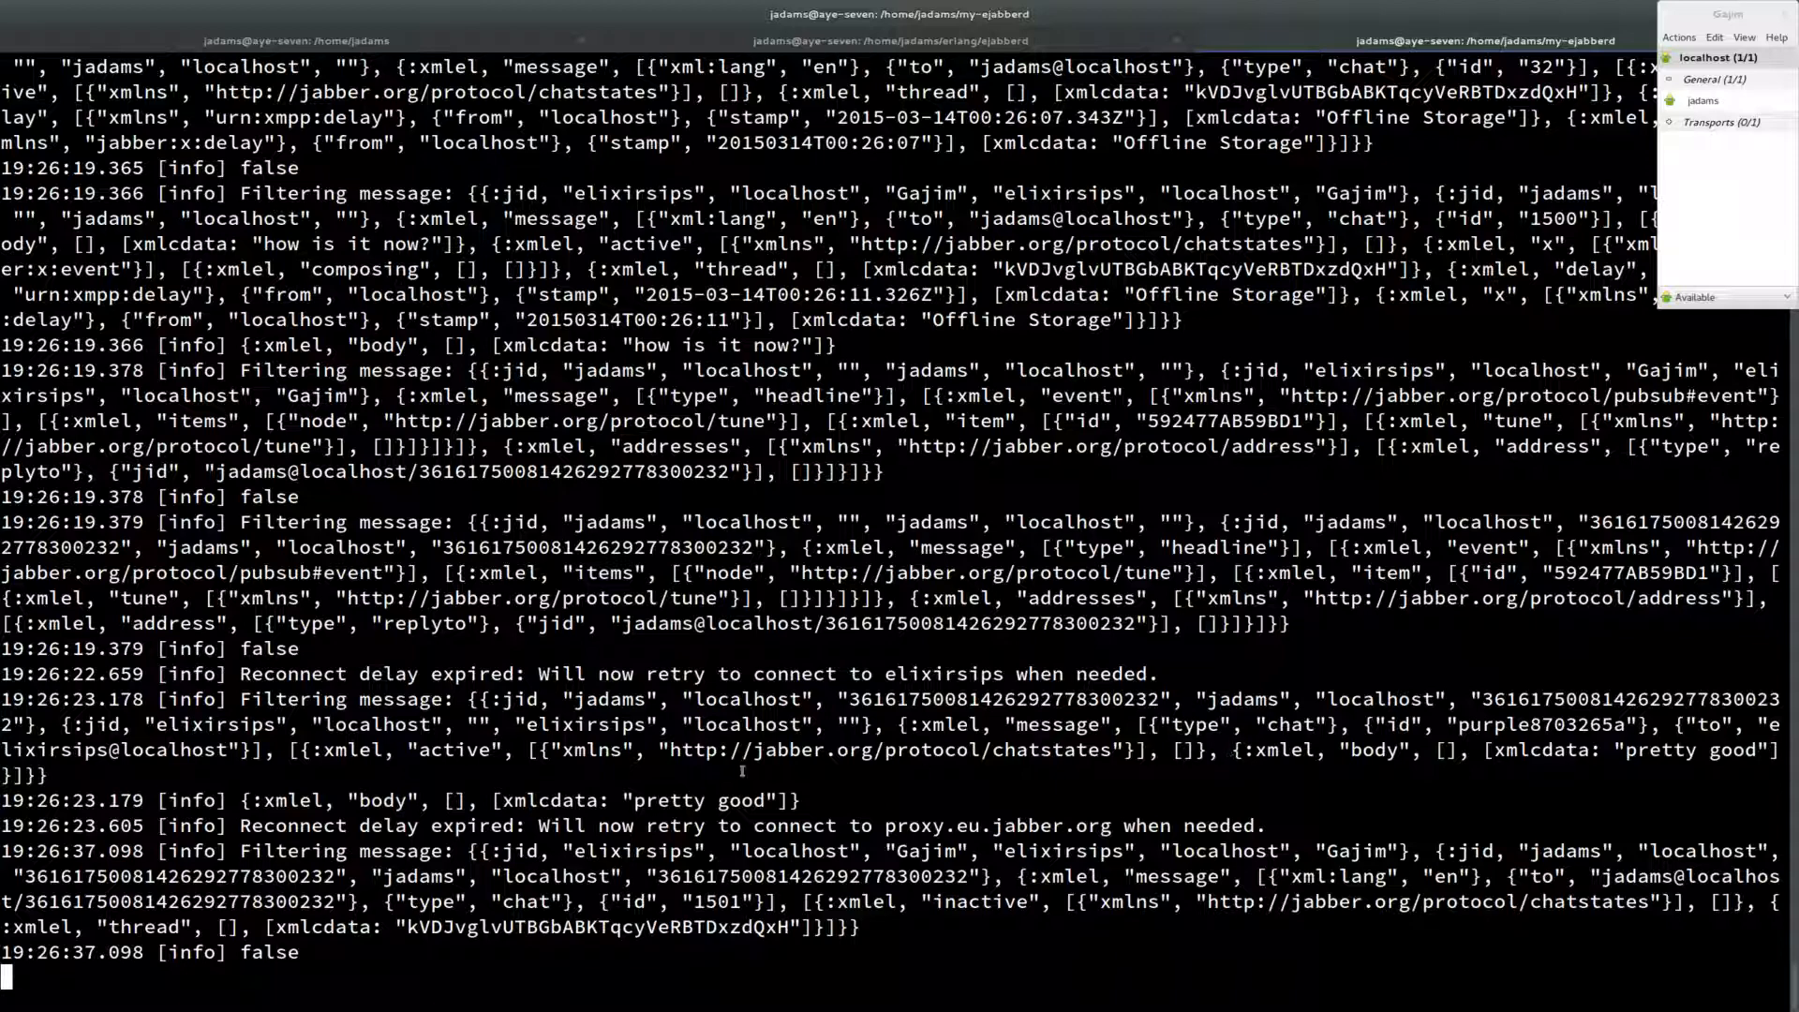
Step: Highlight the logged {:xmlel, "body", ...} entries in the ejabberd terminal output
left_click_drag(524, 749, 1147, 750)
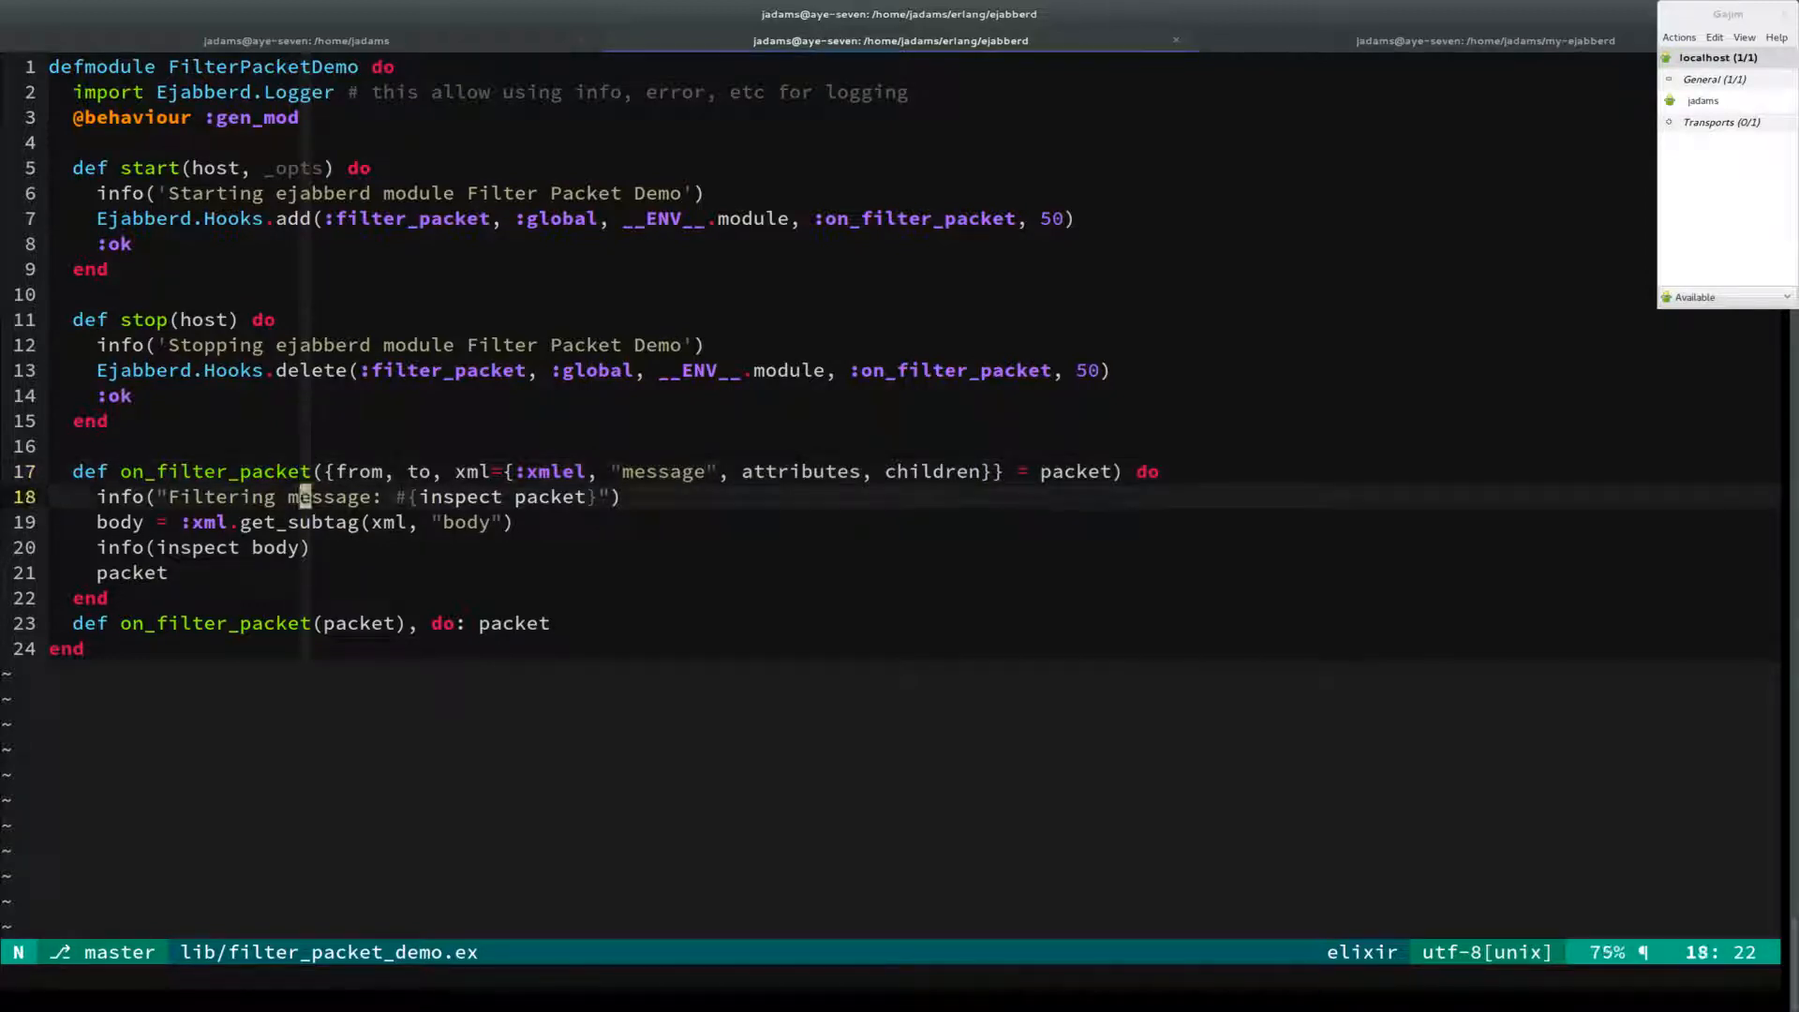
Step: Replace the body-logging lines with new_children mapping each child through a case with a default _ -> child
key("dd")
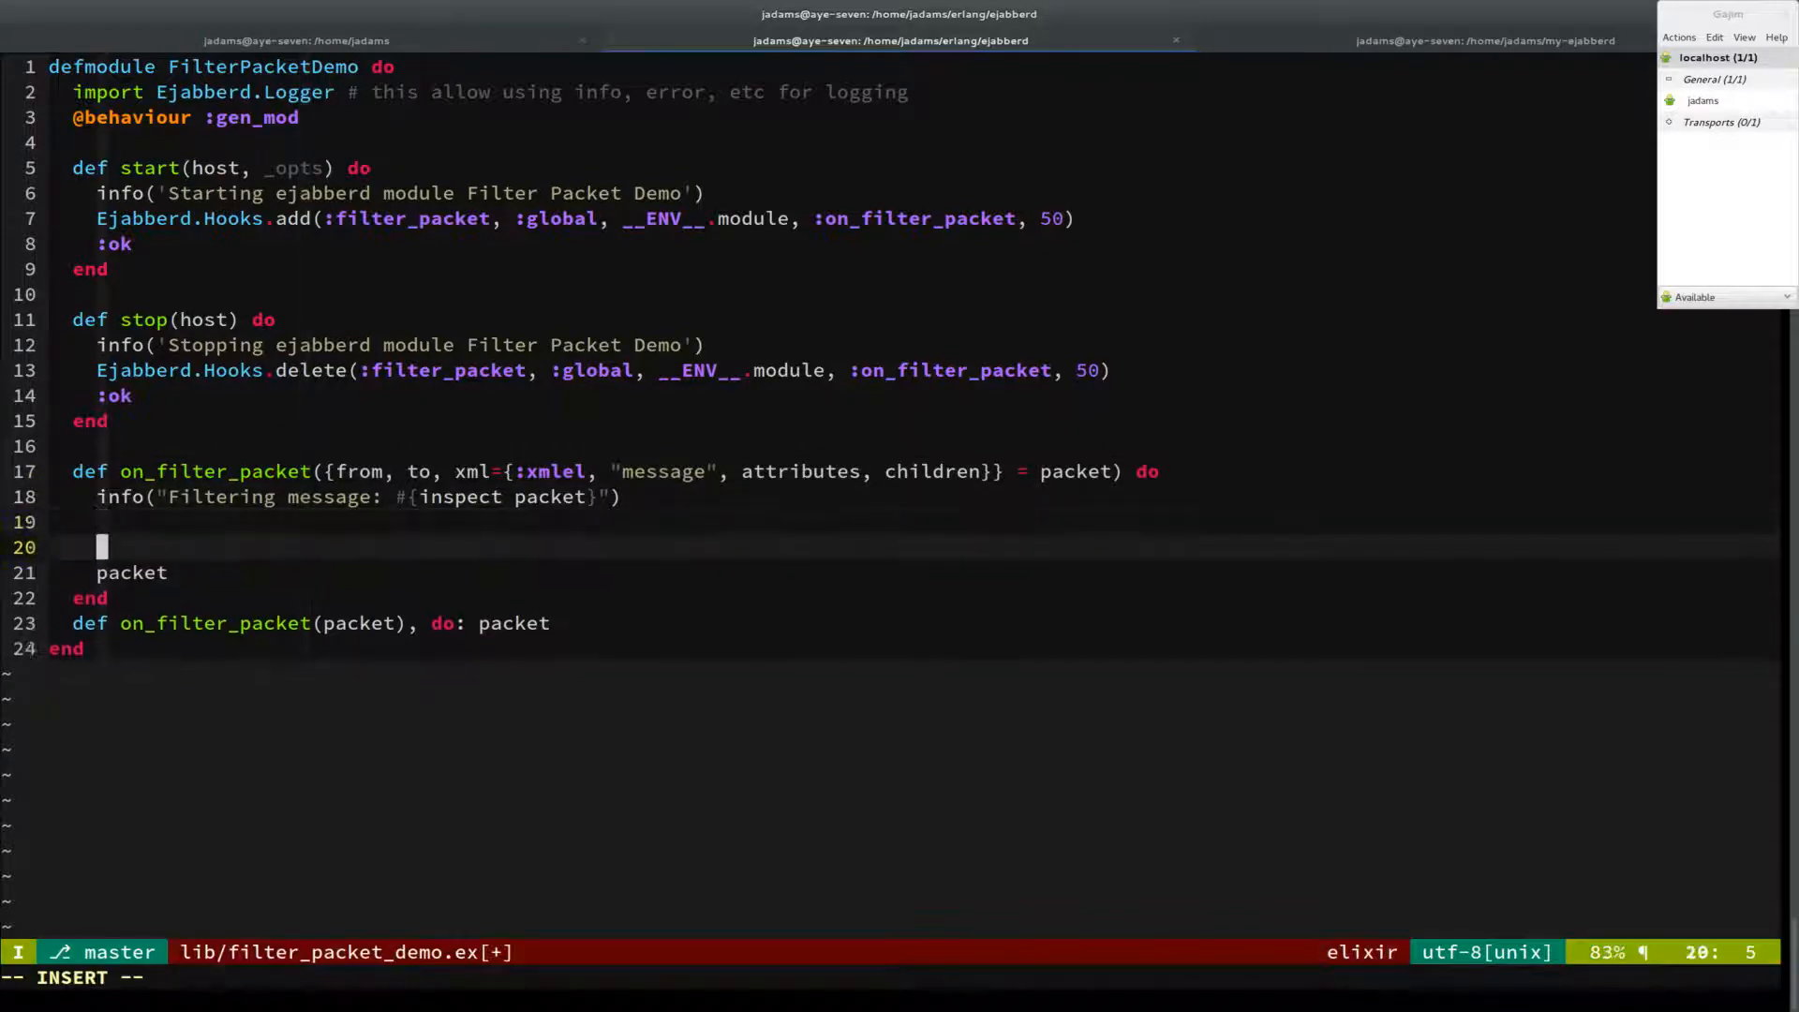
type("new_children = Enum.map")
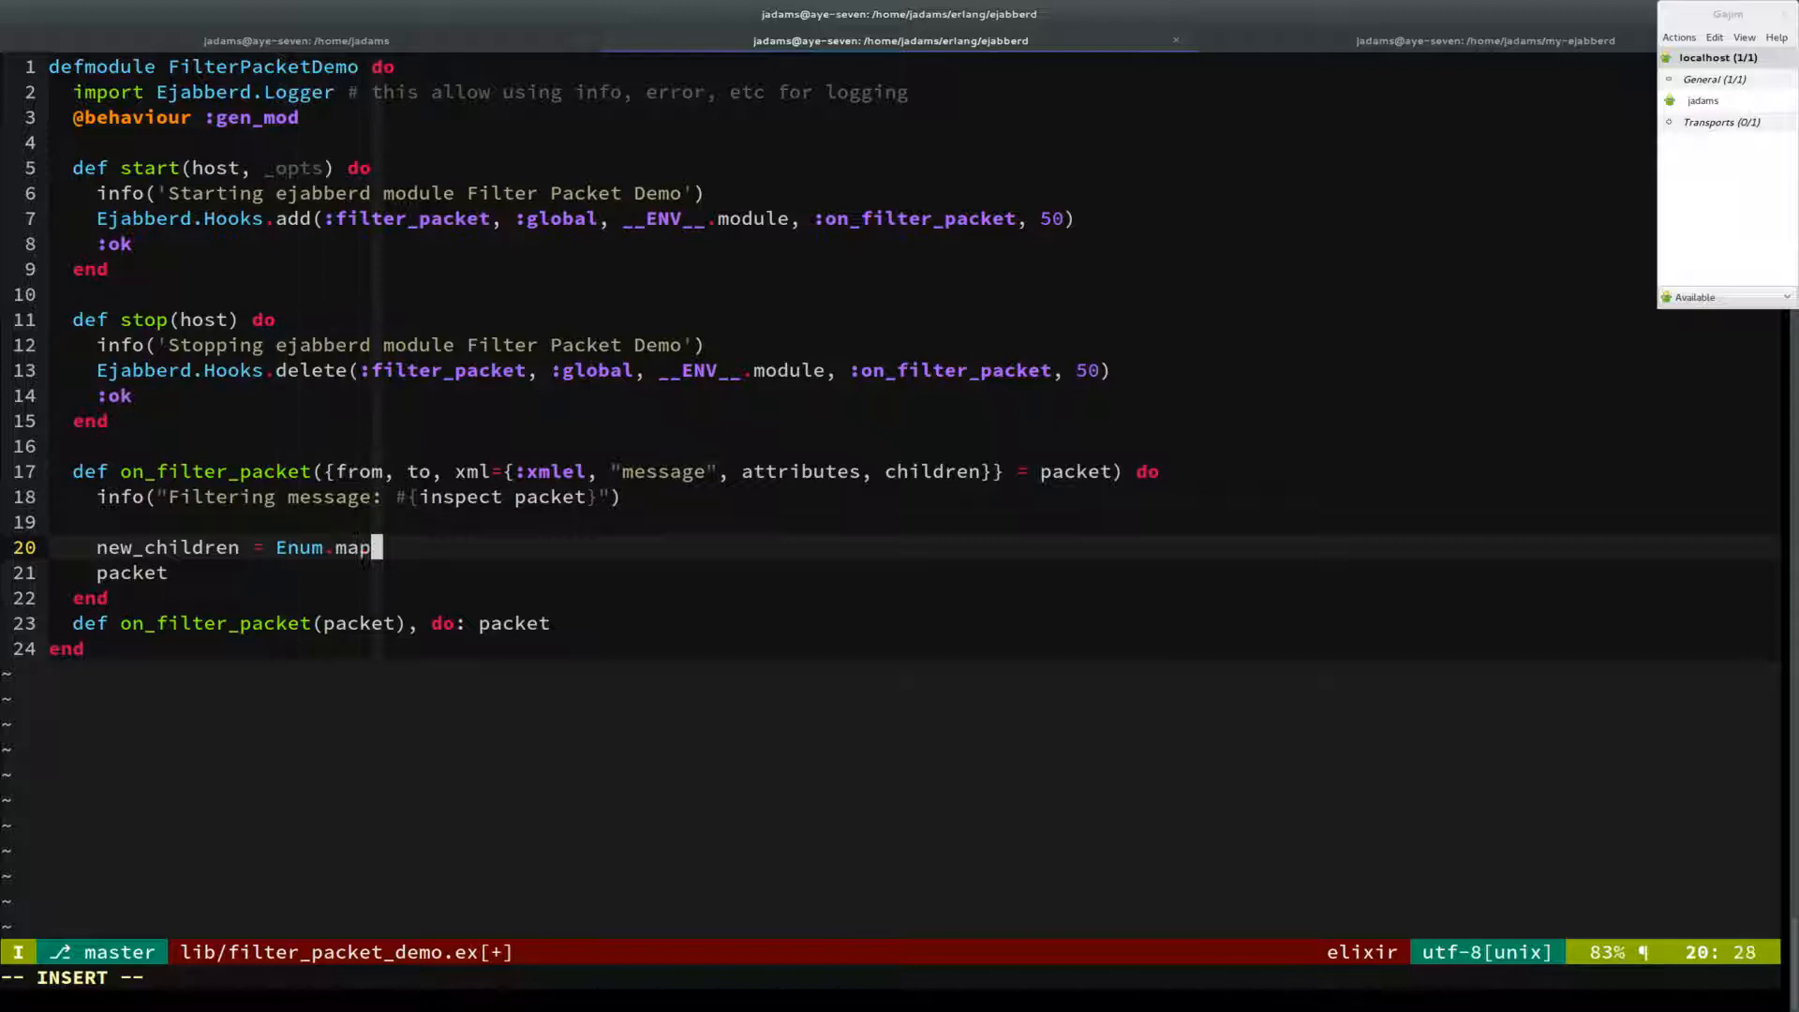
type("(children, fn(")
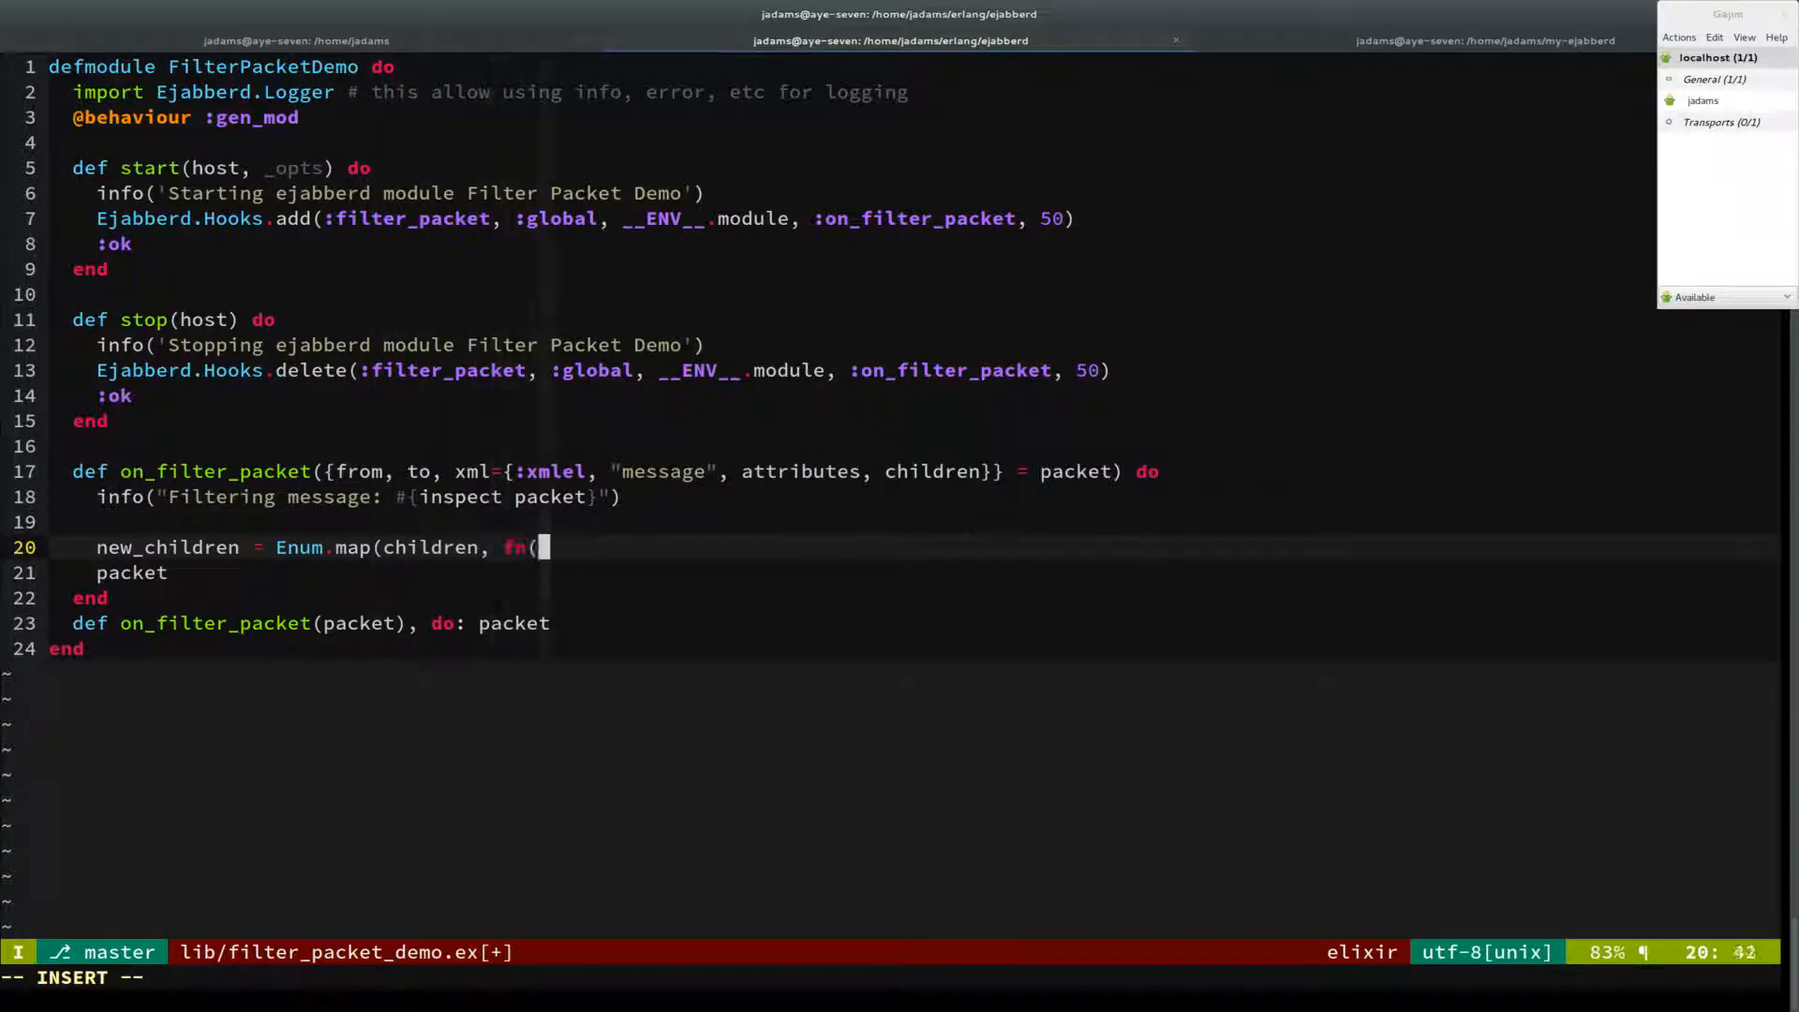
type("child) ->")
type("end)")
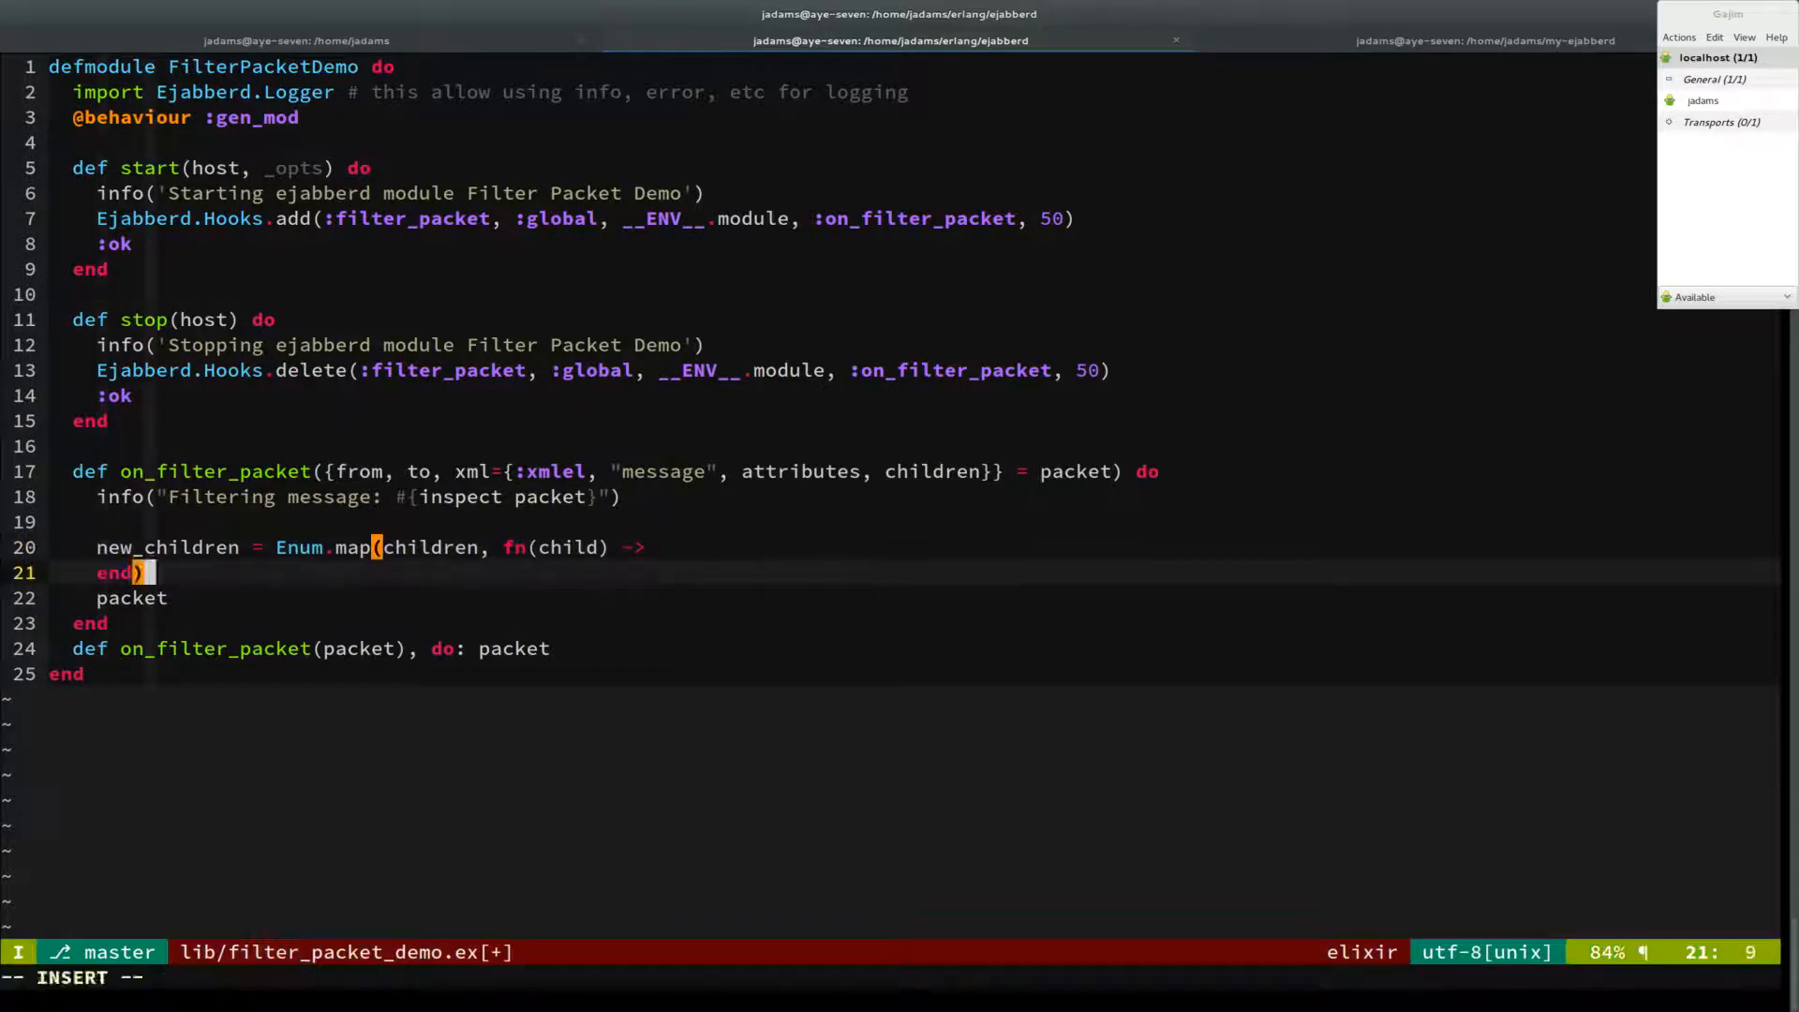
type("case")
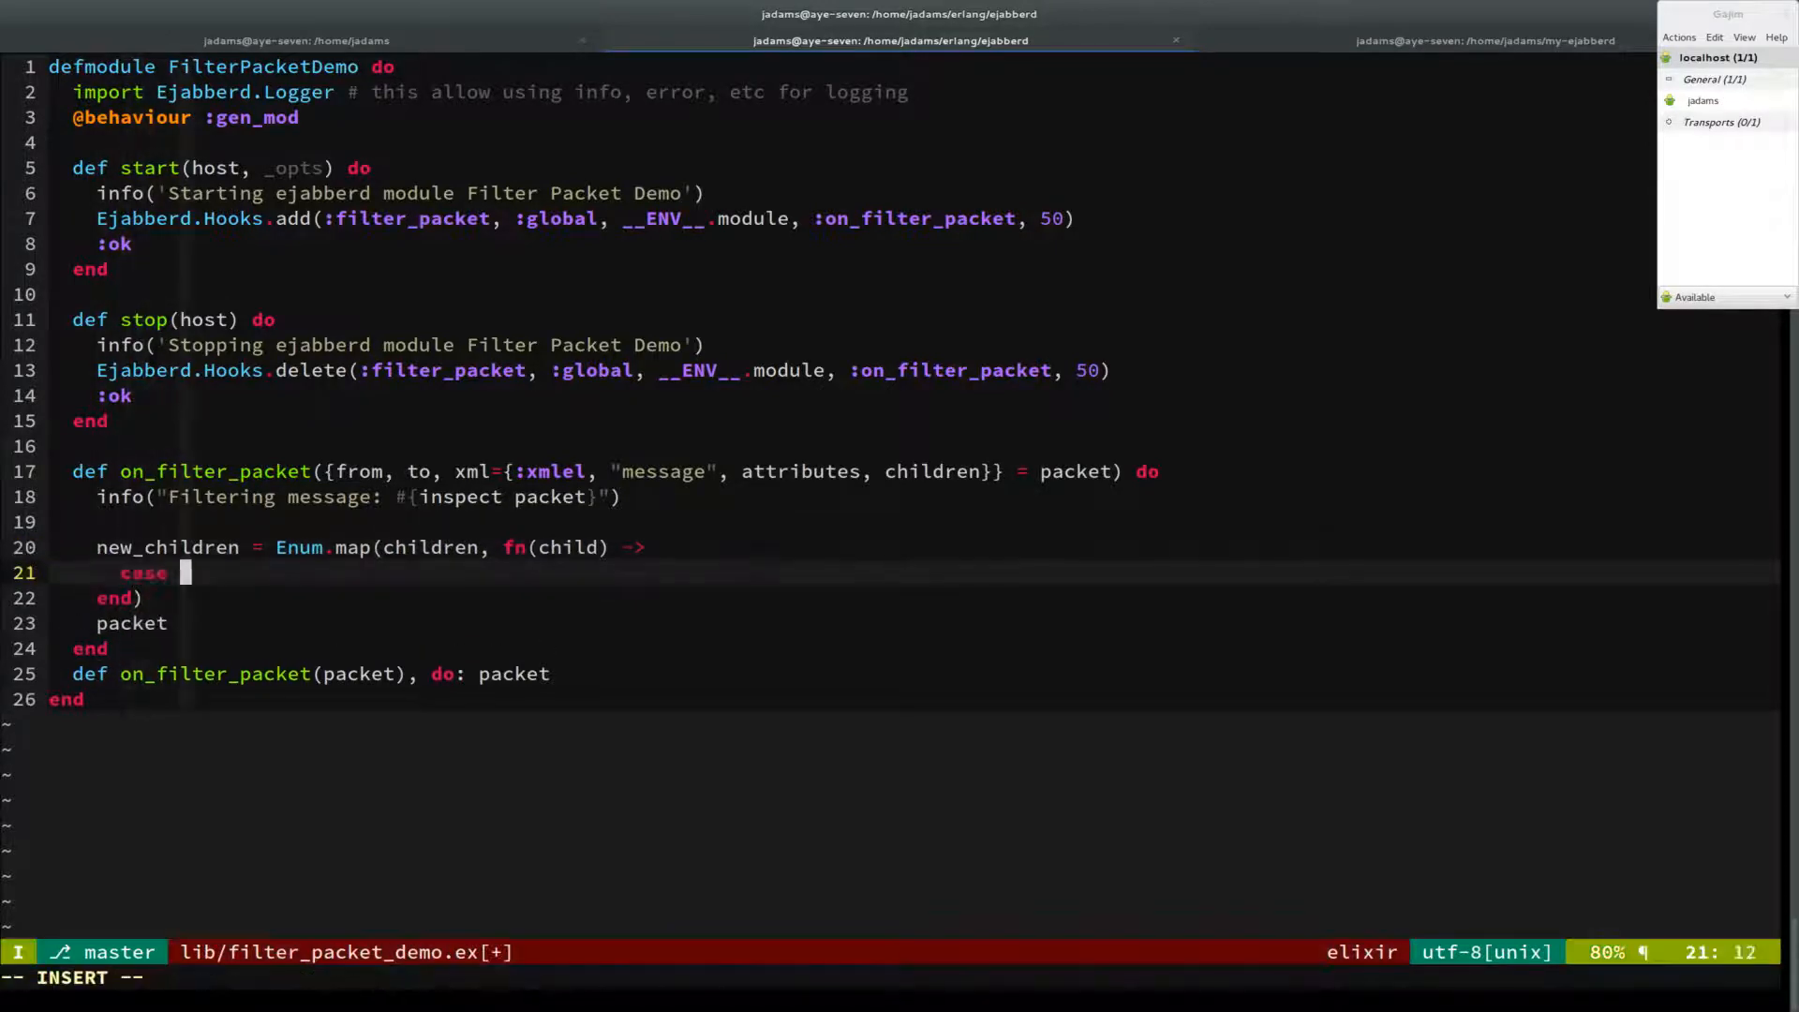
type("child do")
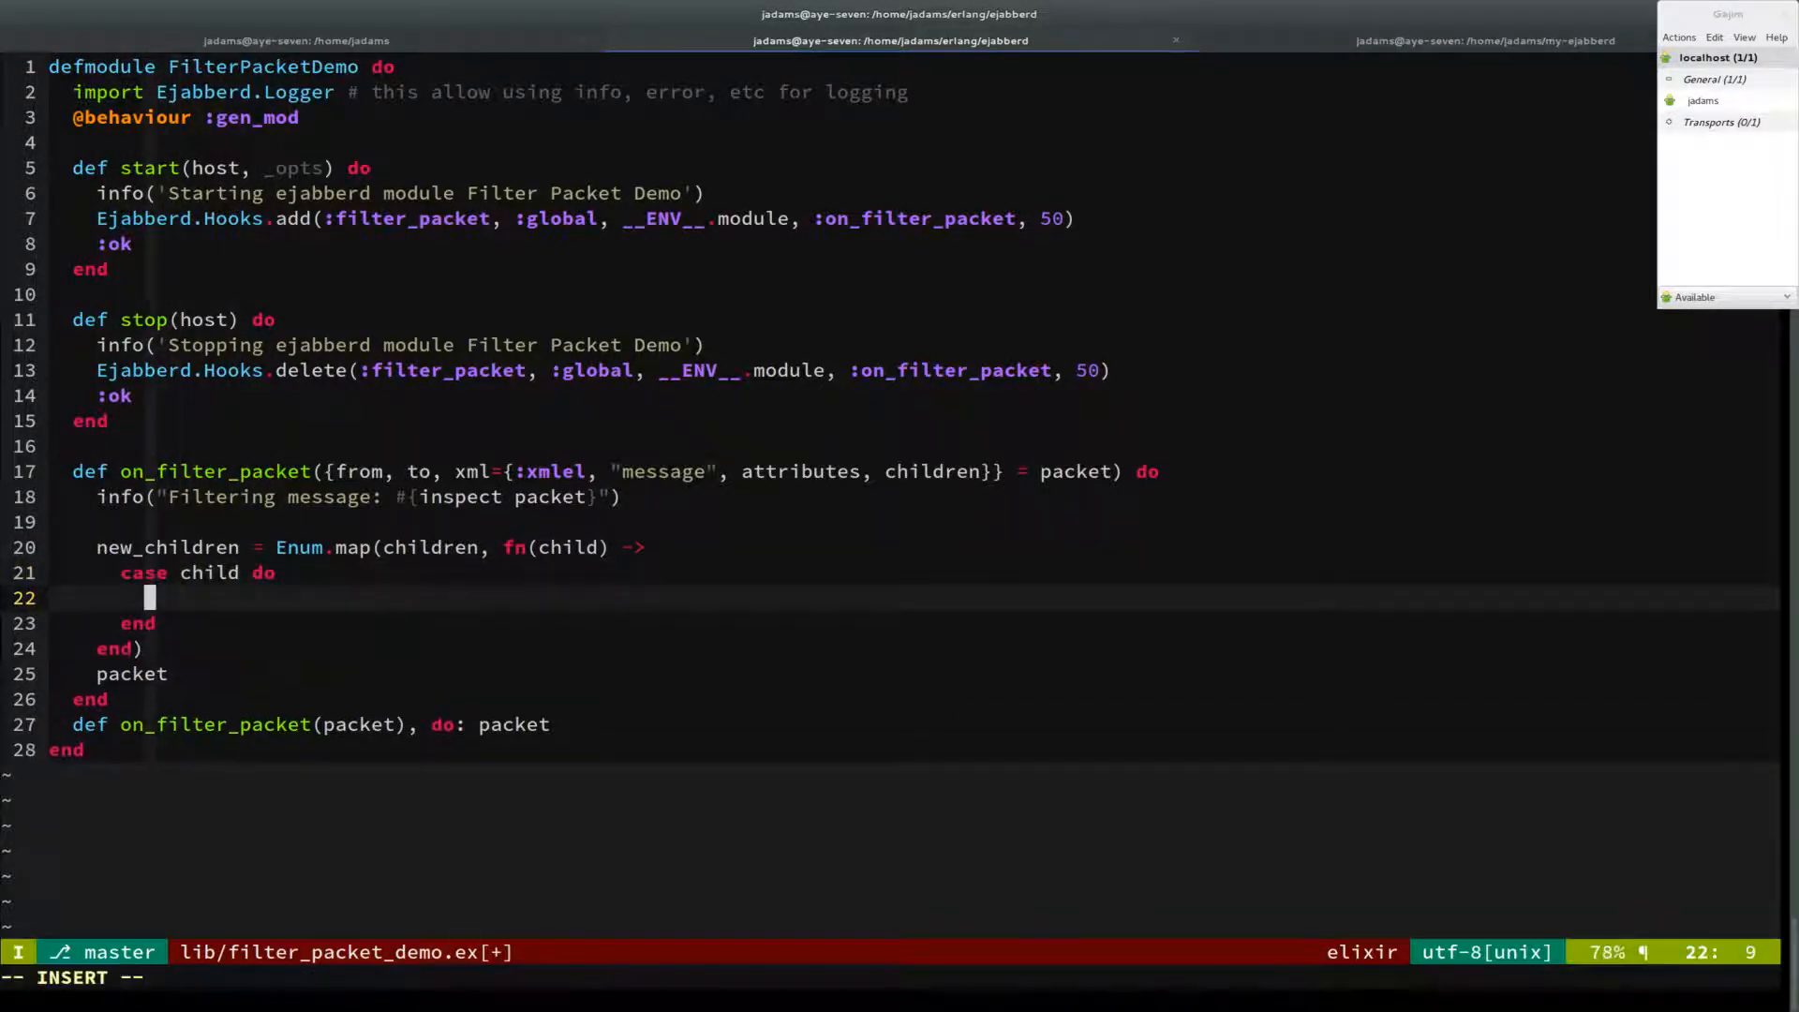
type("_ -> child")
type("{")
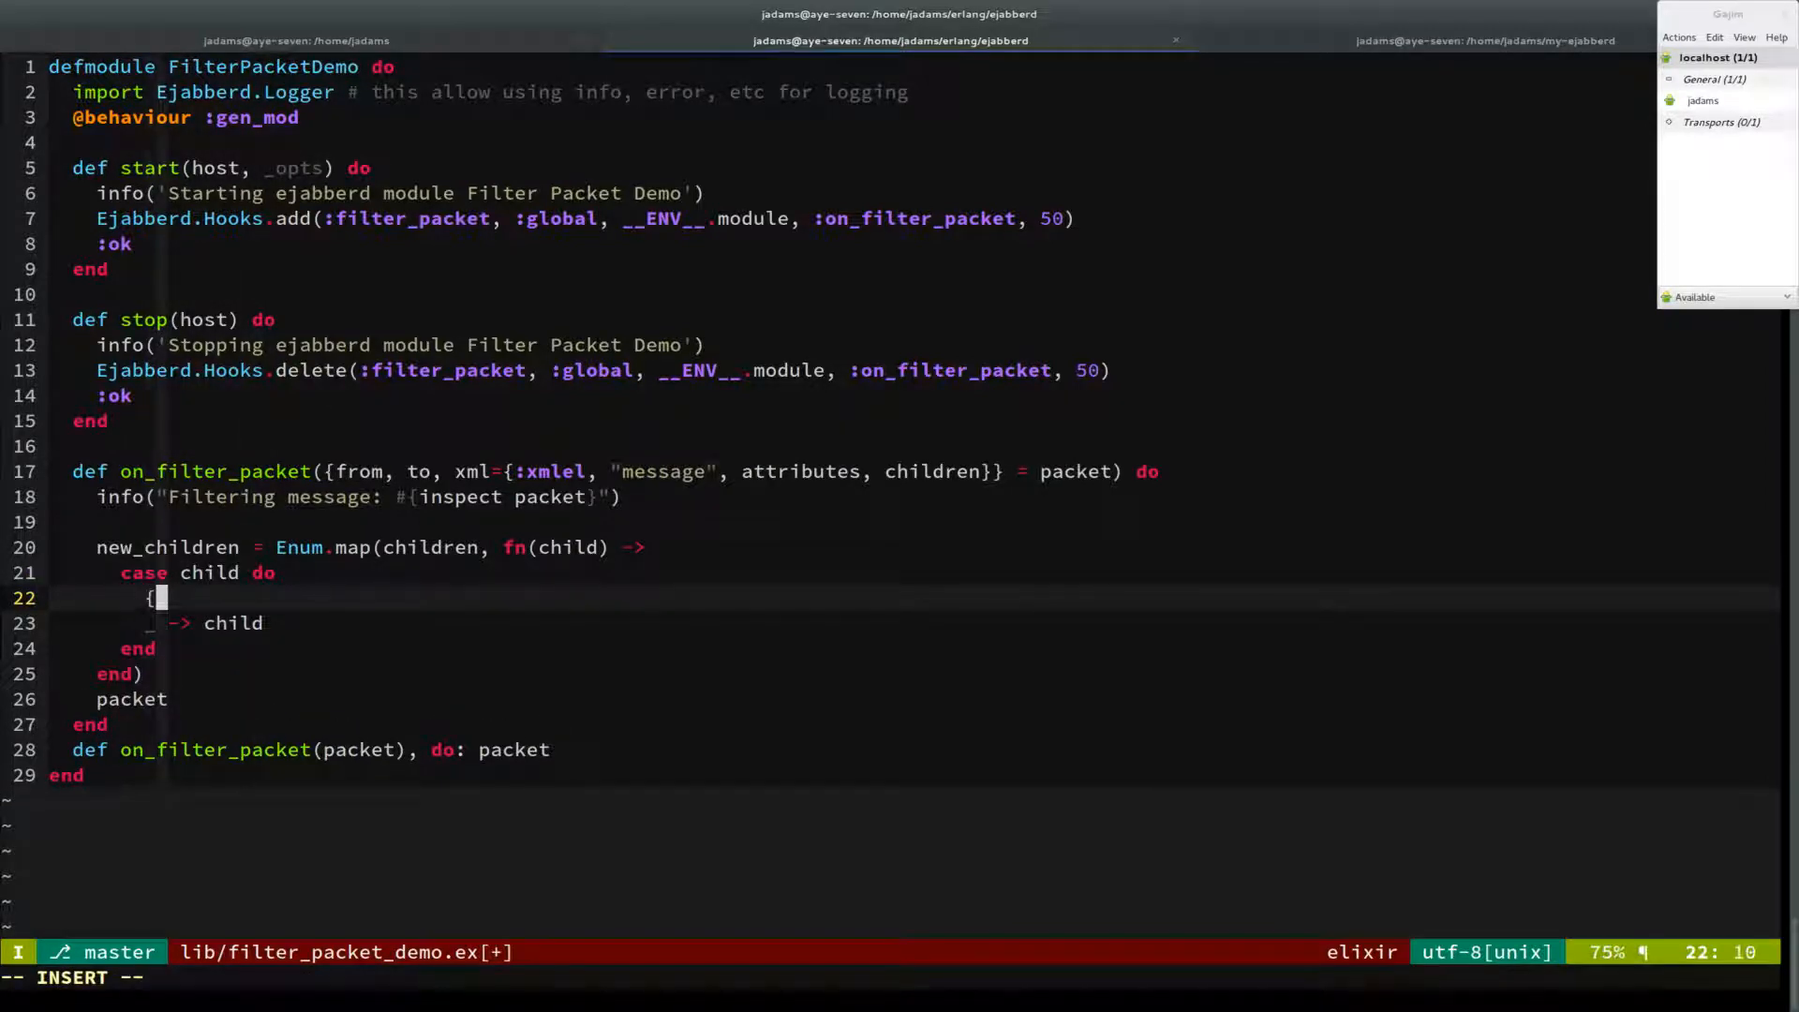
Step: Add the case pattern {:xmlel, "body", [], [xmlcdata: text]} matching body elements
type(":xmlel, \"bod")
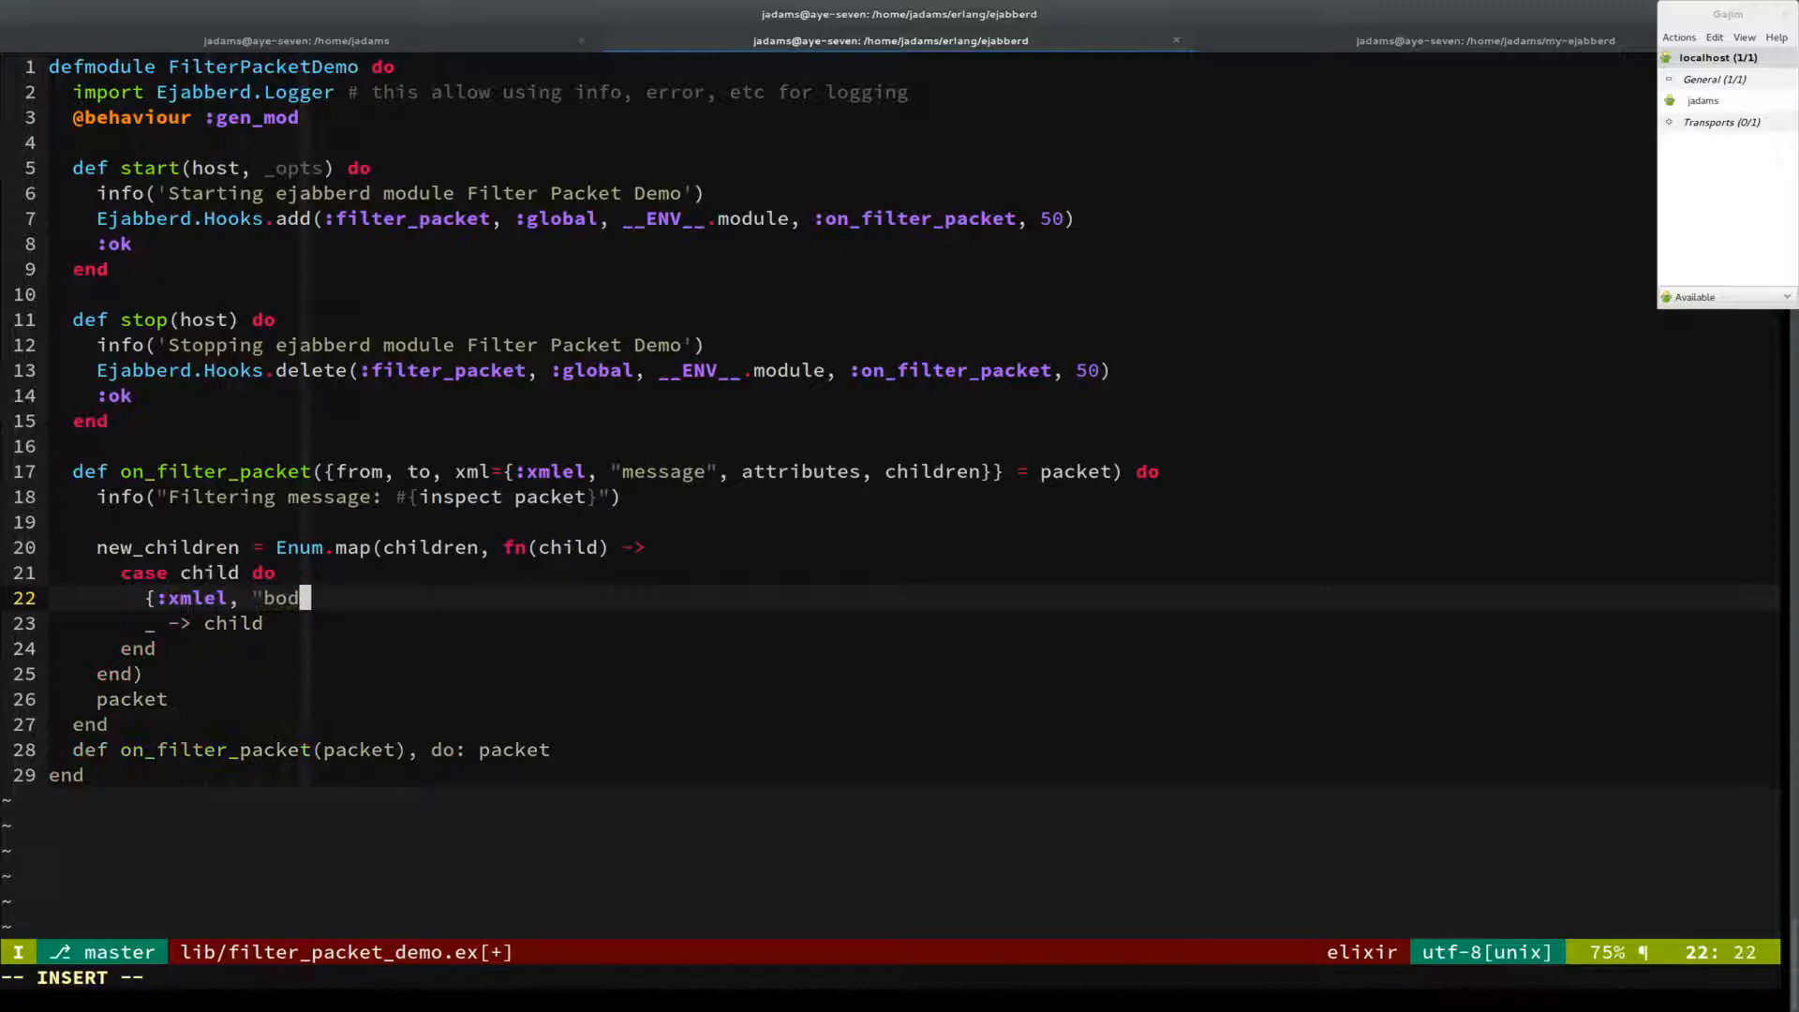
type("y\", []")
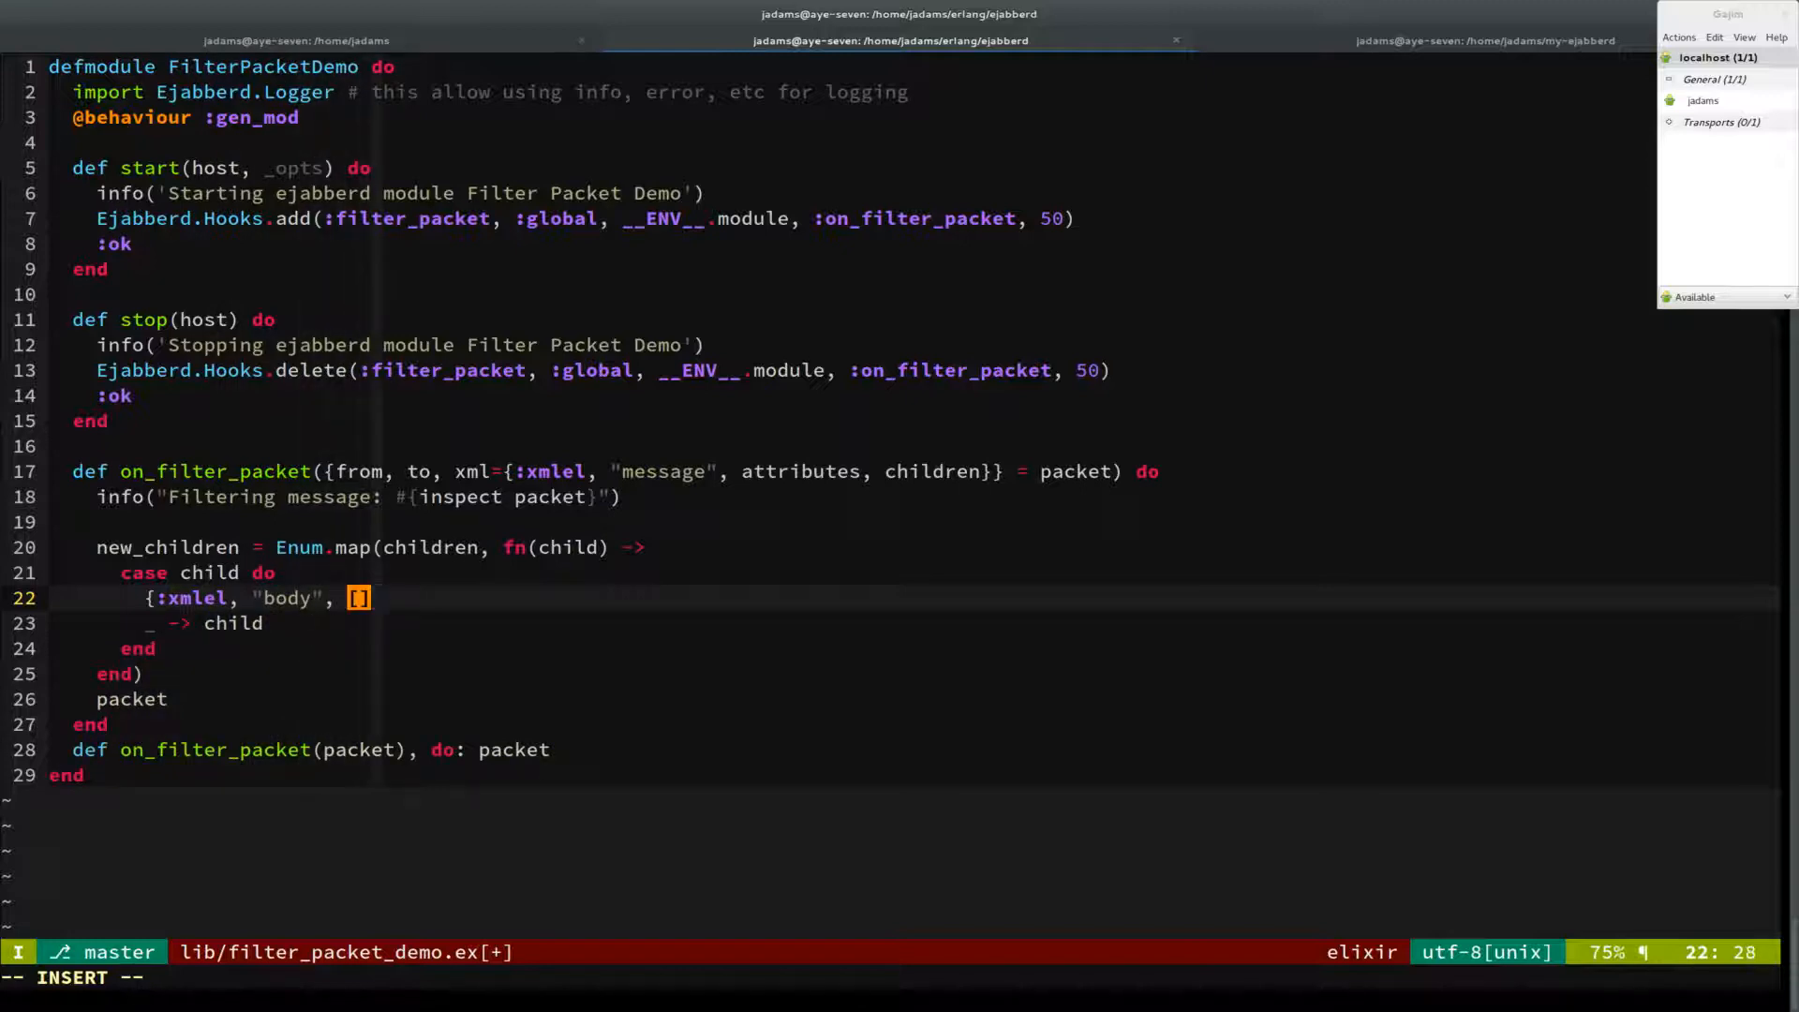
type("attr")
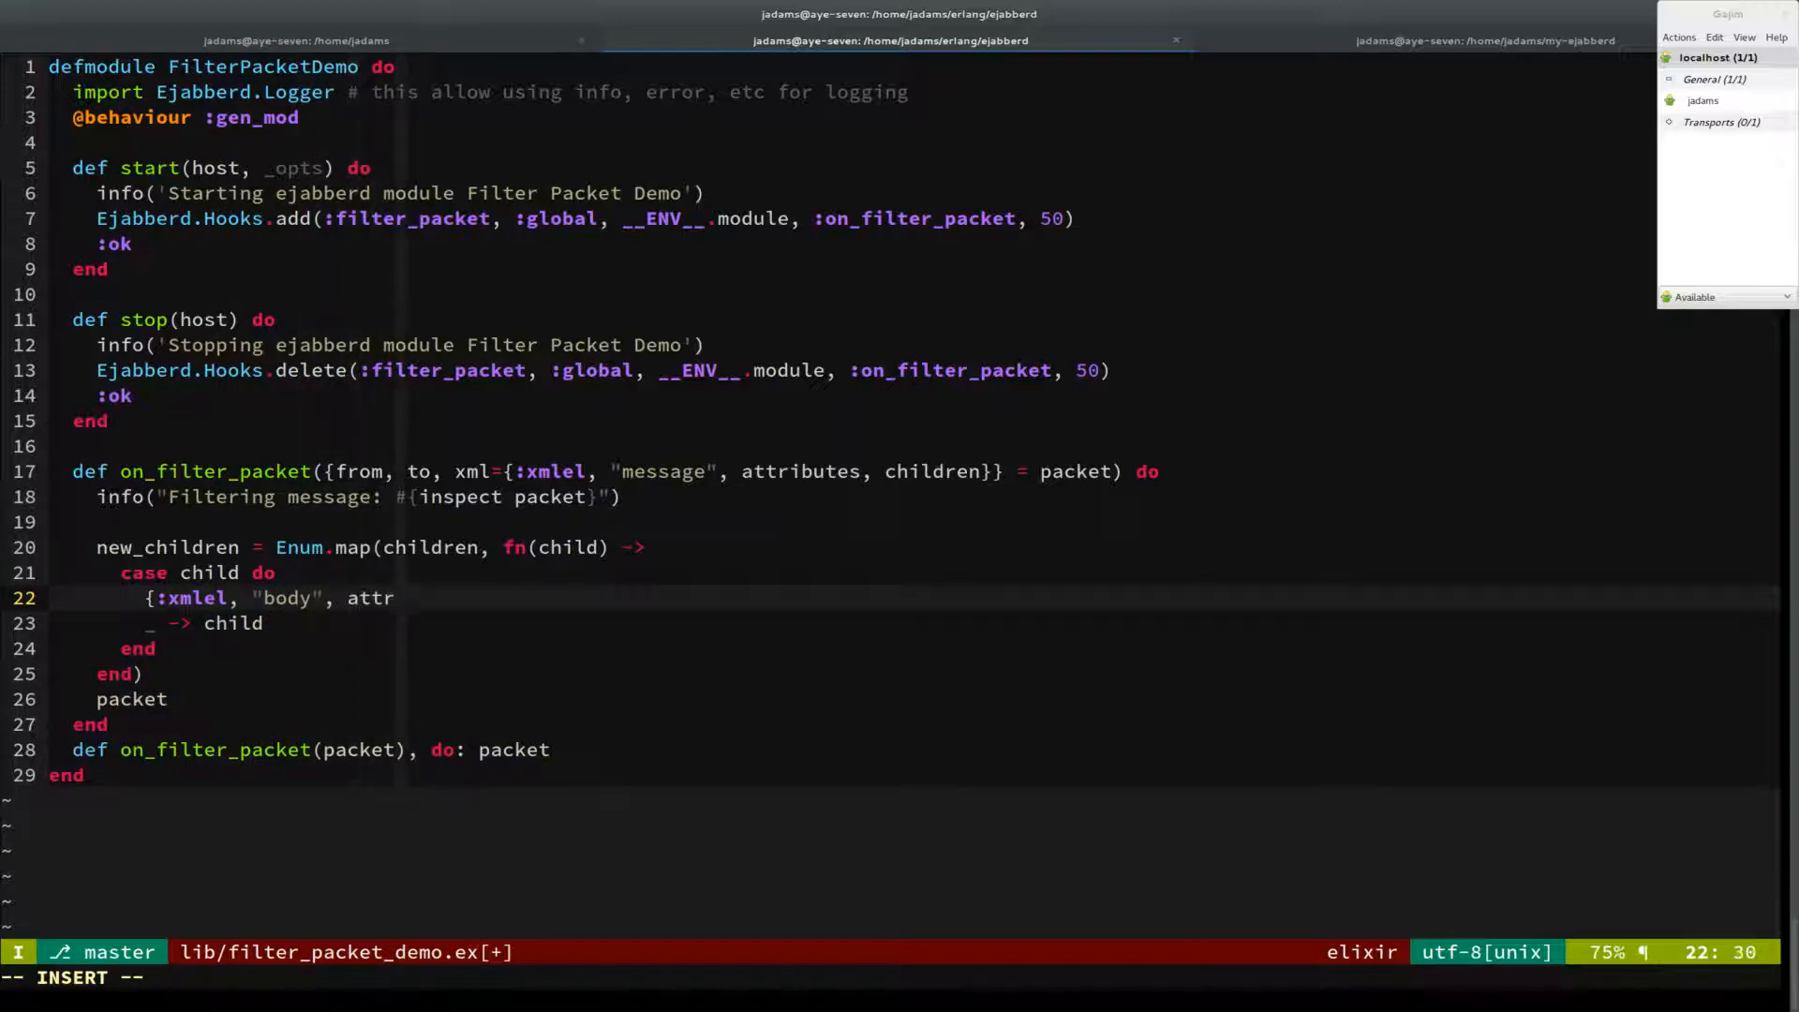
type(",")
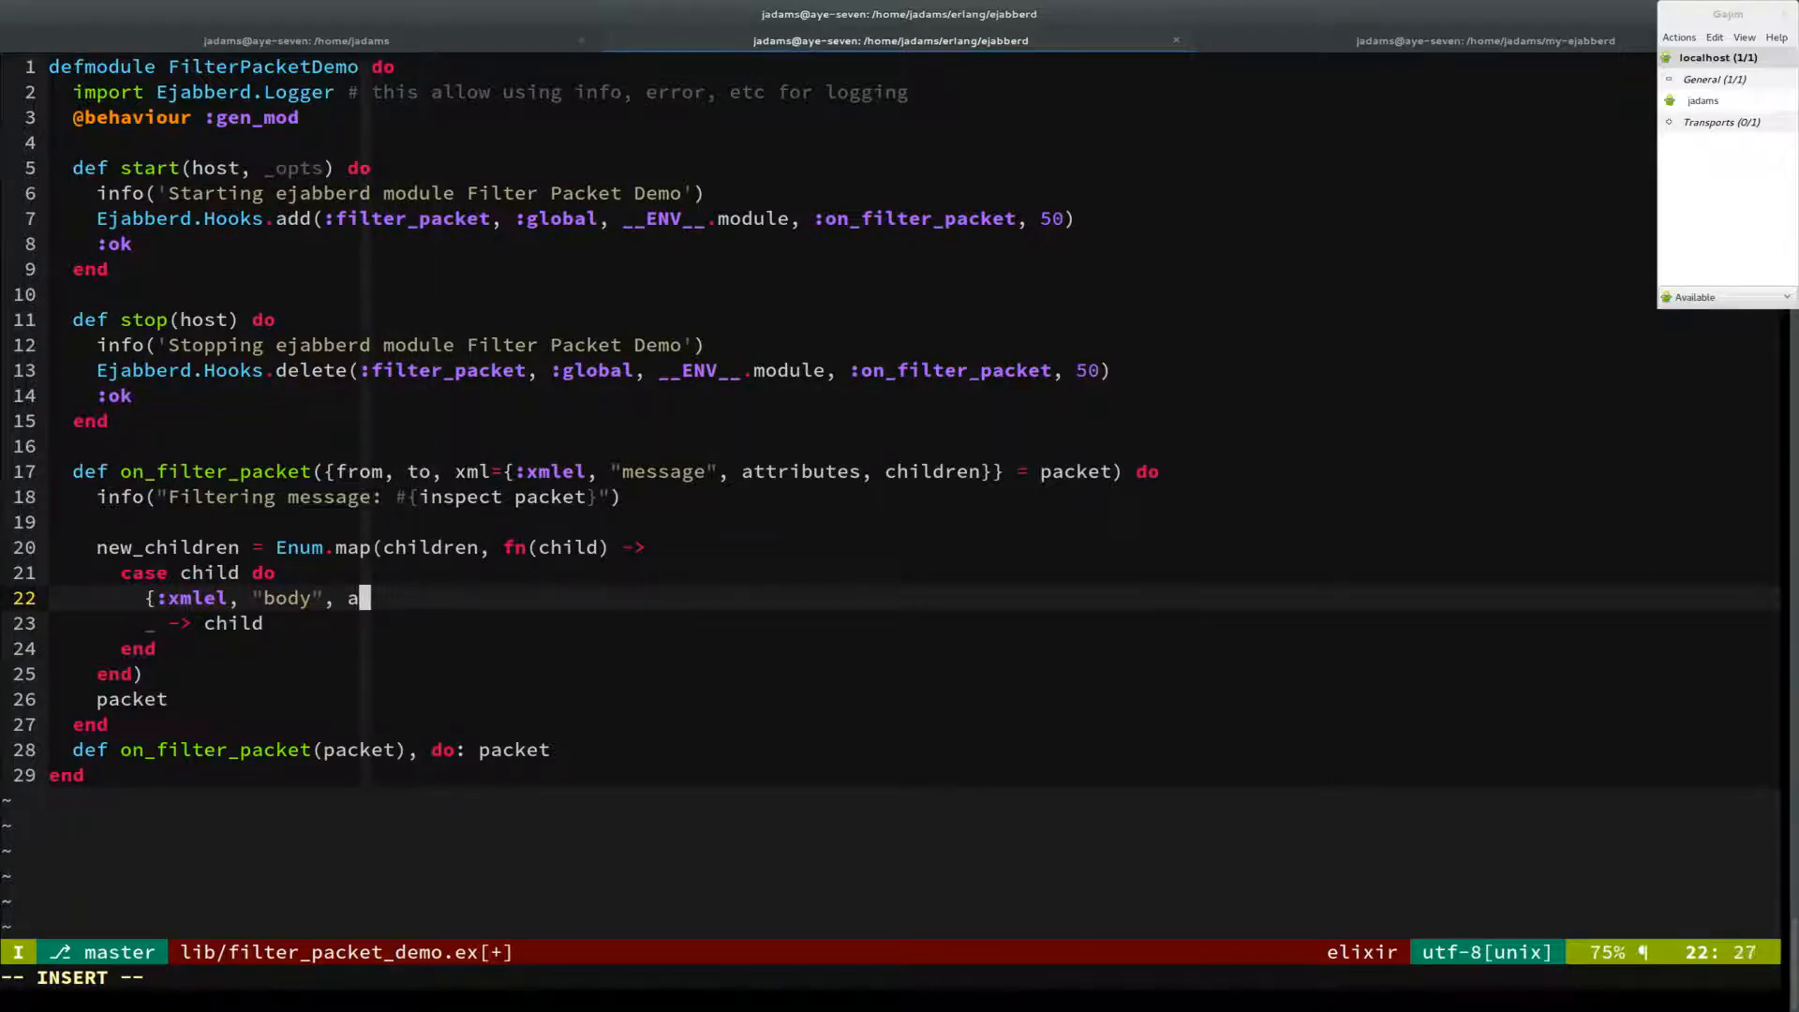
type("[],")
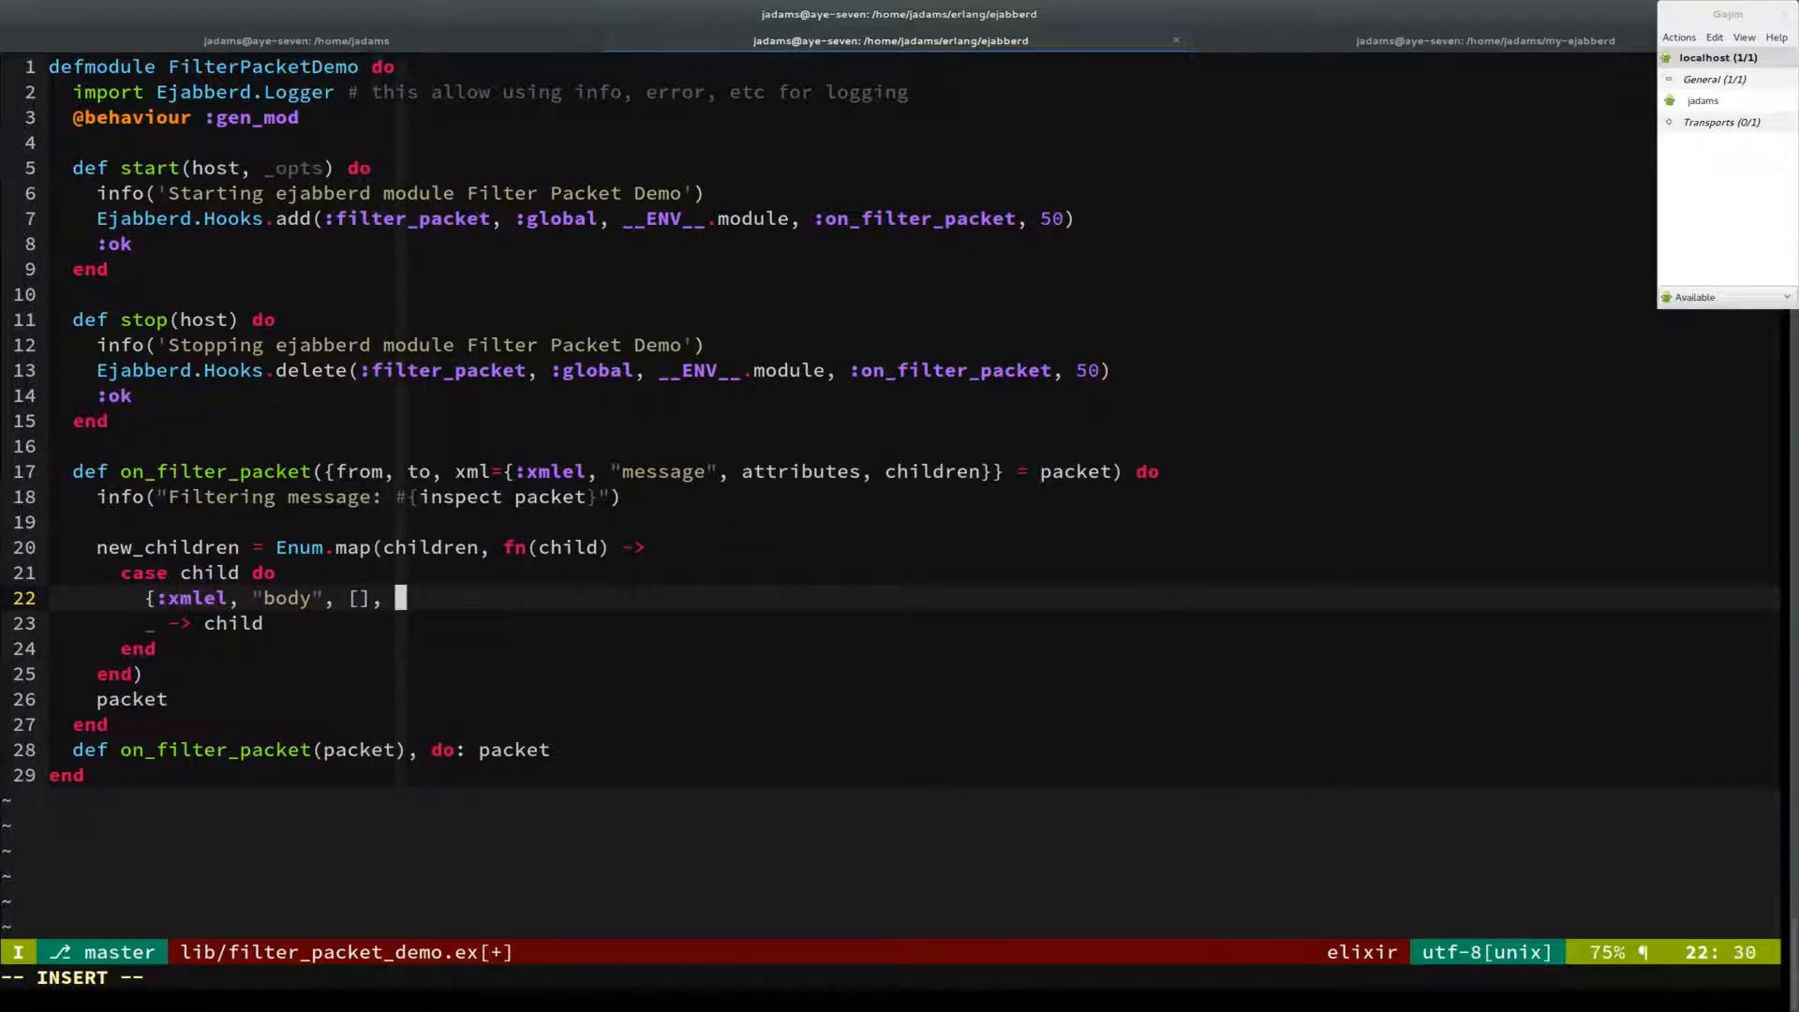
type("[xmlc")
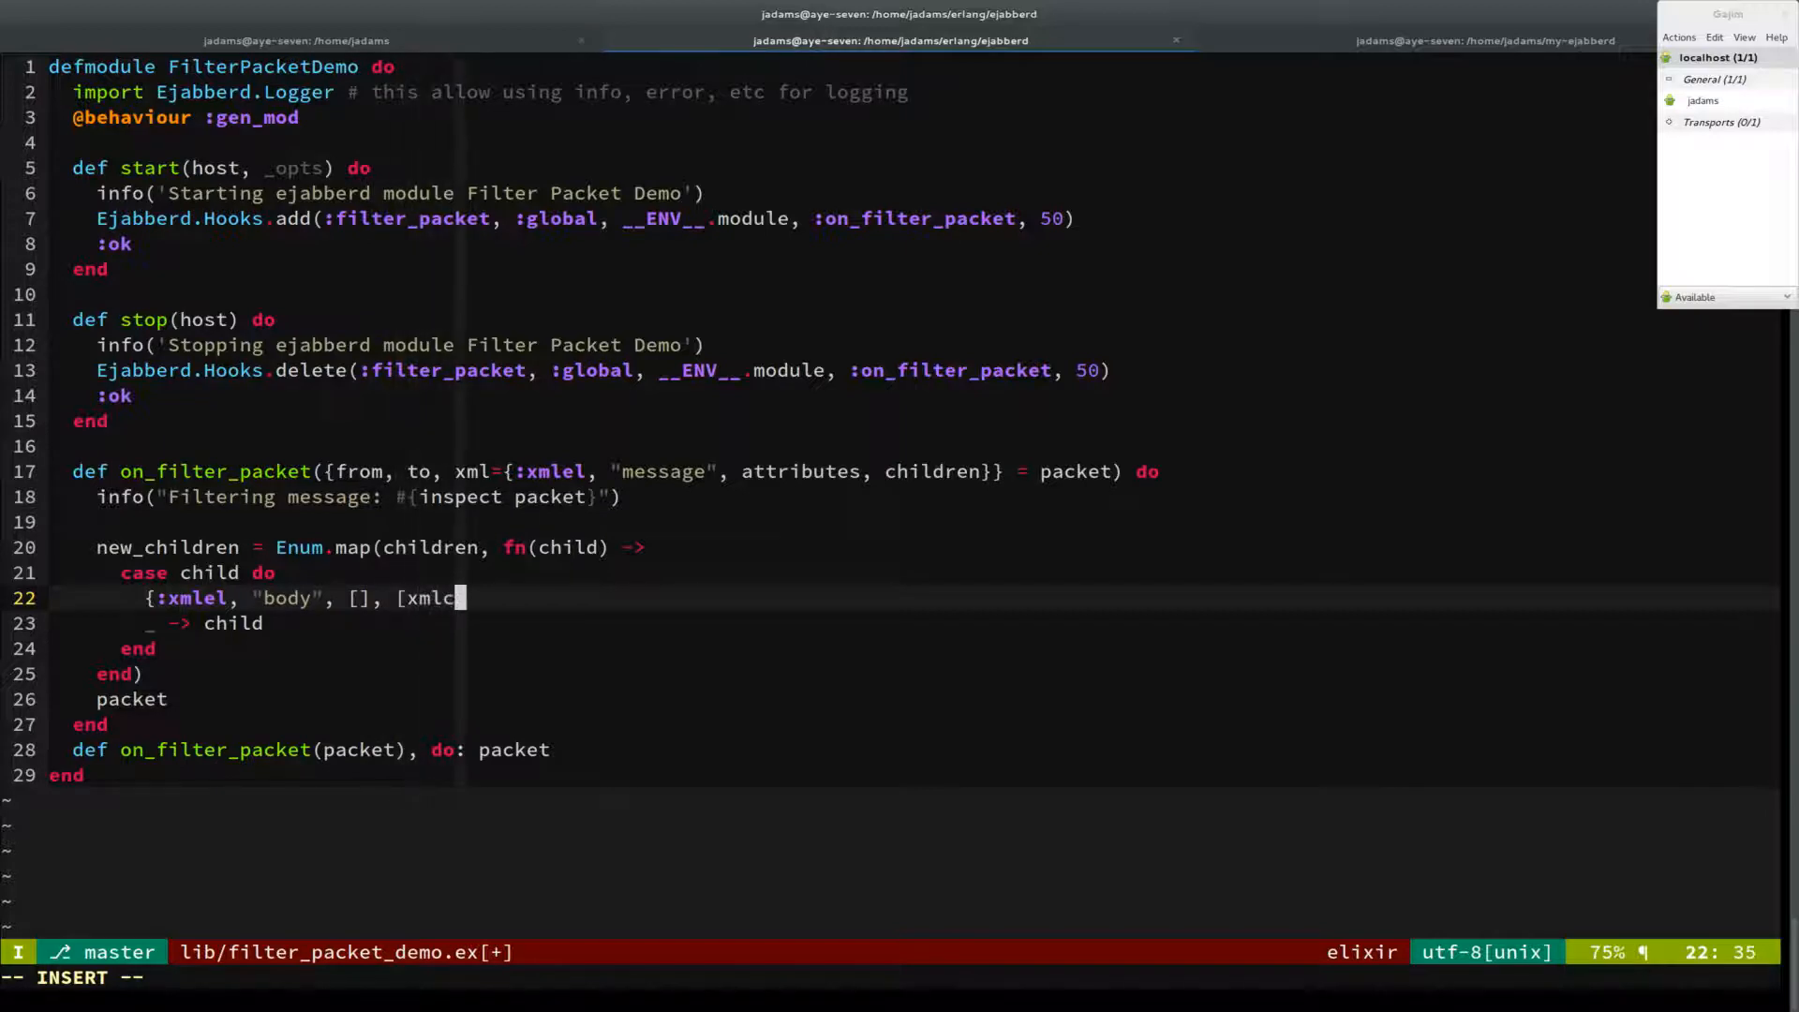
type("data: text]")
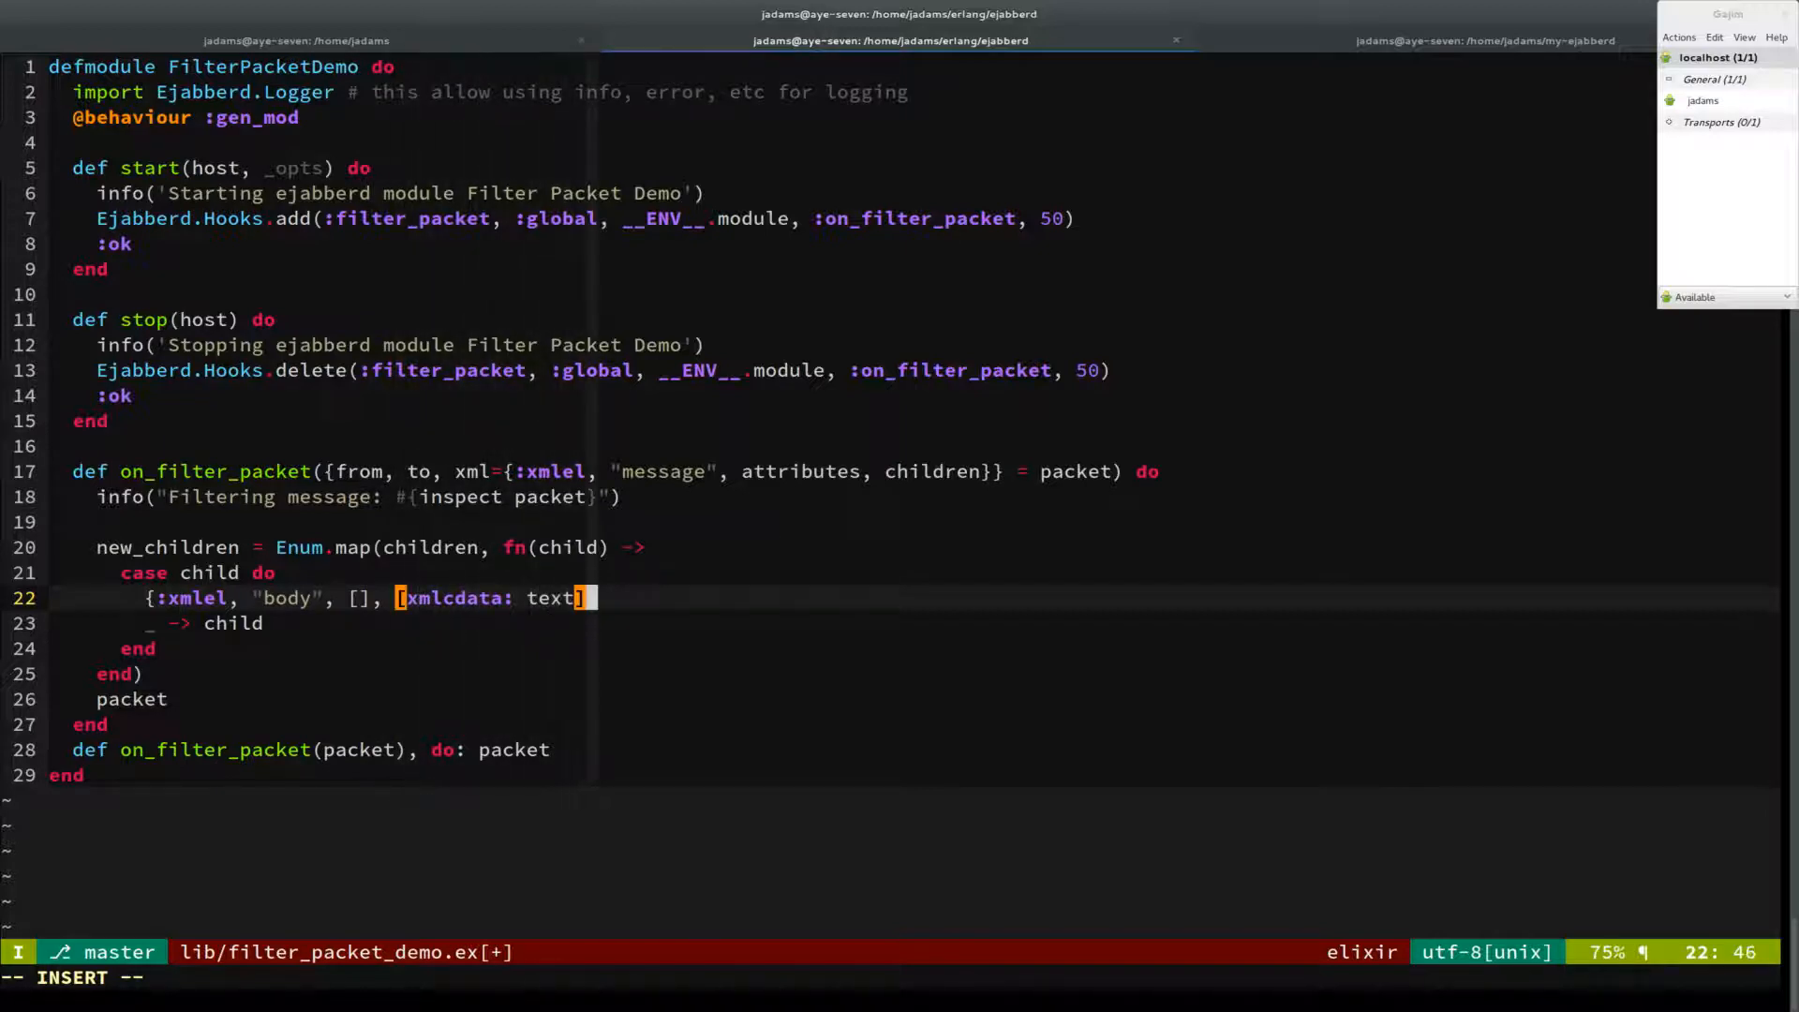
type("},")
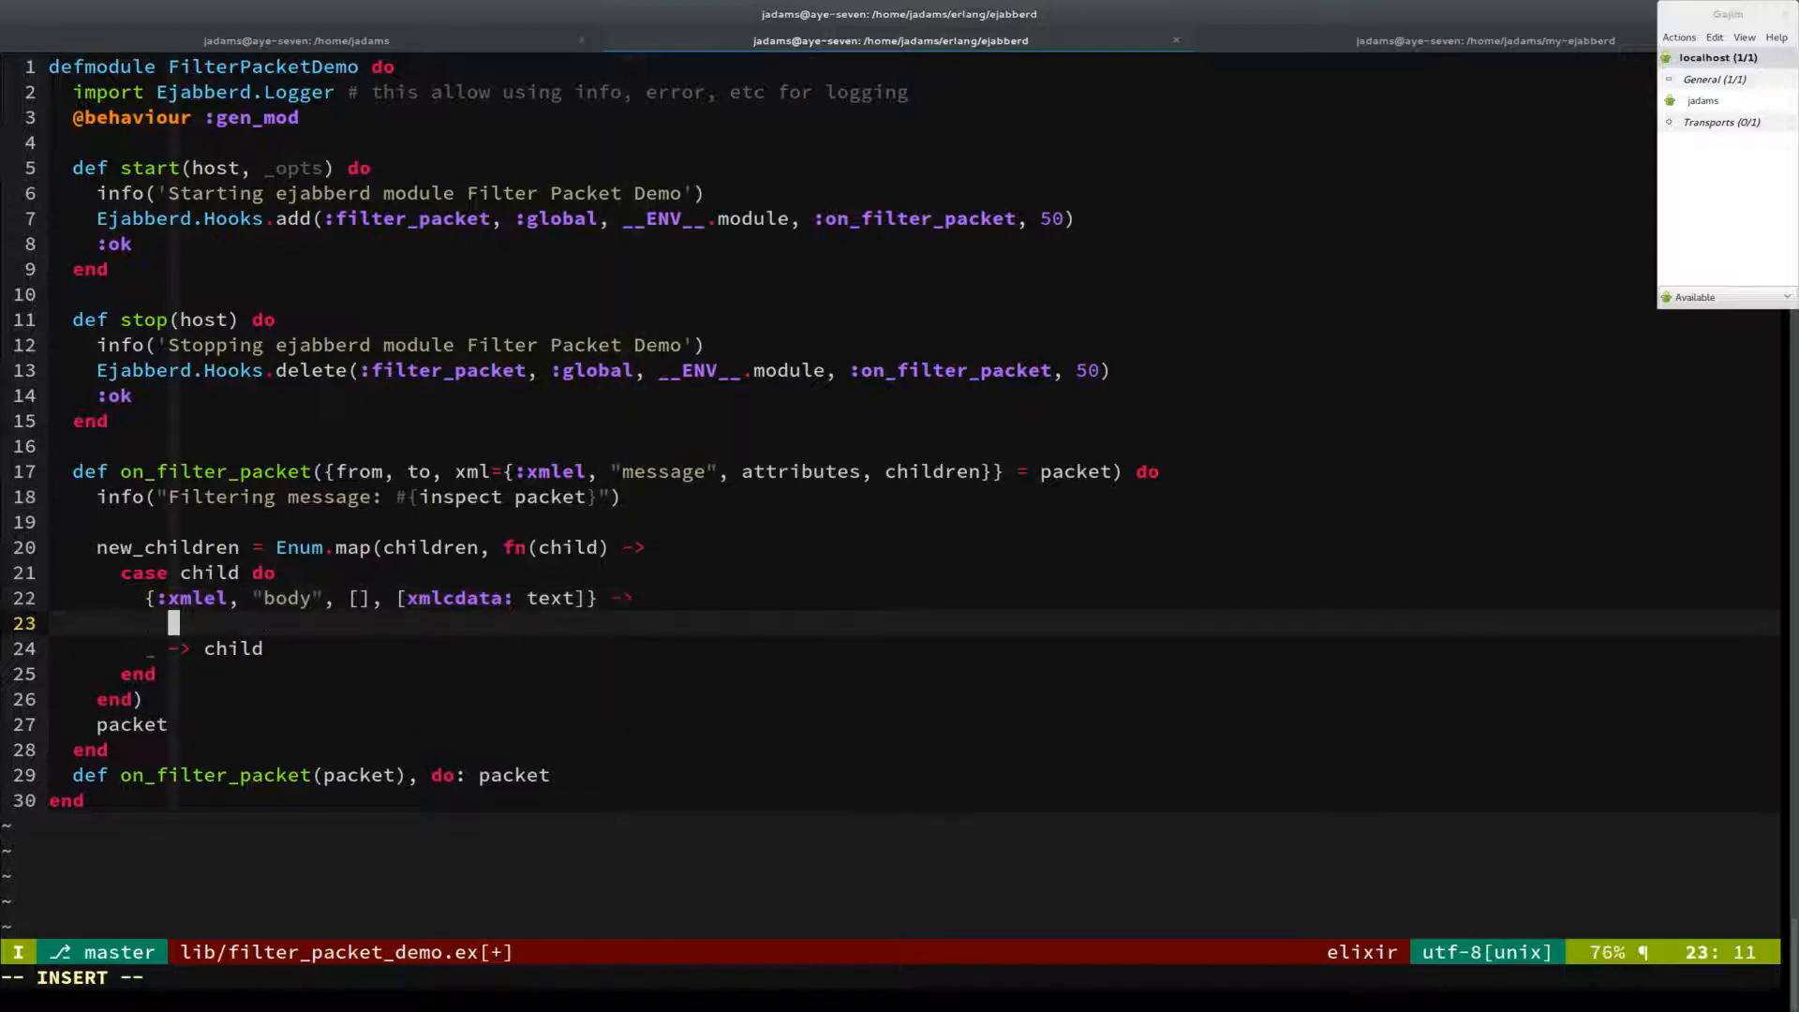
Step: Return {:xmlel, "body", [], [xmlcdata: String.upcase(text)]} for that clause and save the module
type("{:")
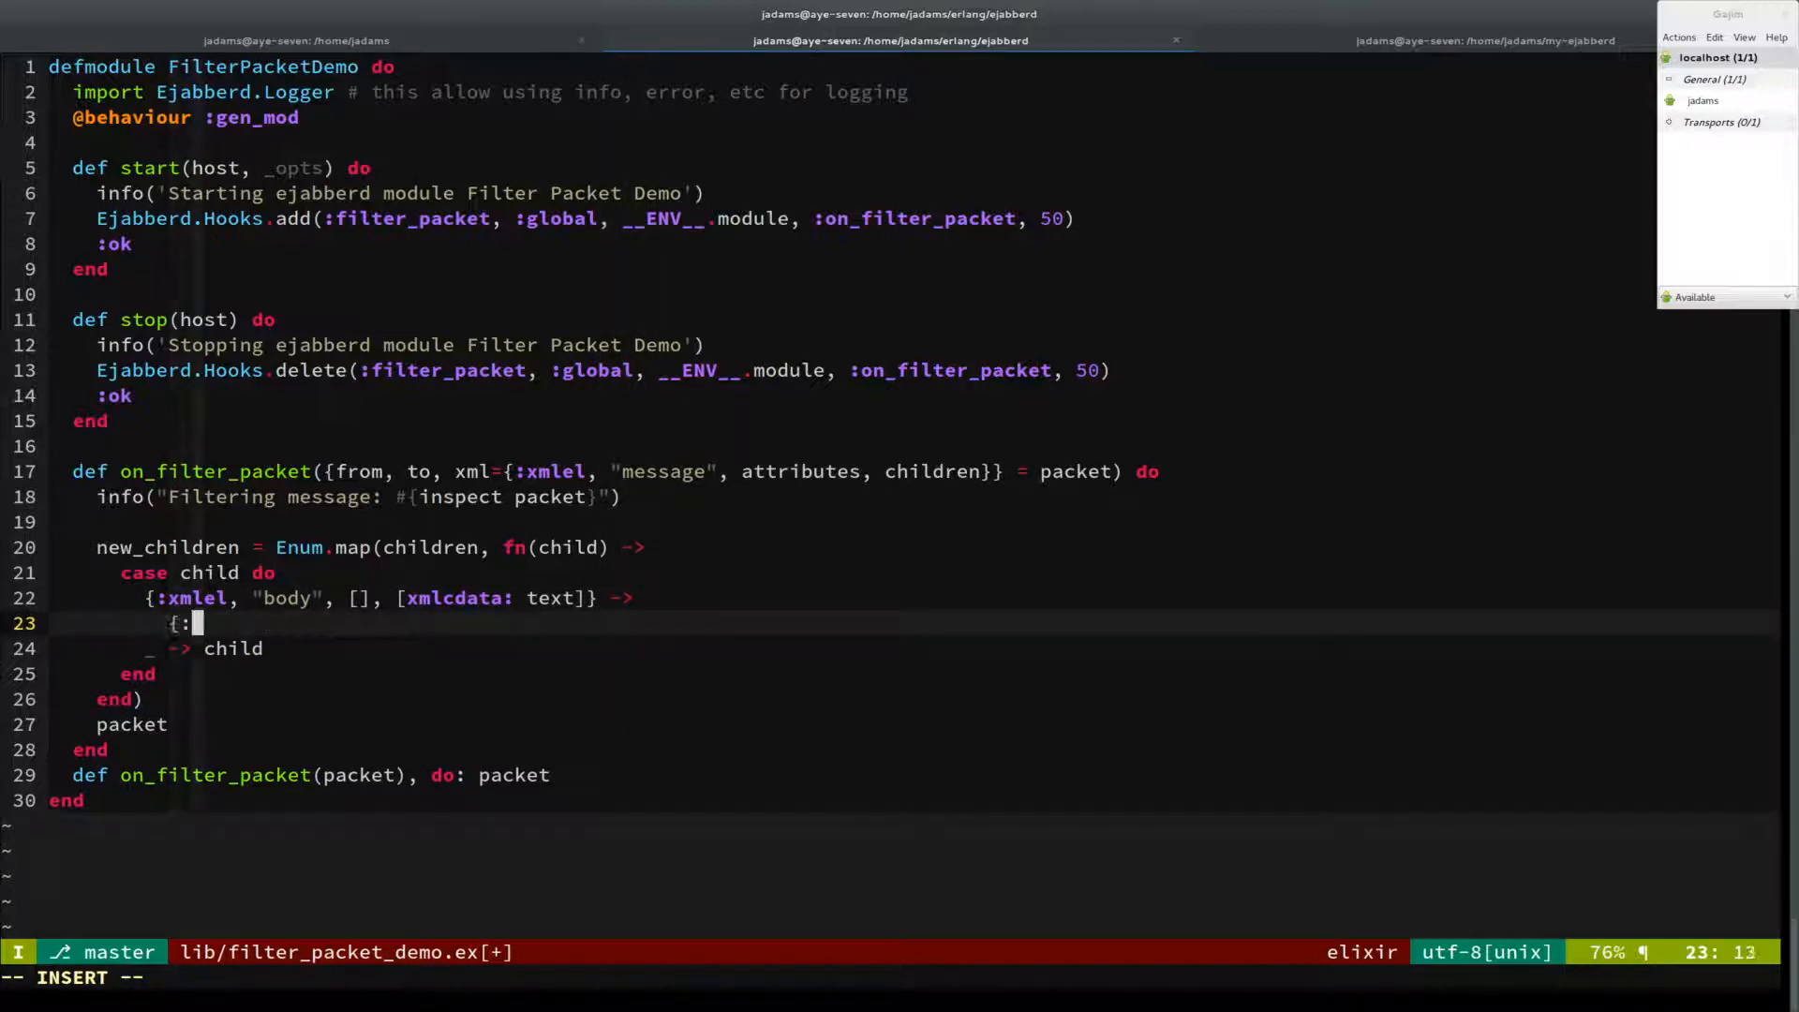
type("xmlel, \"body\", [], [")
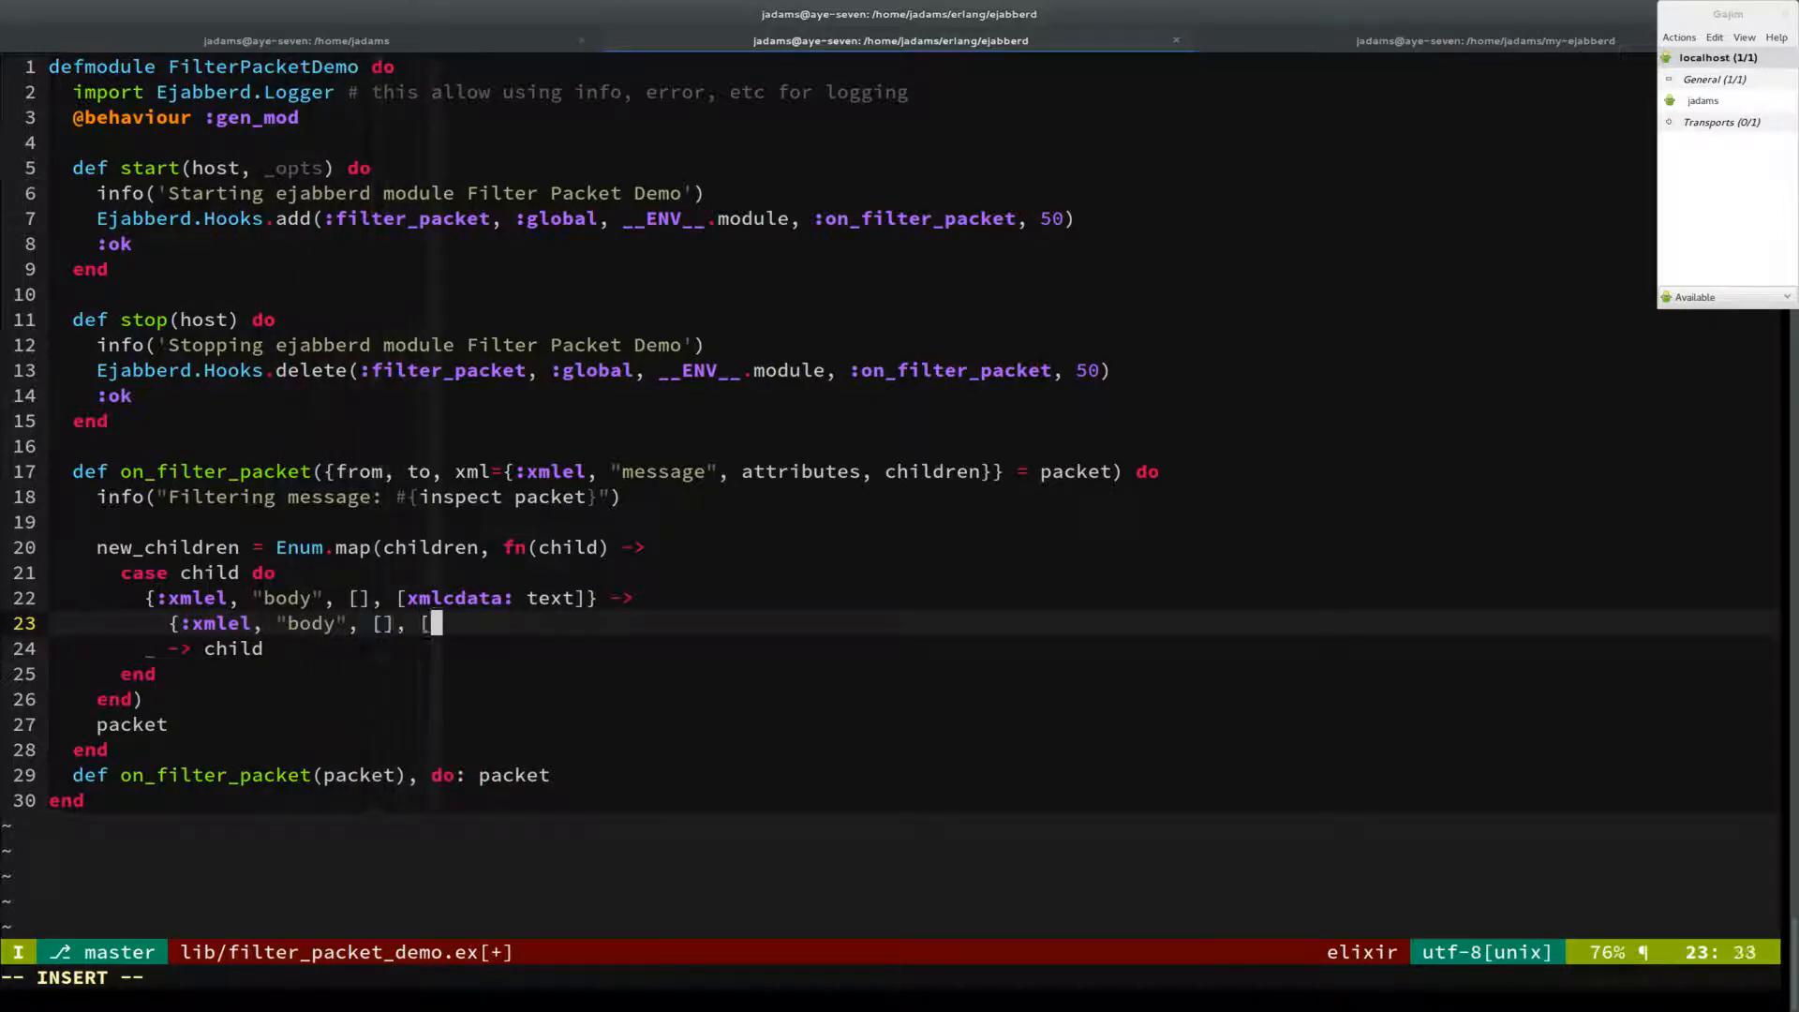
type("xmlcdata: St")
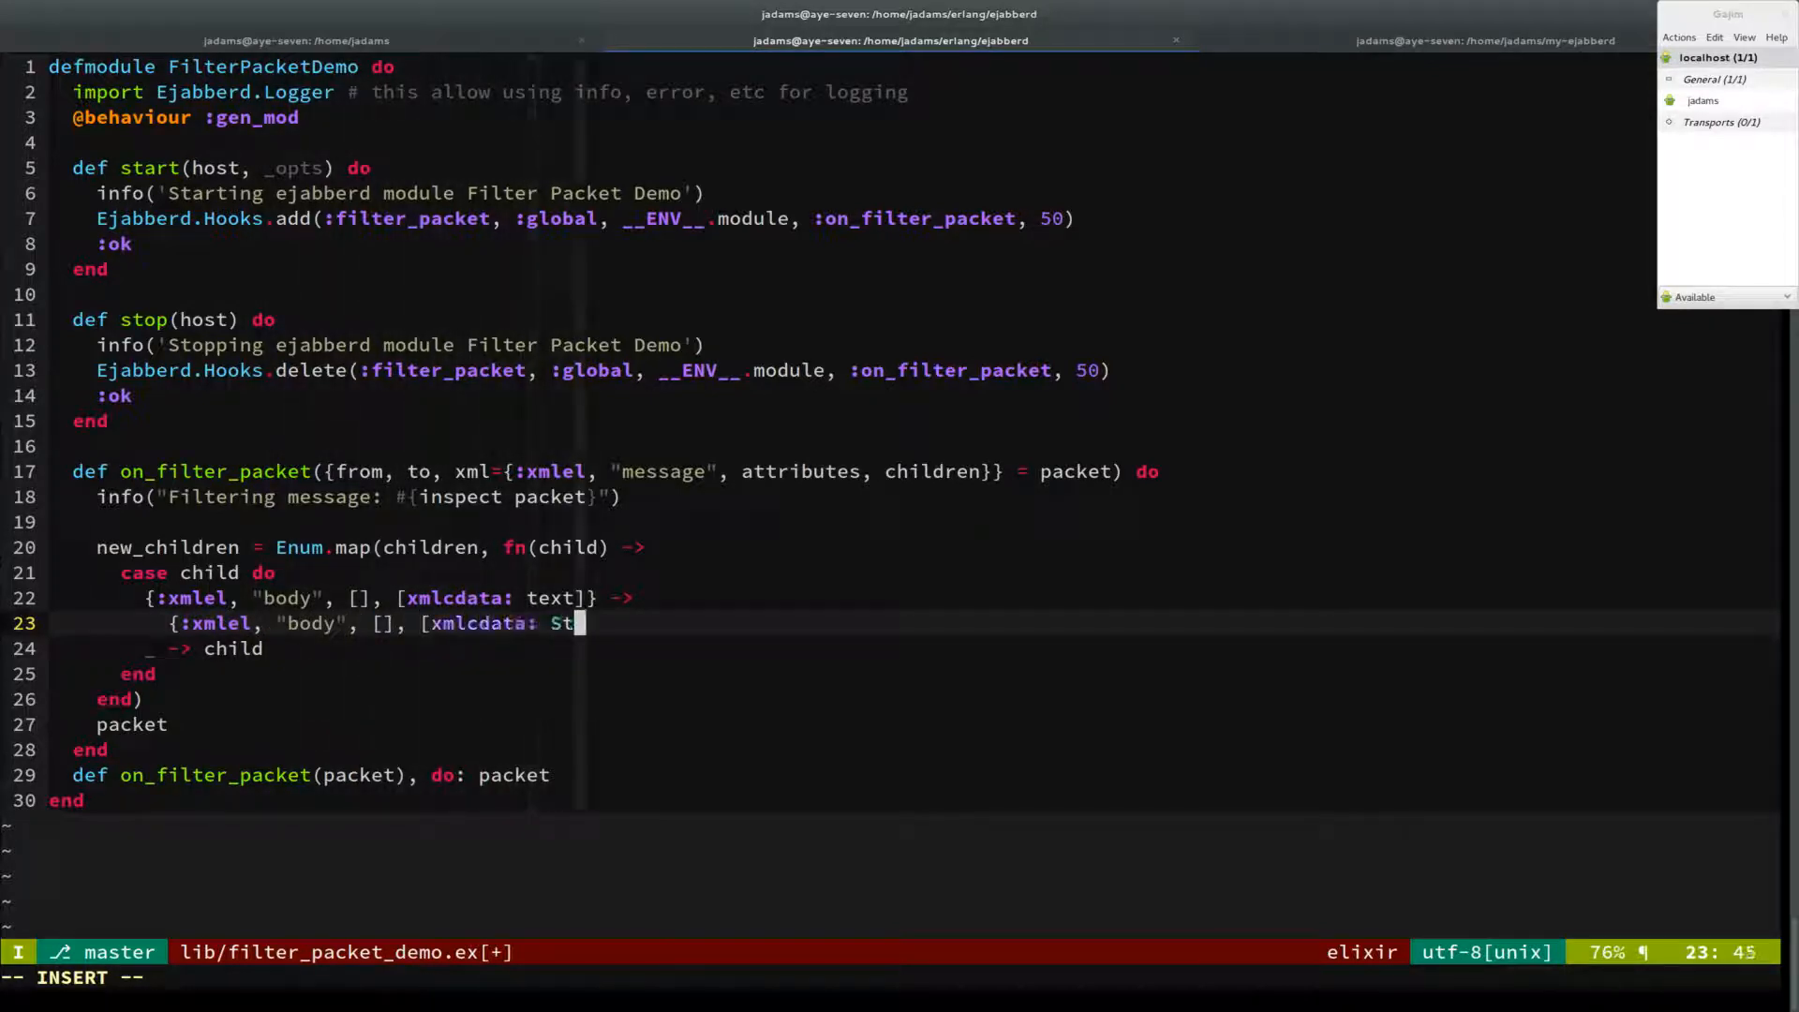
type("ring.upcase(te")
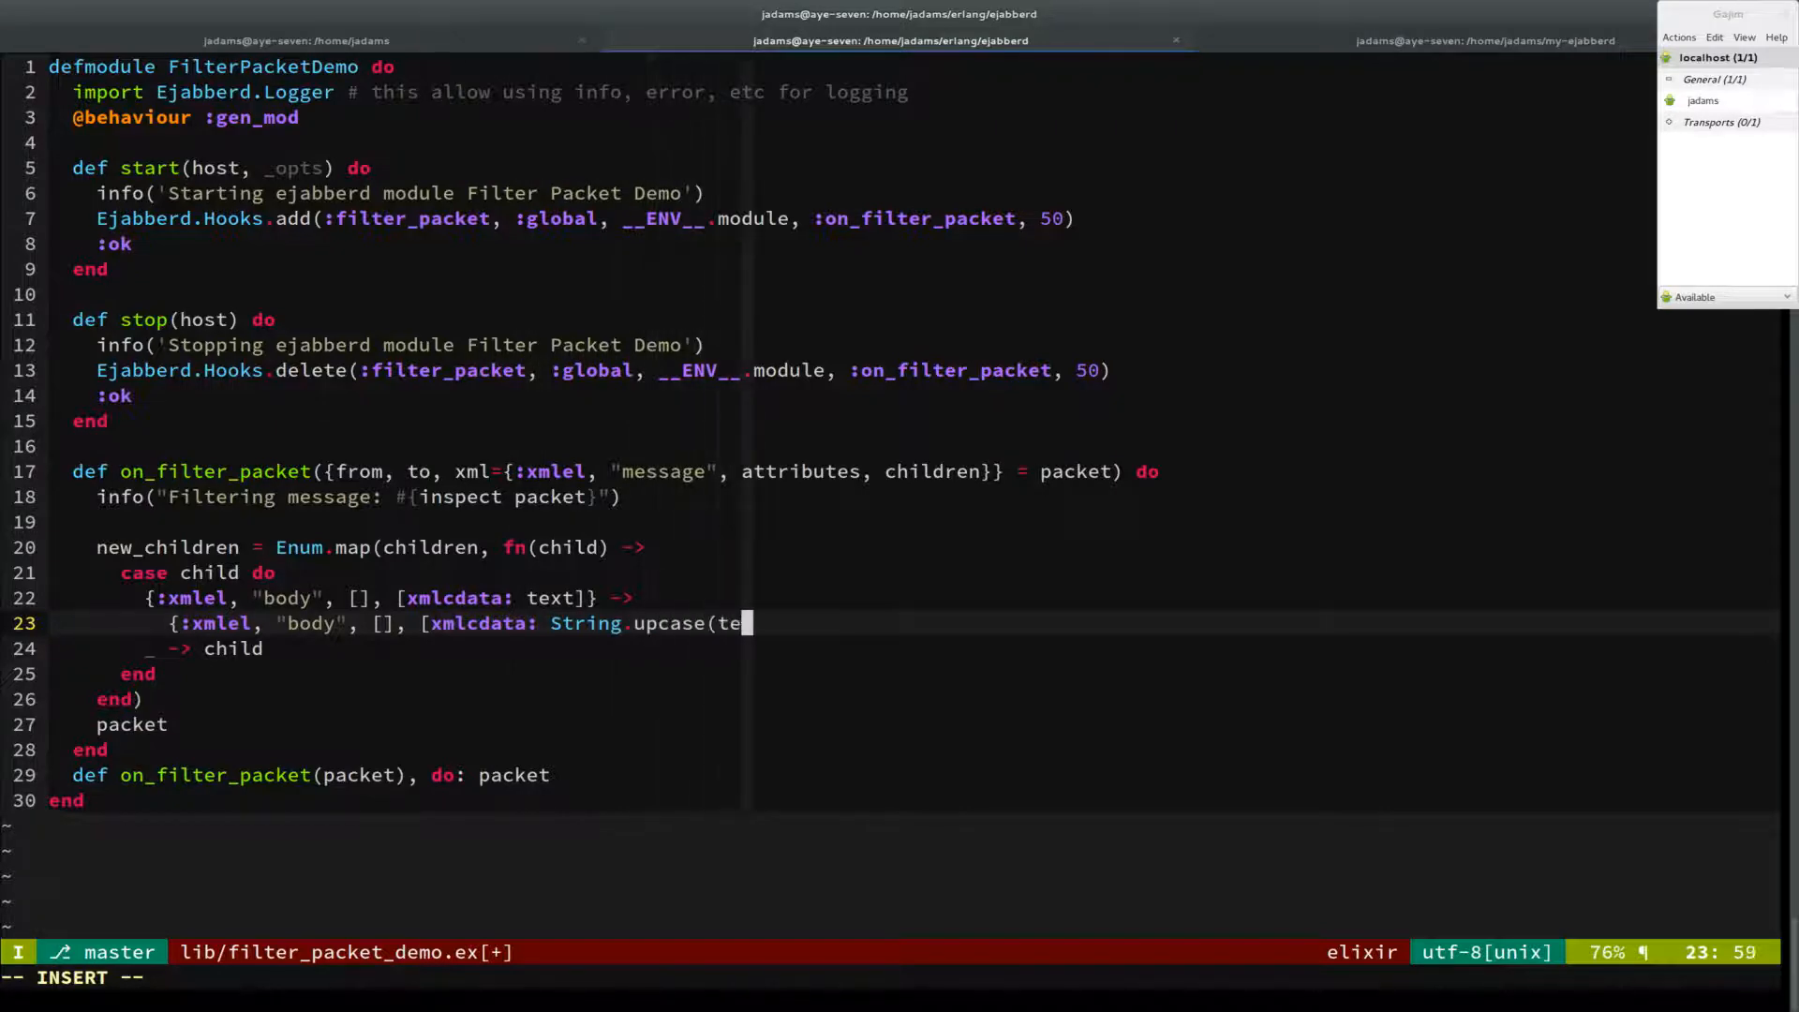
type("xt)]}")
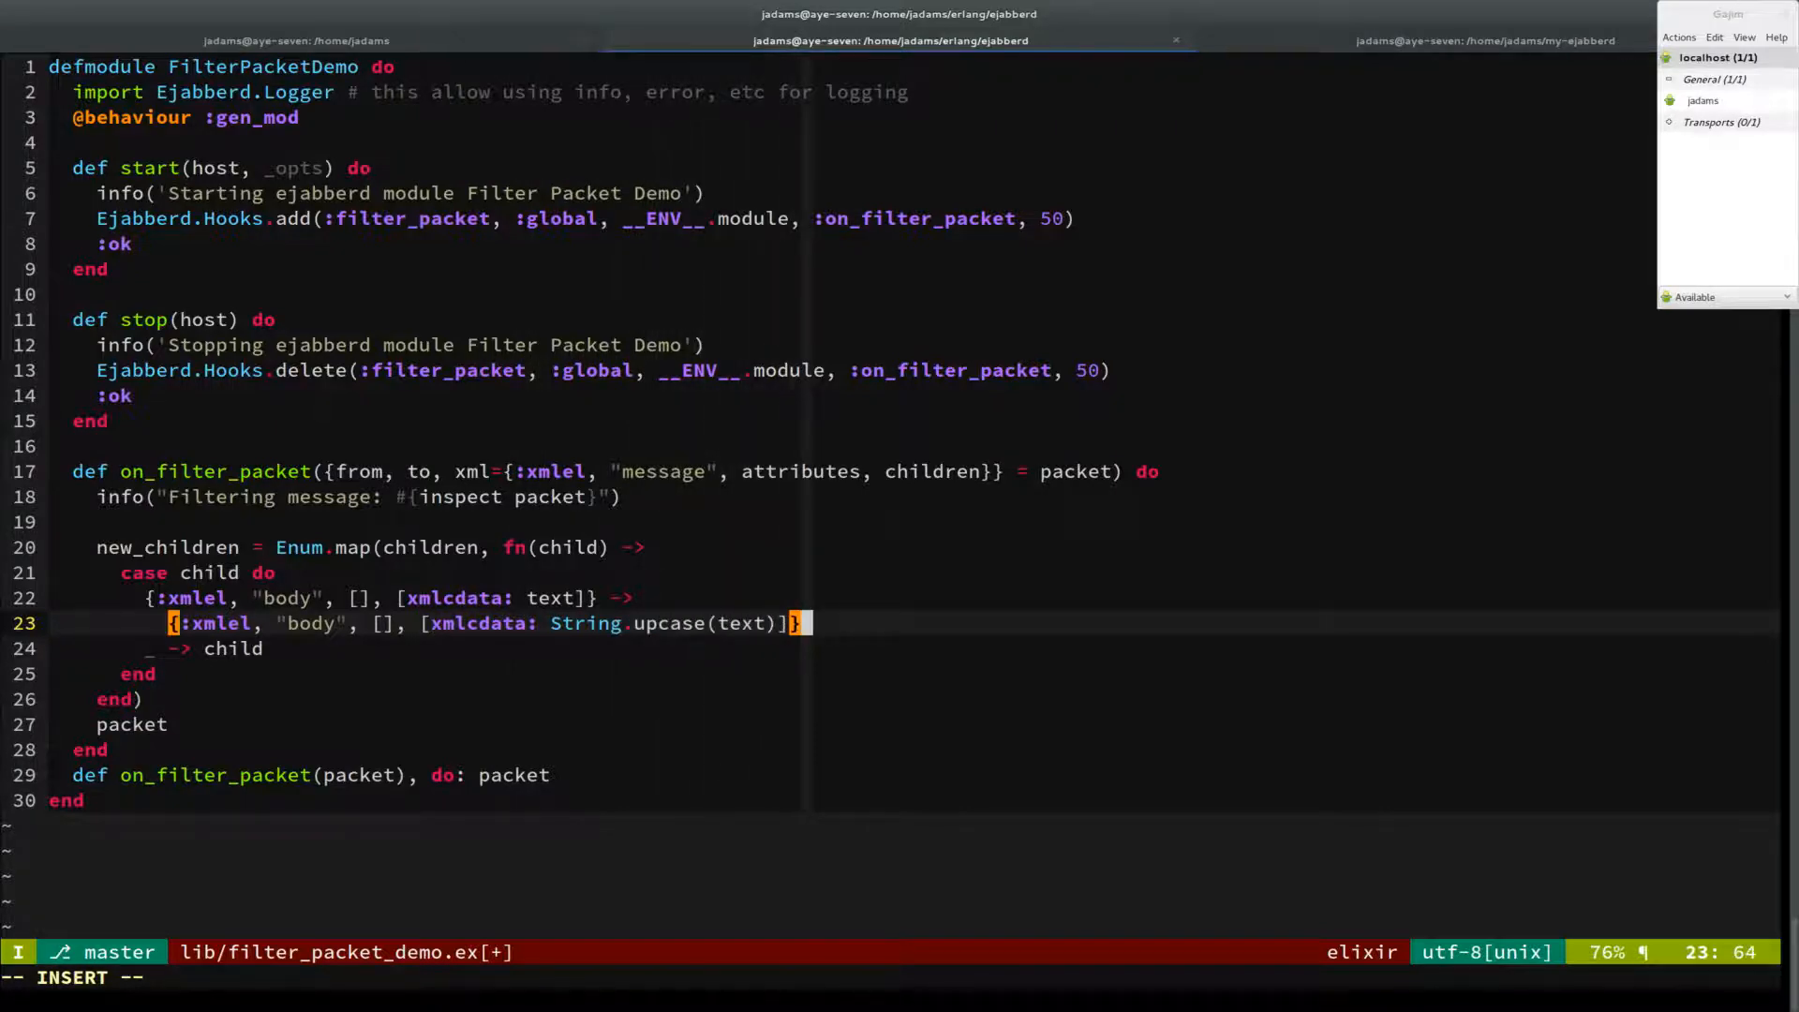
key("Escape")
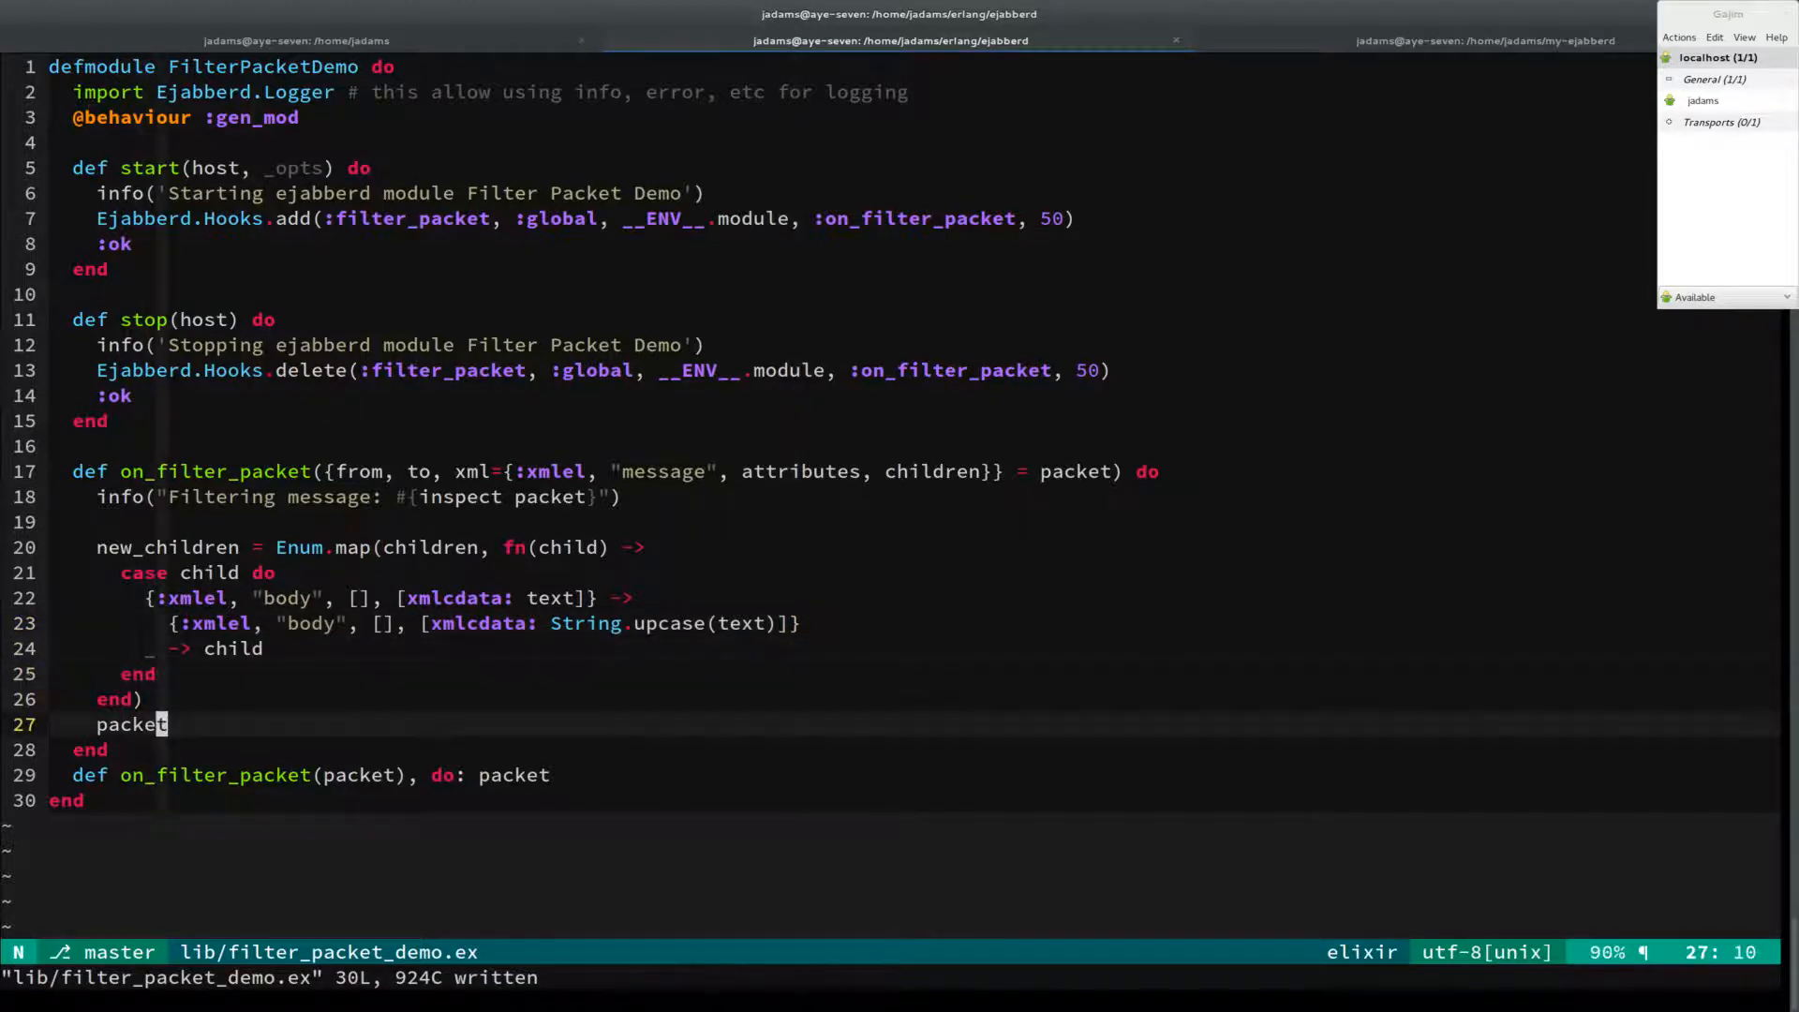
Step: Return {from, to, {:xmlel, "message", attributes, new_children}} from on_filter_packet
type("{")
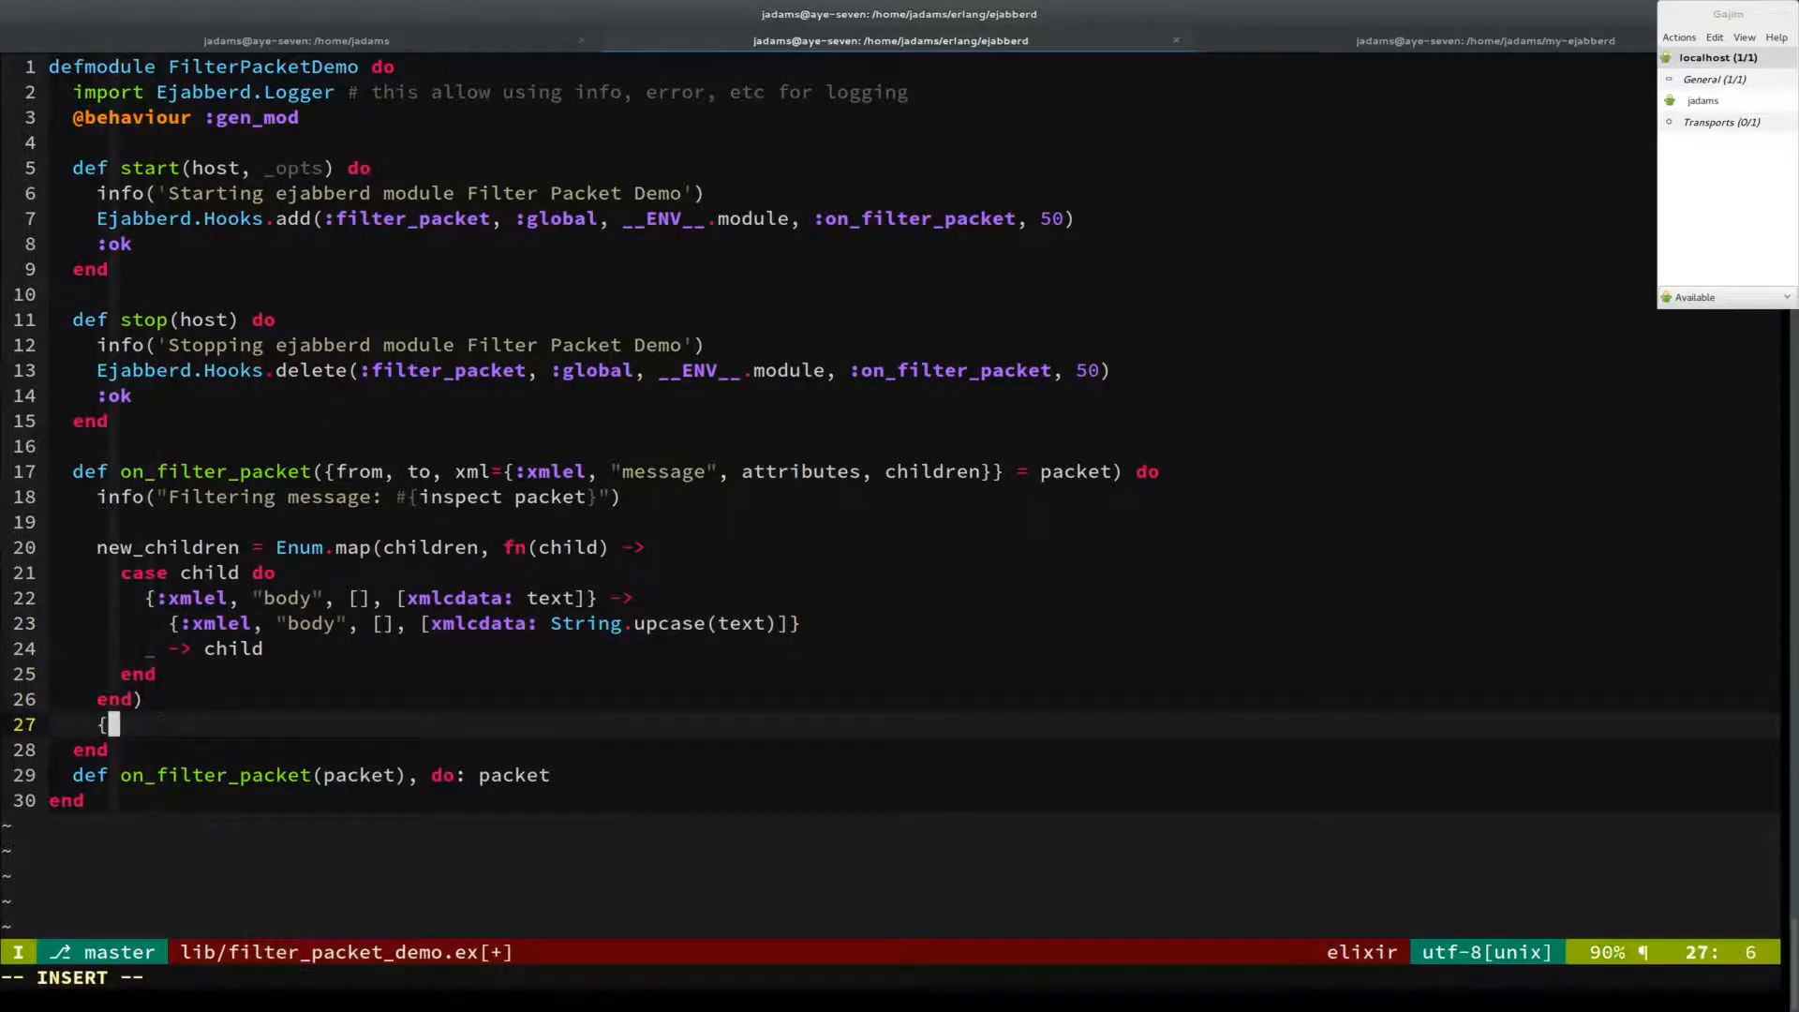
type("from, to, {")
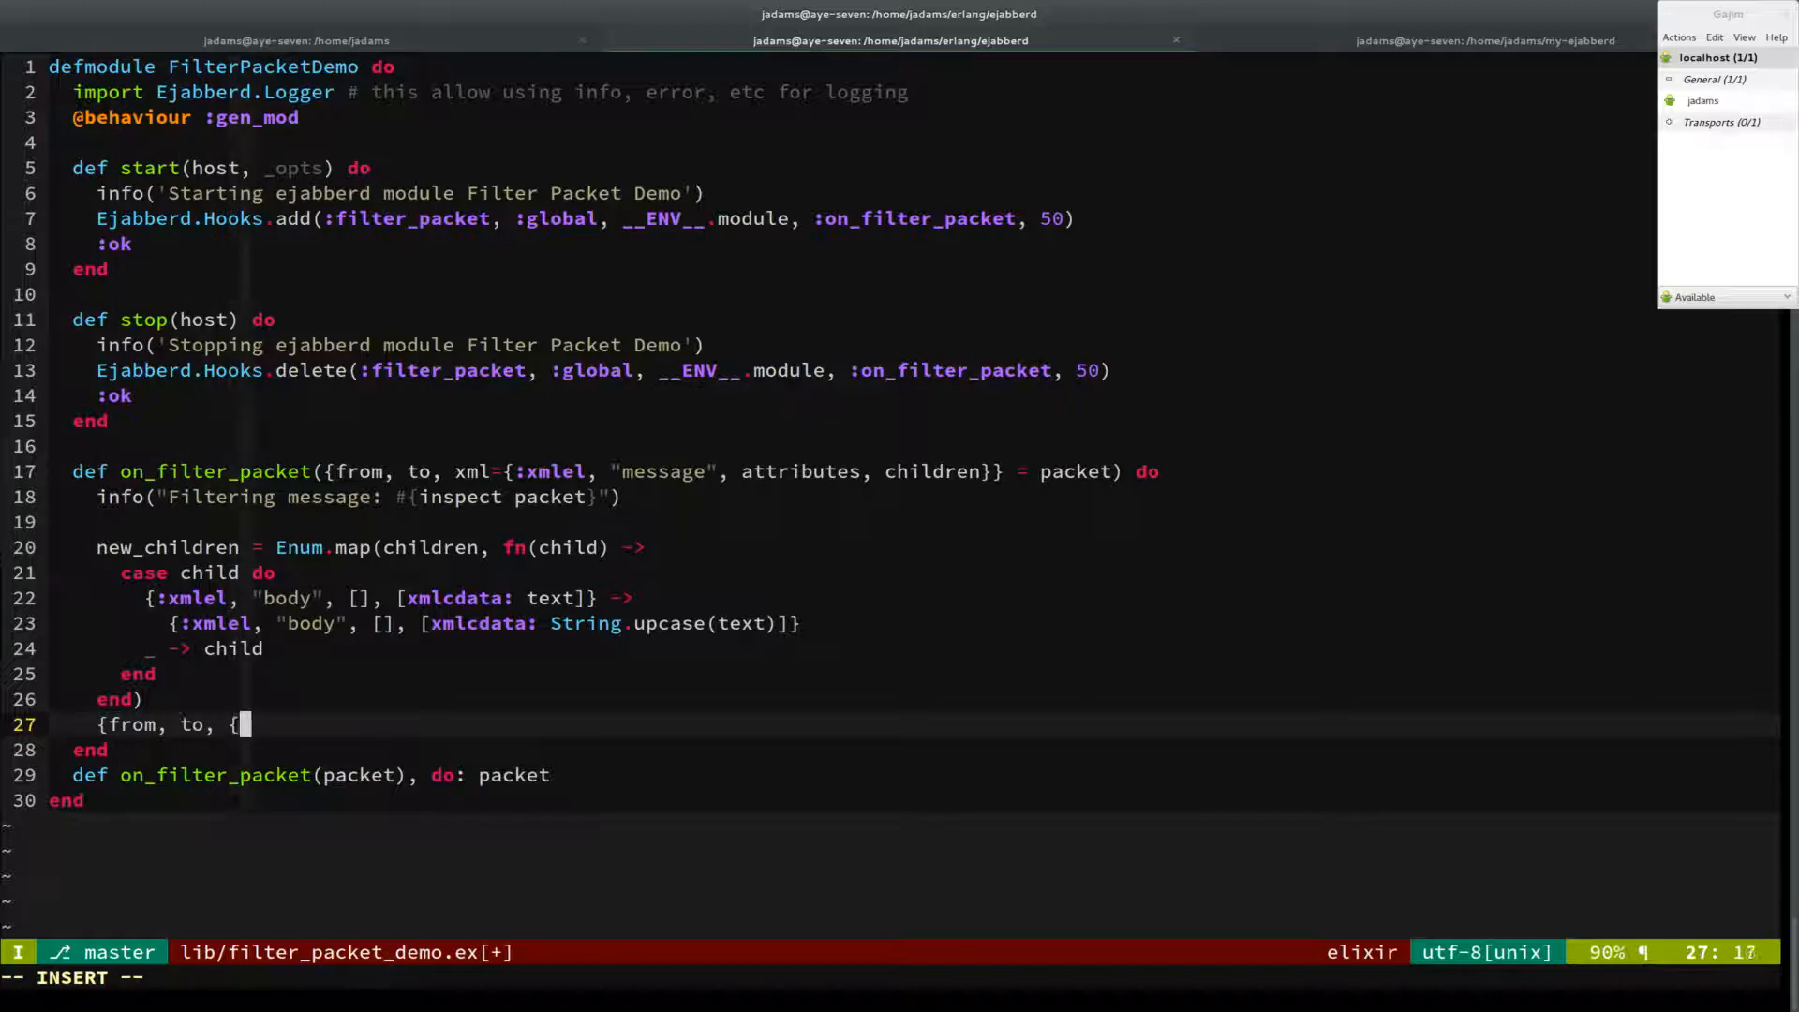
type(":xmlel, \"messa")
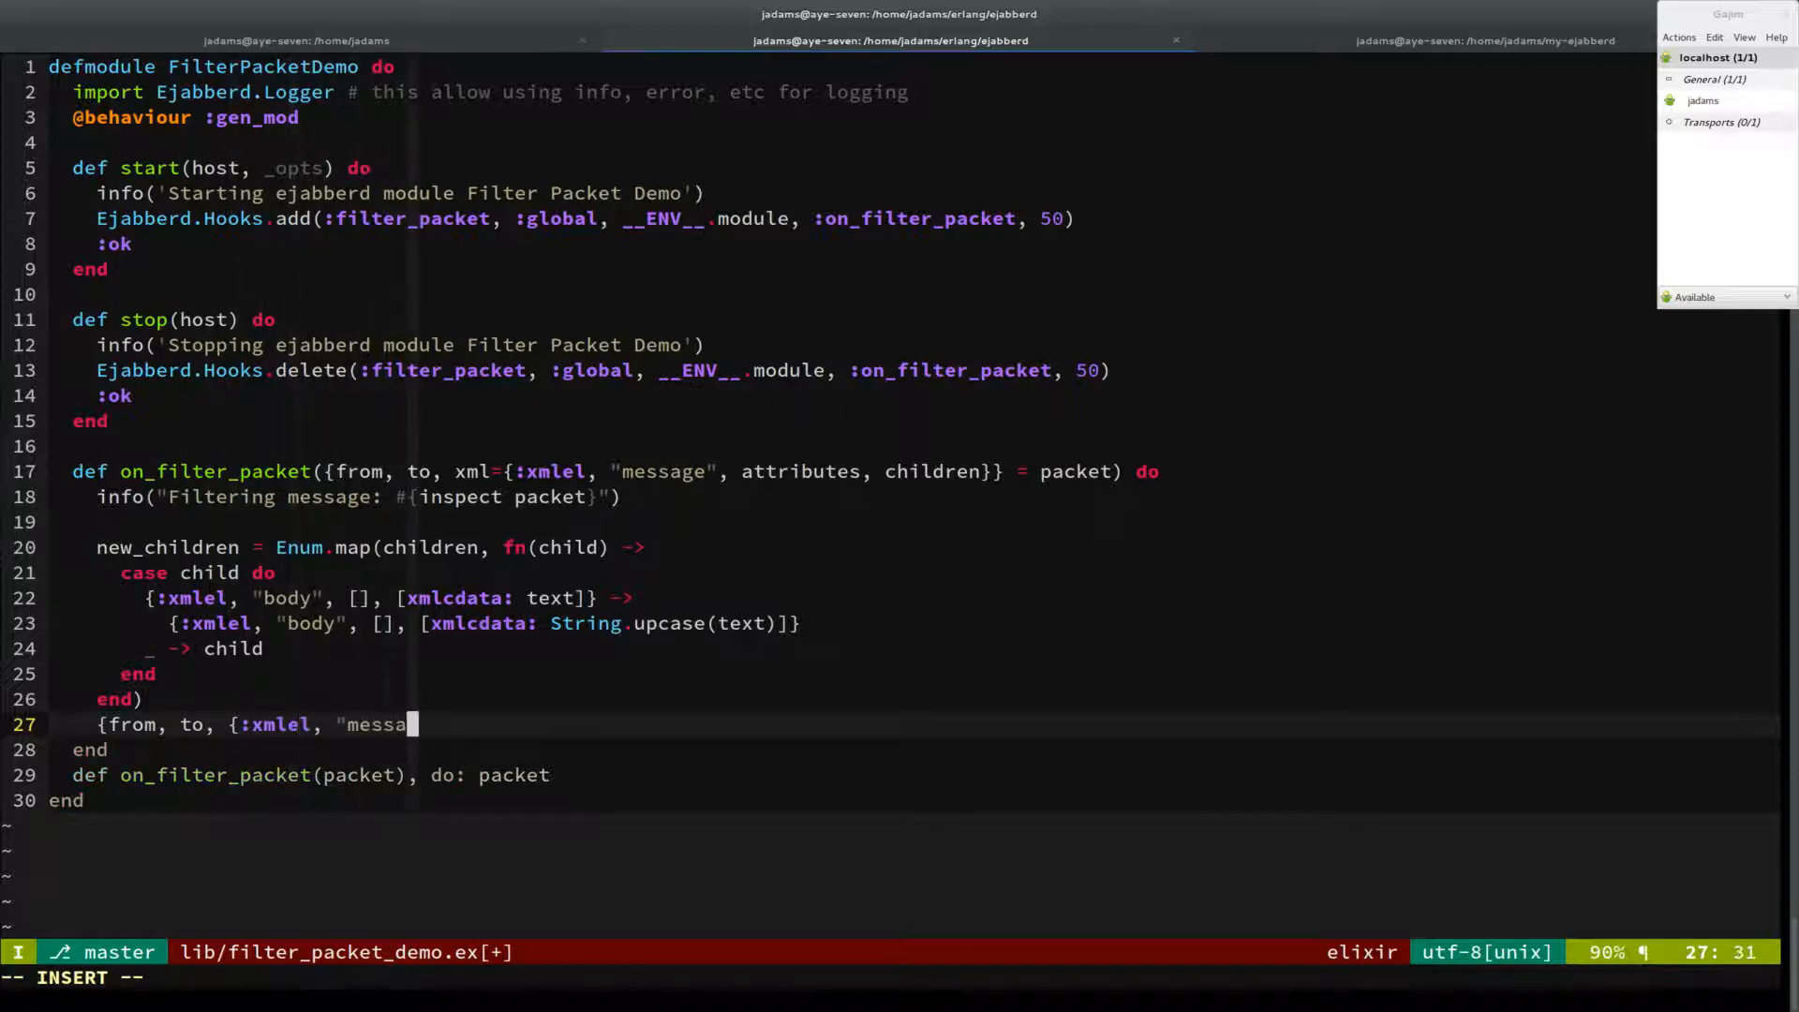
type("ge\",")
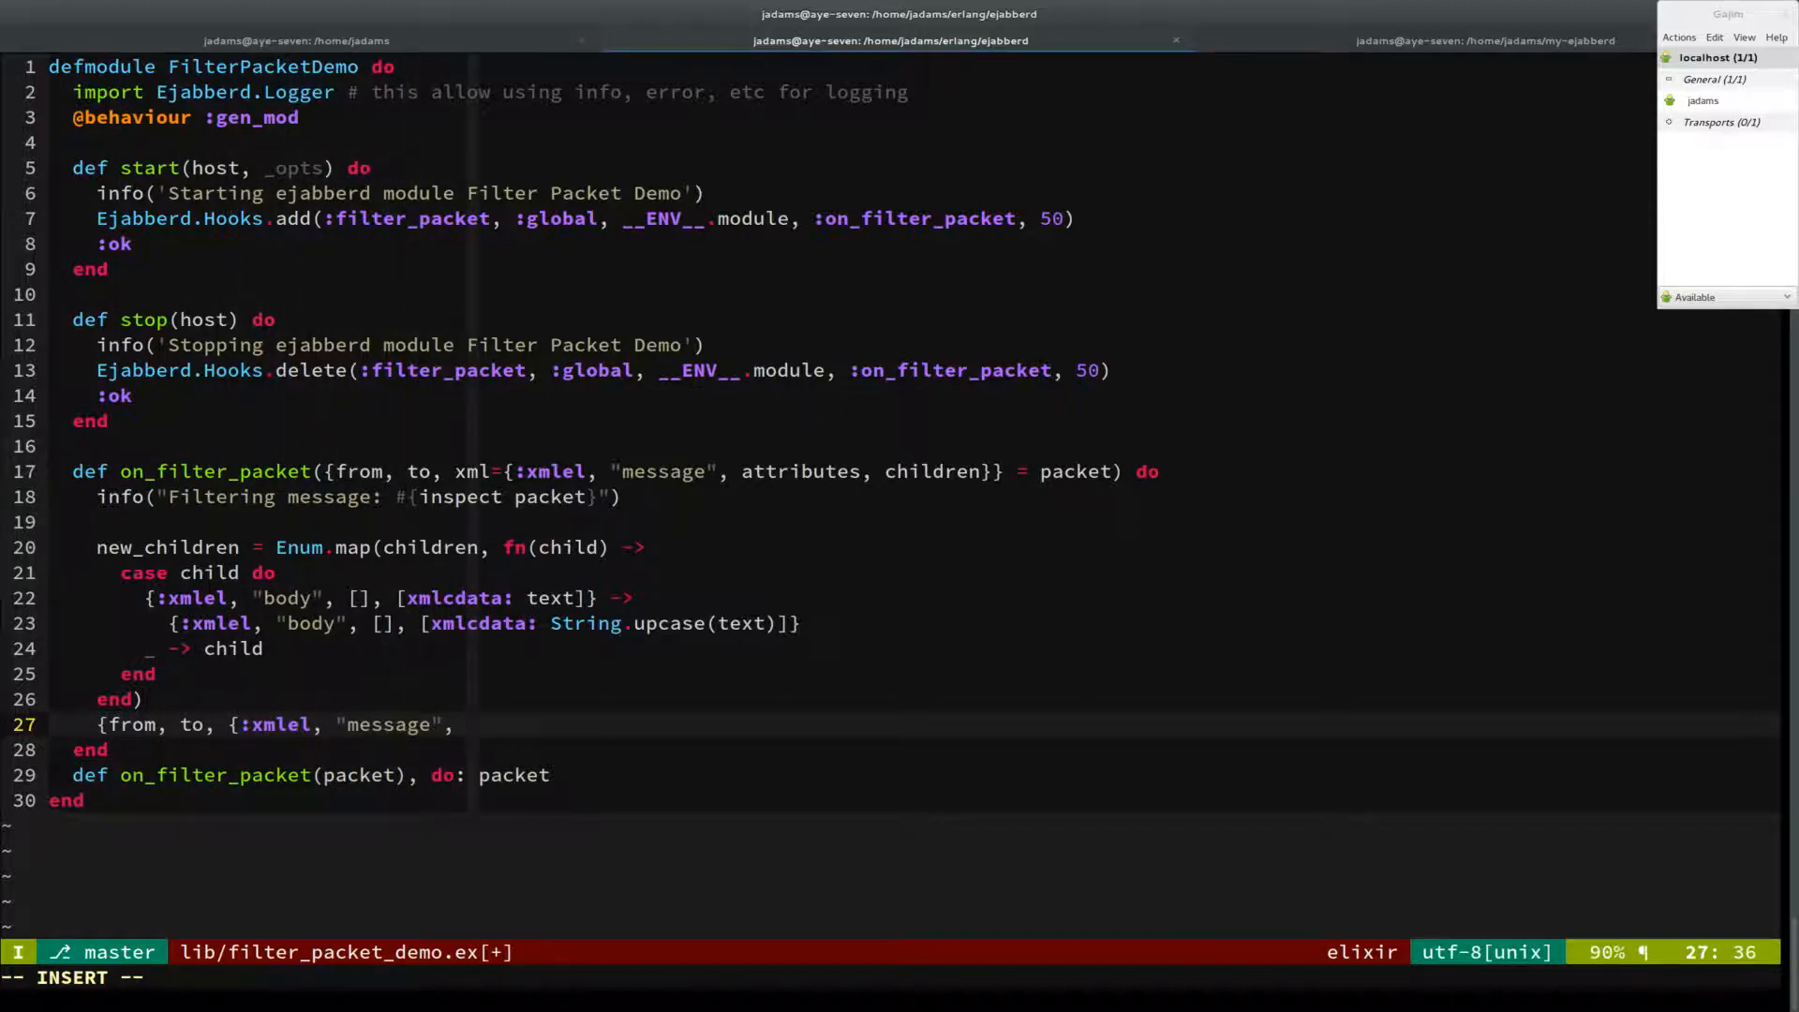
type("attributes, new")
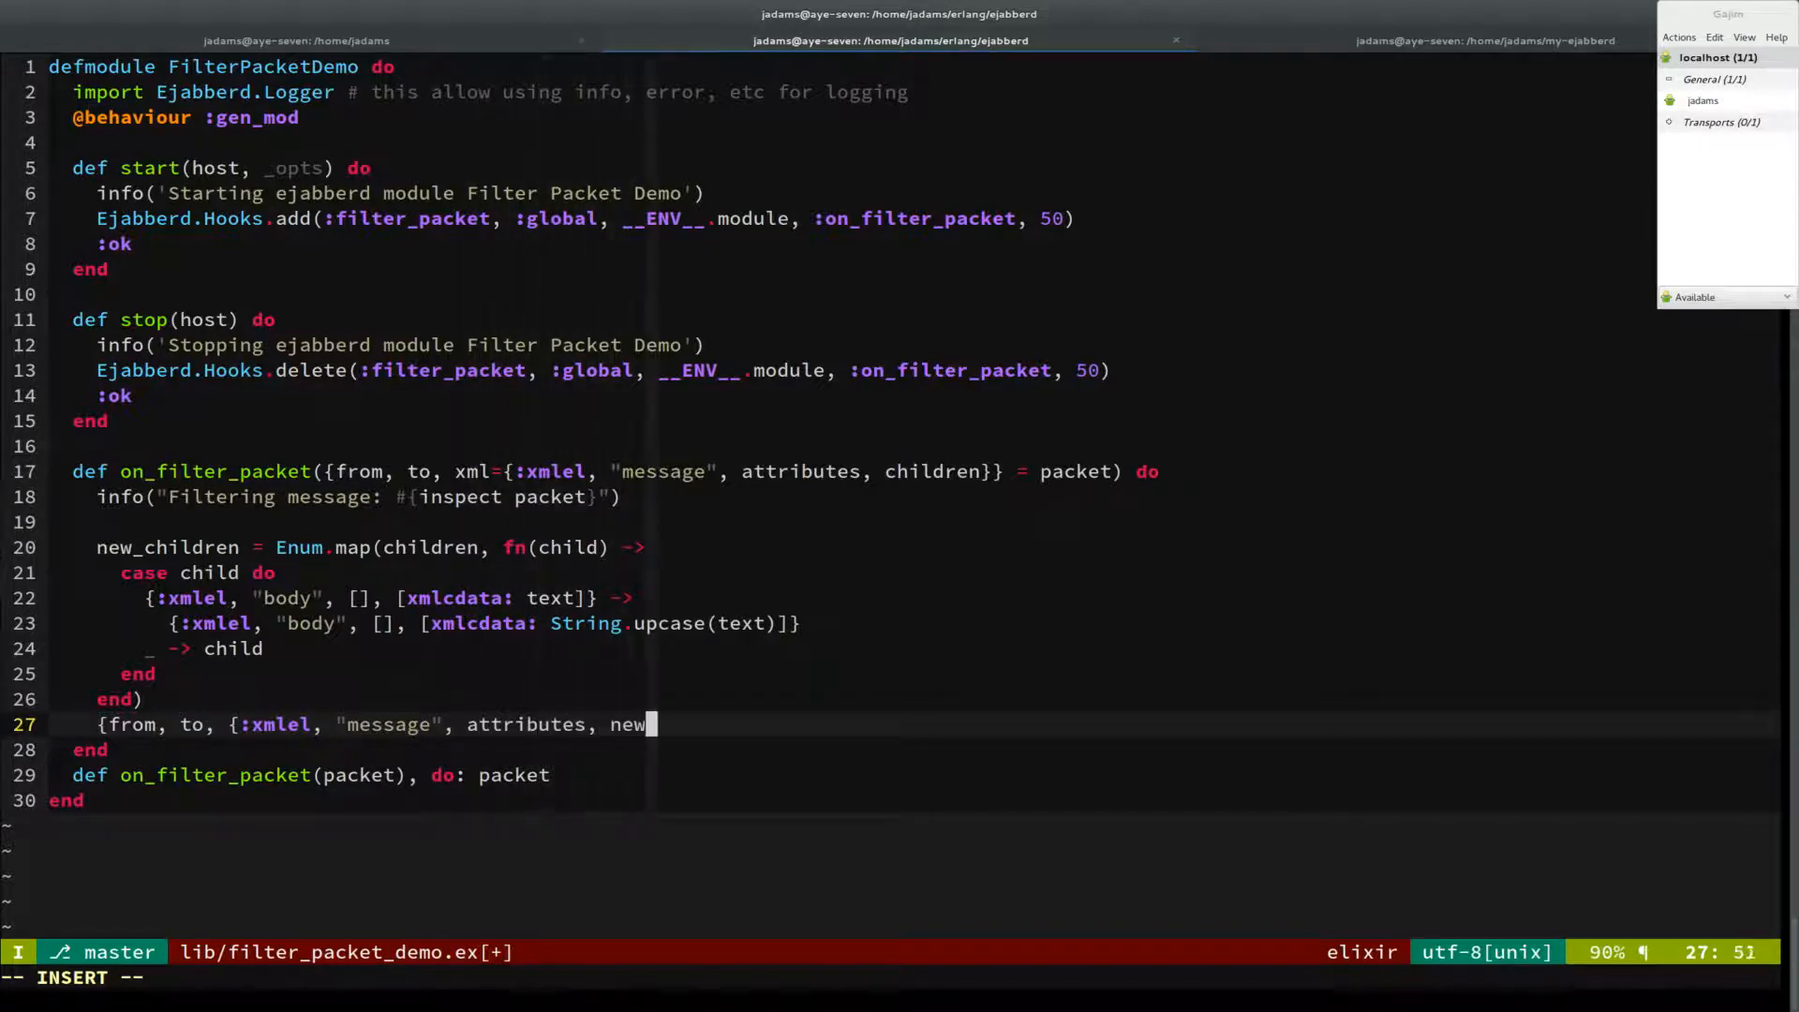
type("_children}")
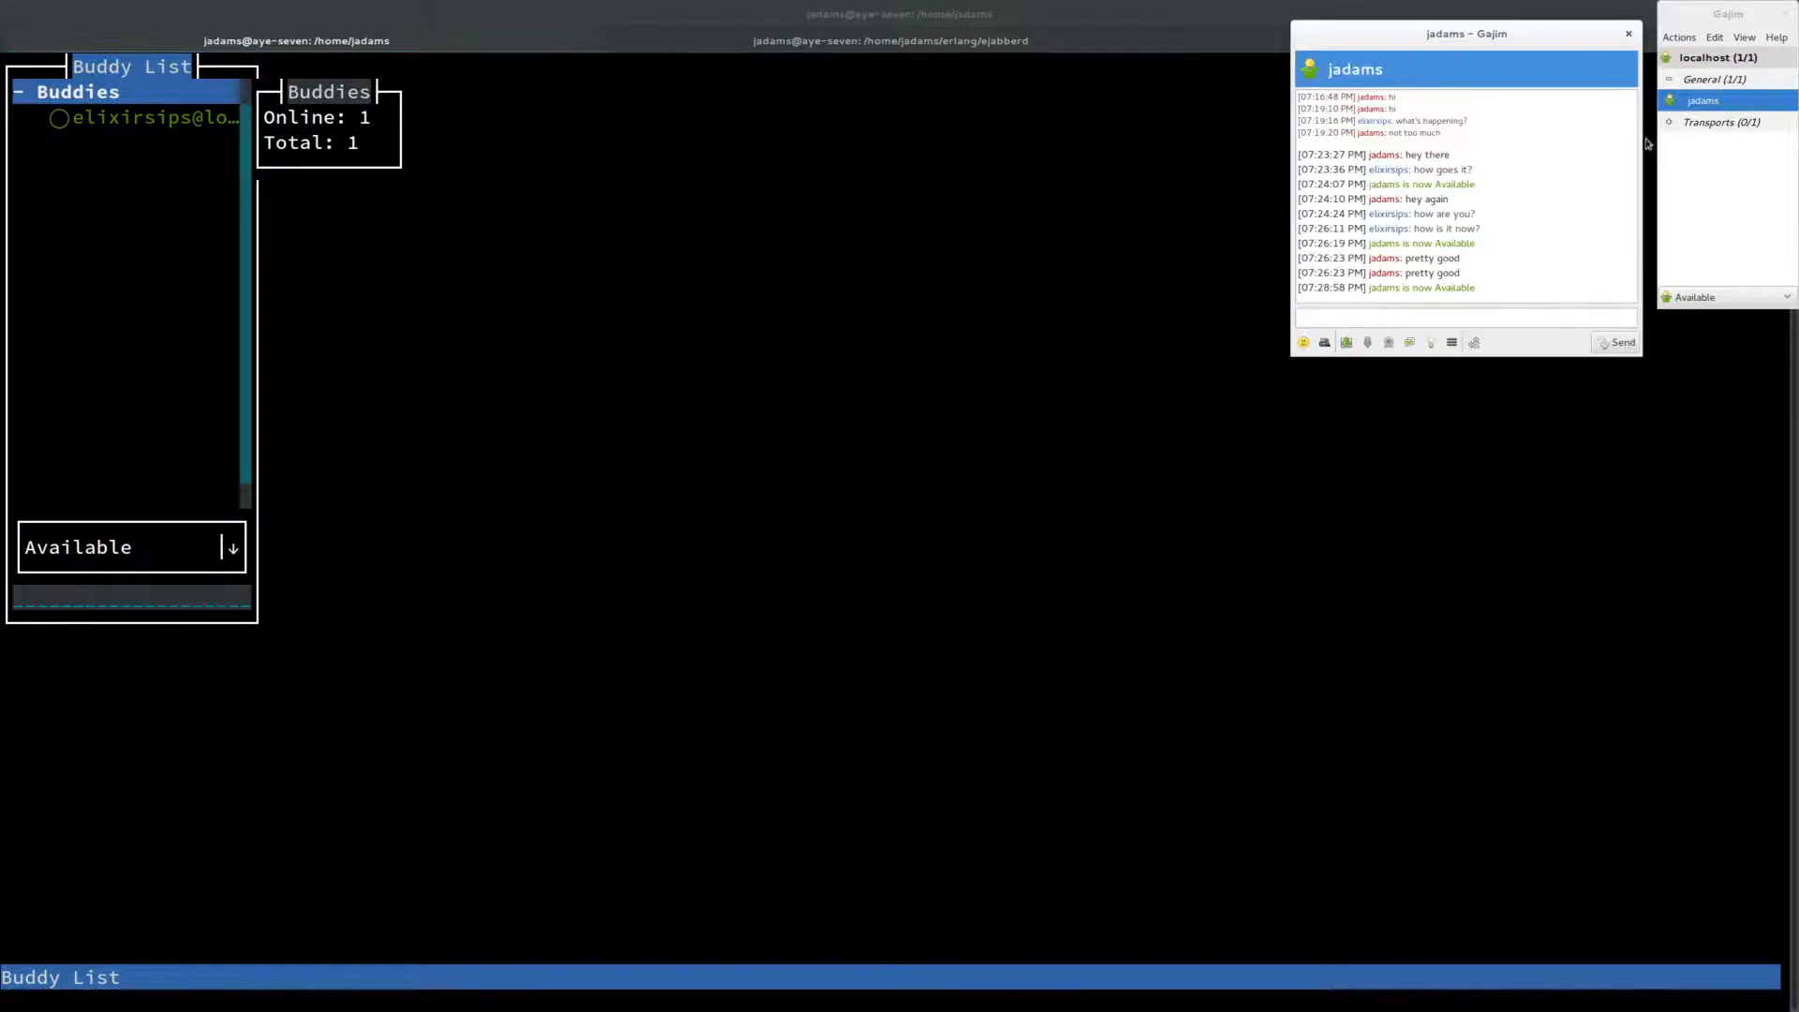
Step: Send 'hello again' from Gajim and see it arrive in Finch as HELLO AGAIN
type("hel")
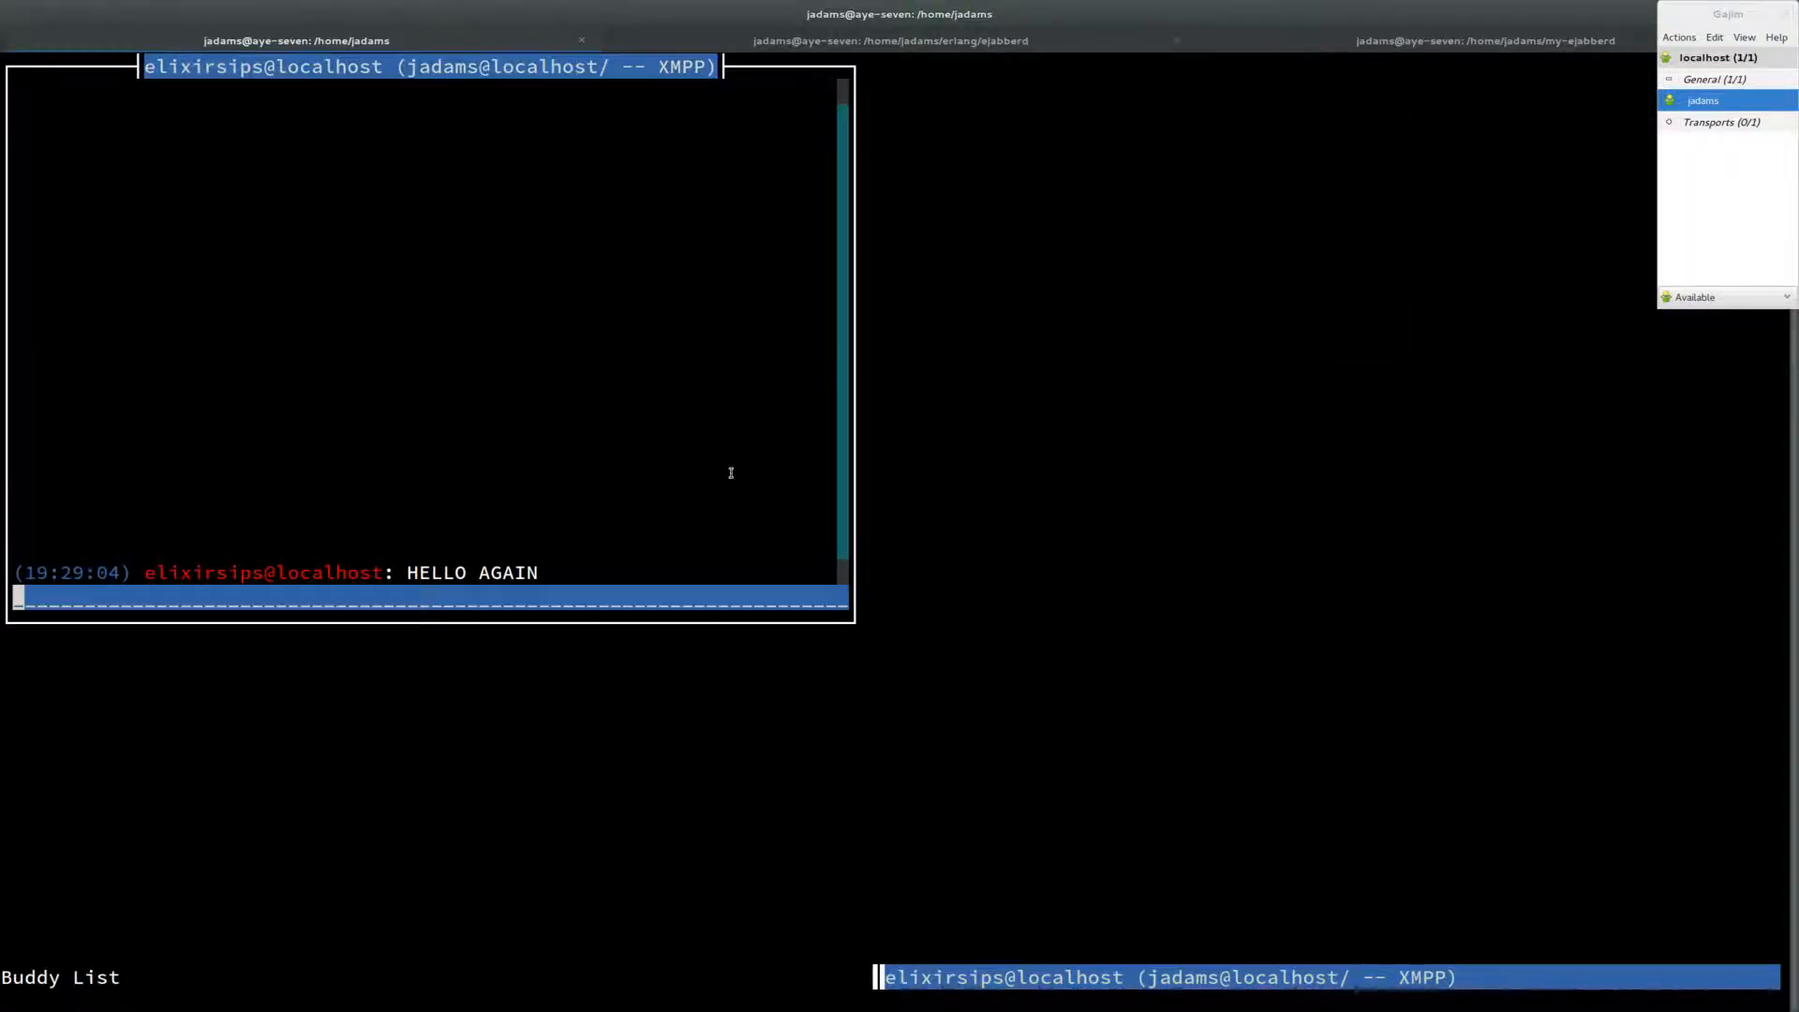
Step: Reply 'hi there' from Finch, arriving in Gajim as HI THERE
type("hi there")
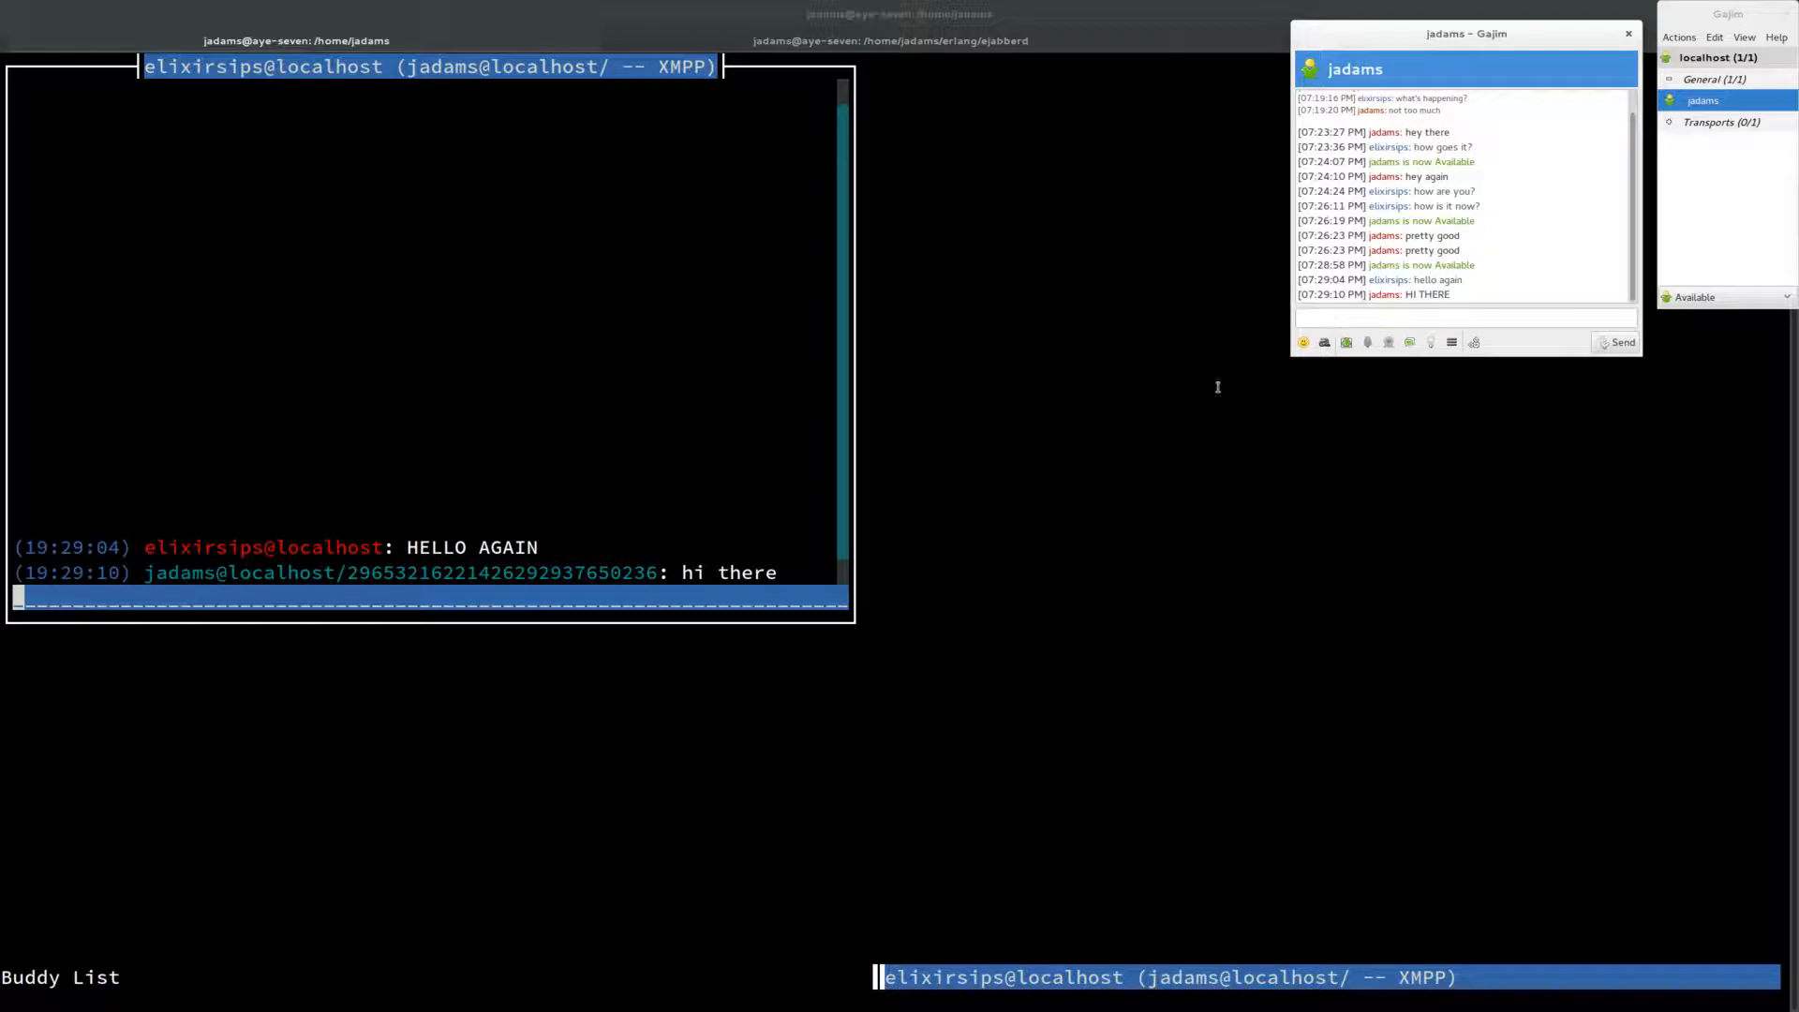
mouse_move(1277, 408)
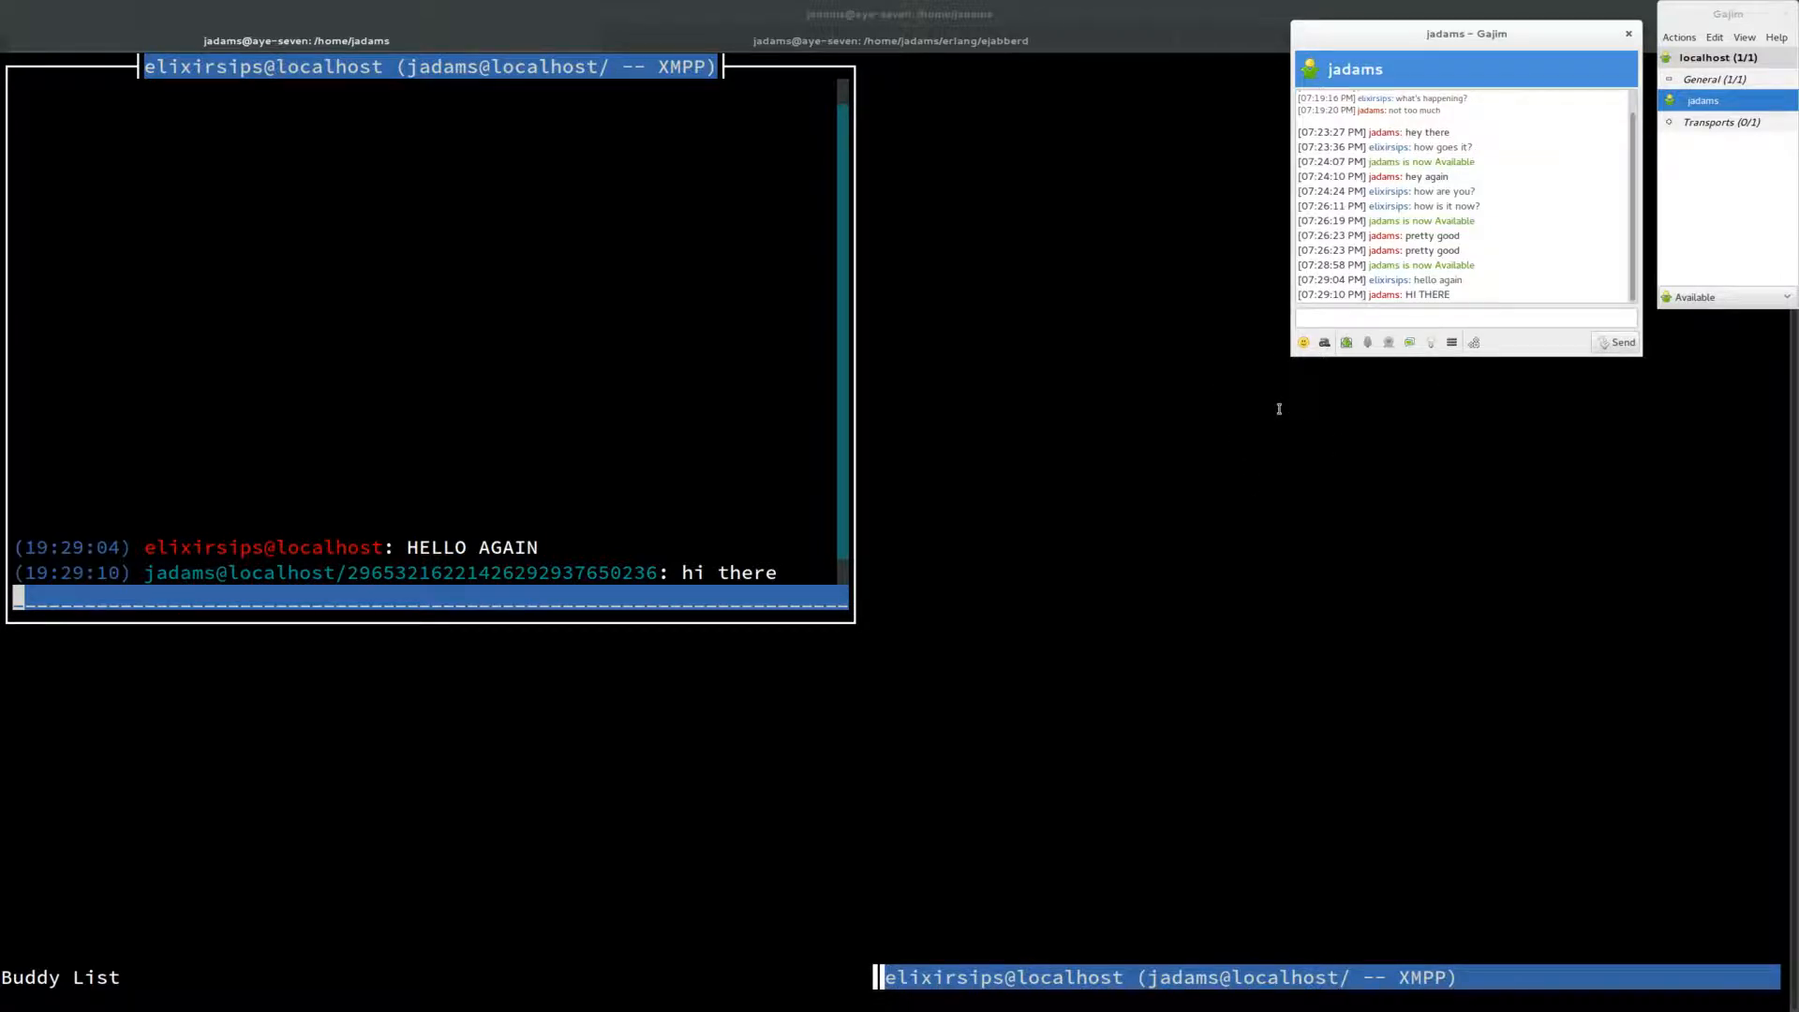